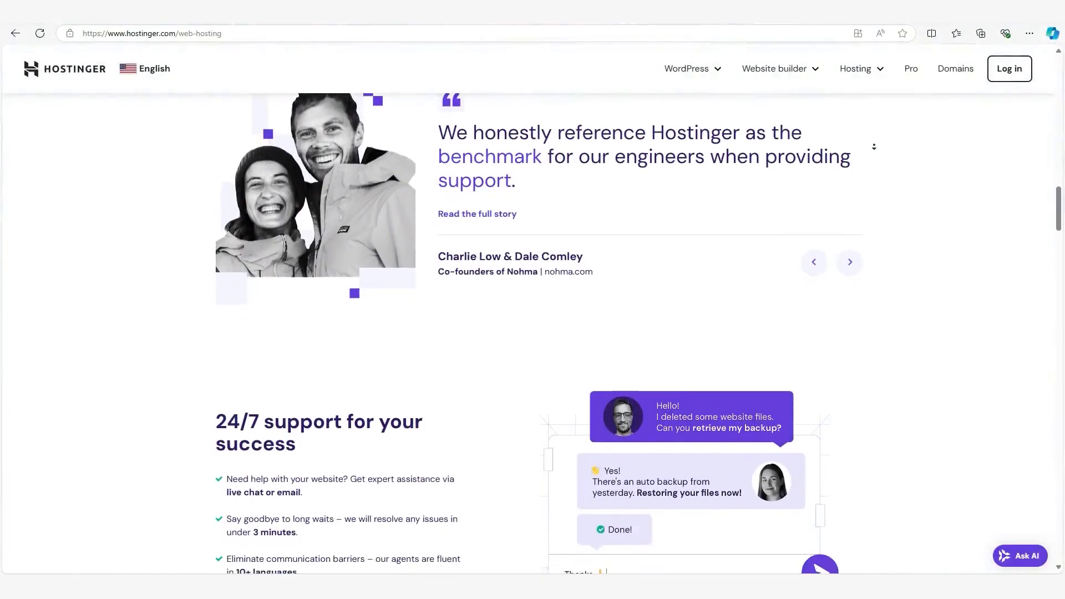
- Scroll the web hosting page through the support, AI and security sections
scroll("down", 3)
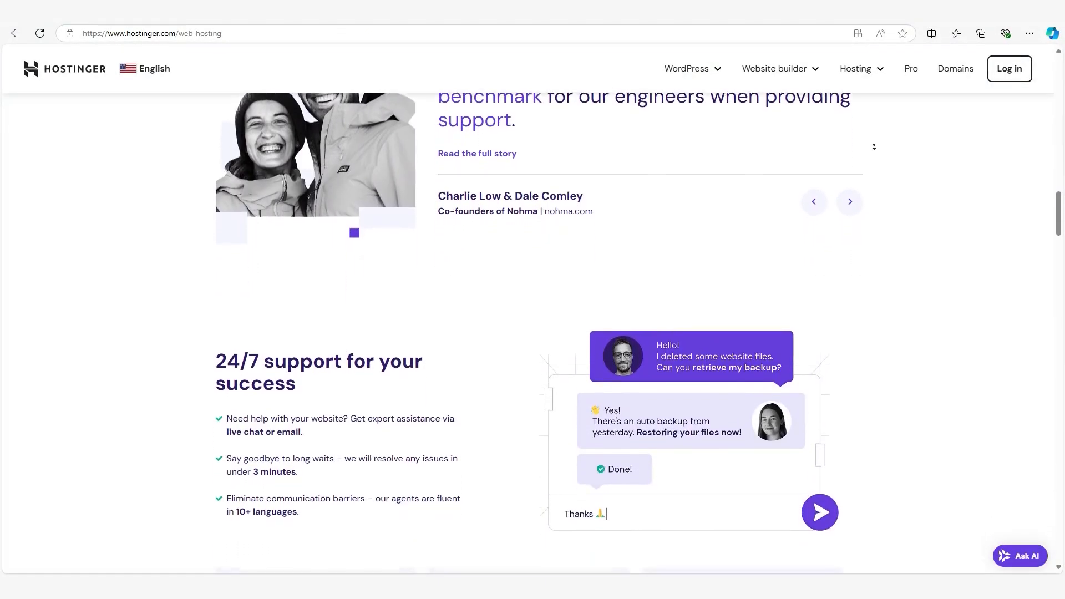
scroll("down", 3)
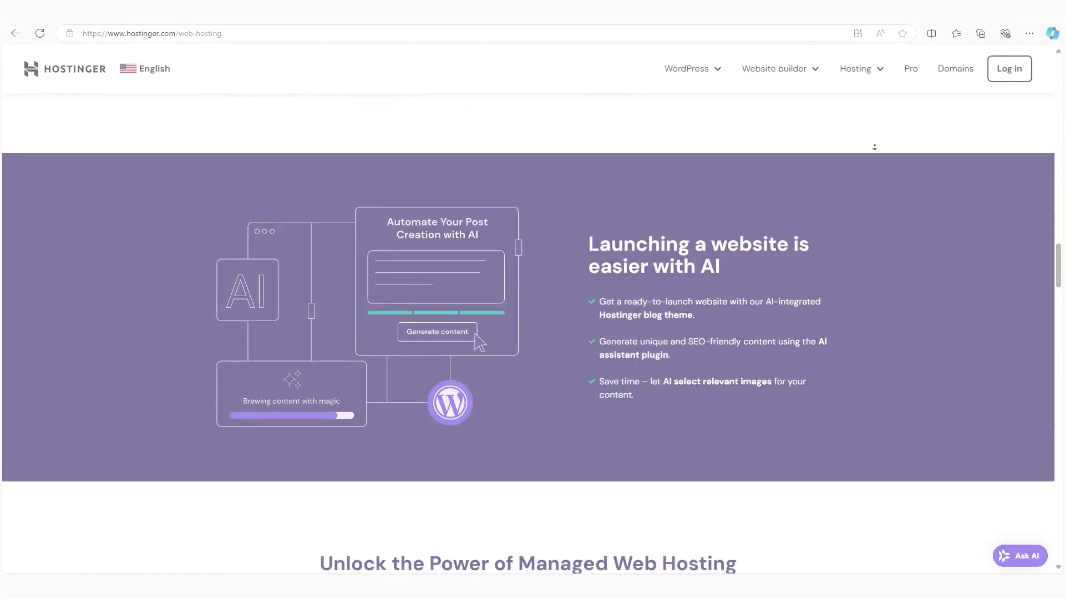
scroll("down", 3)
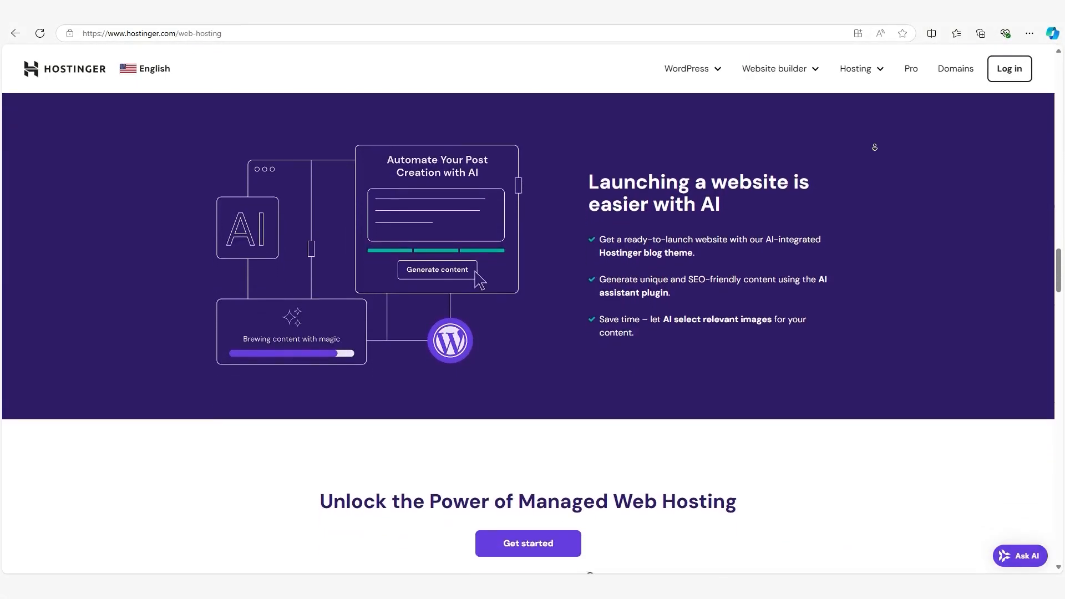
scroll("down", 3)
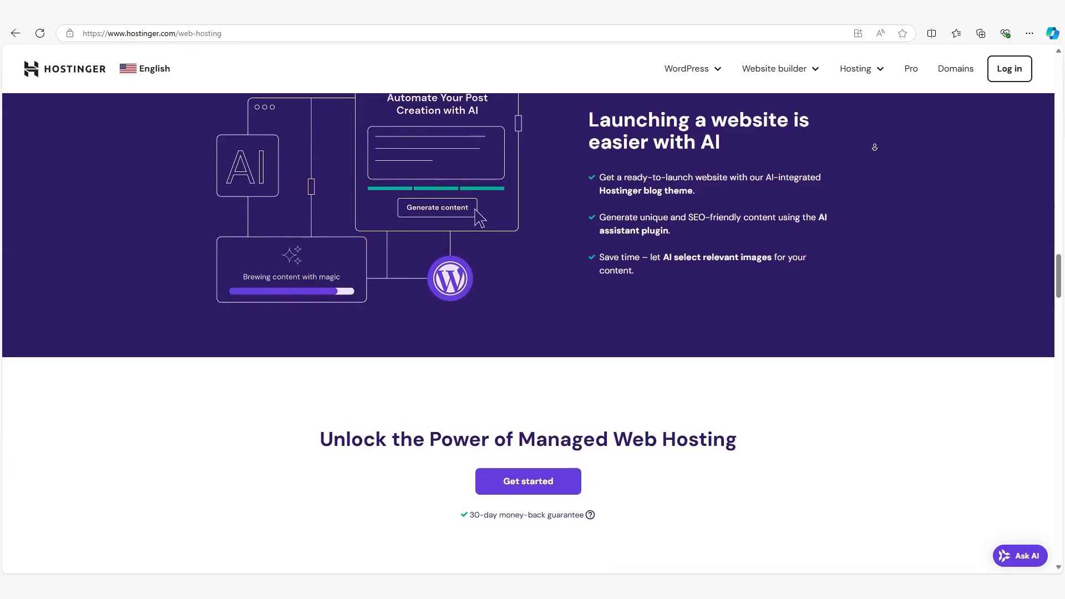
scroll("down", 3)
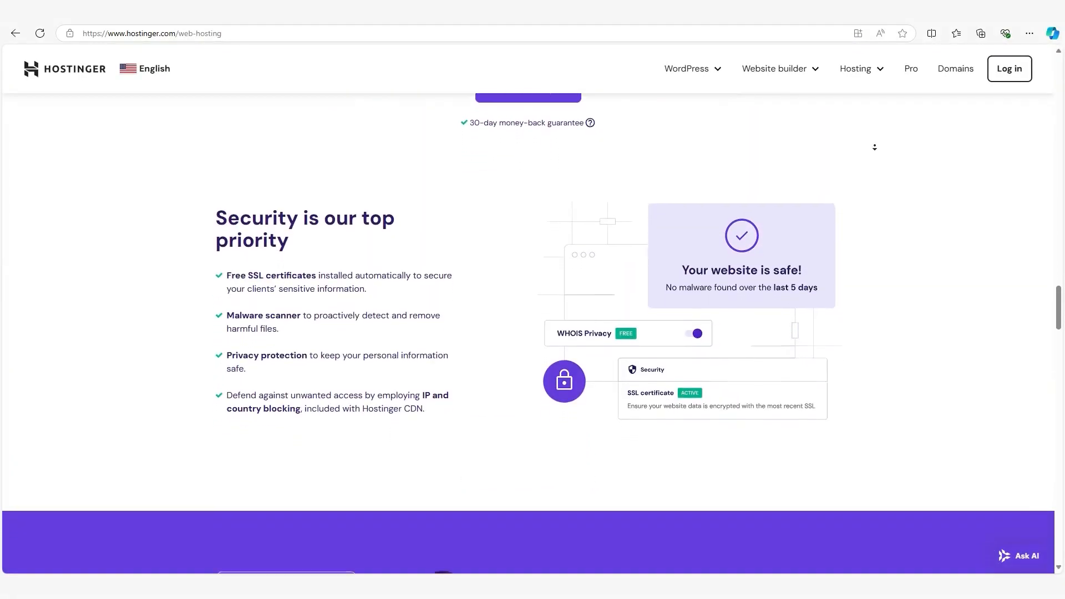
scroll("down", 3)
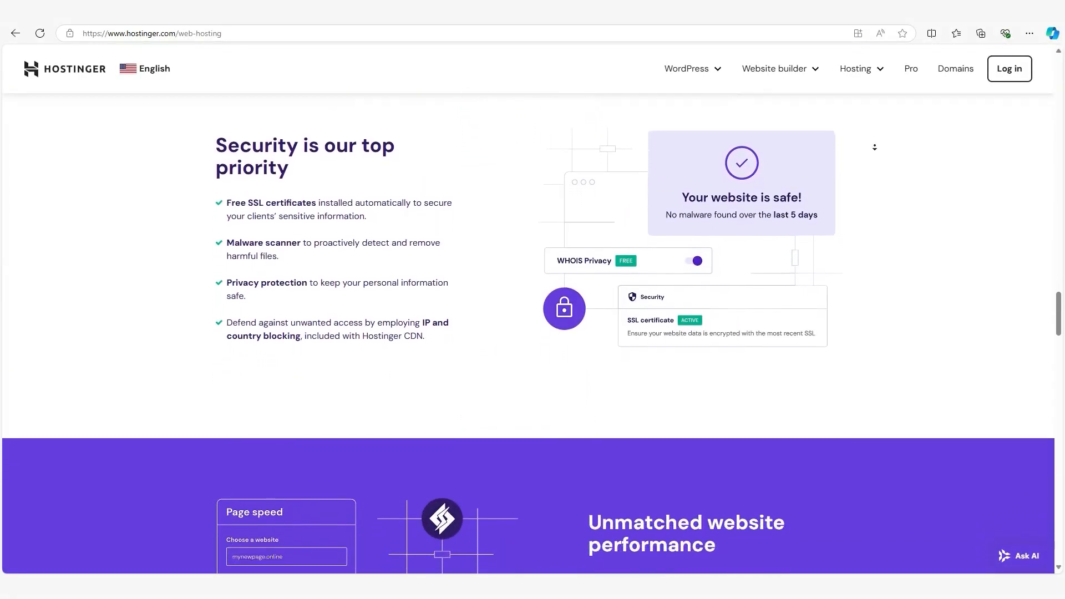
- Continue past performance, scaling and migration to the Premium, Business and Cloud Startup plans
scroll("down", 3)
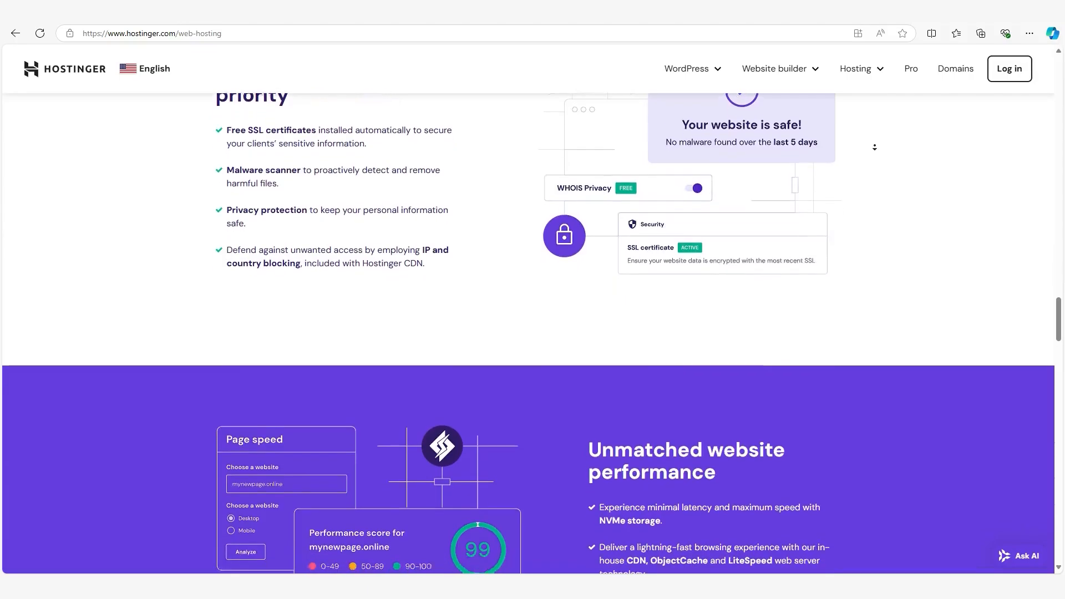
scroll("down", 3)
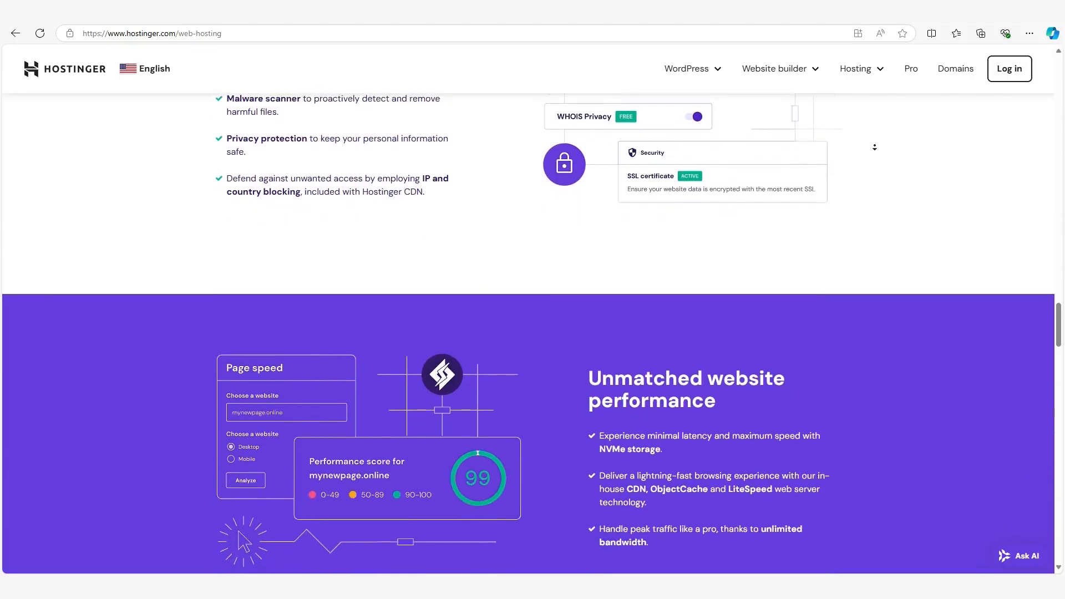
scroll("down", 3)
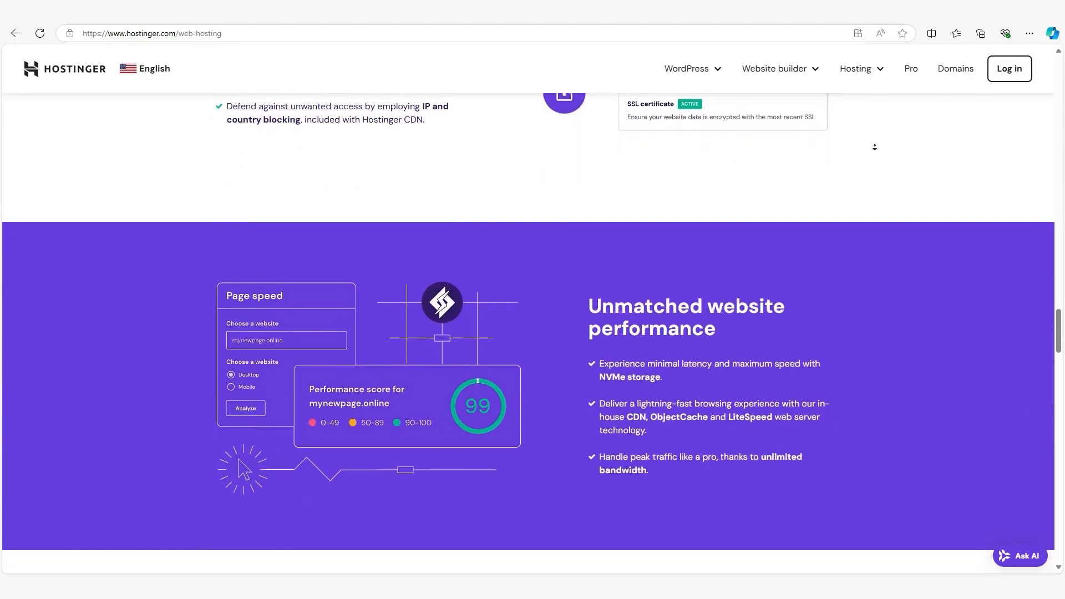
scroll("down", 3)
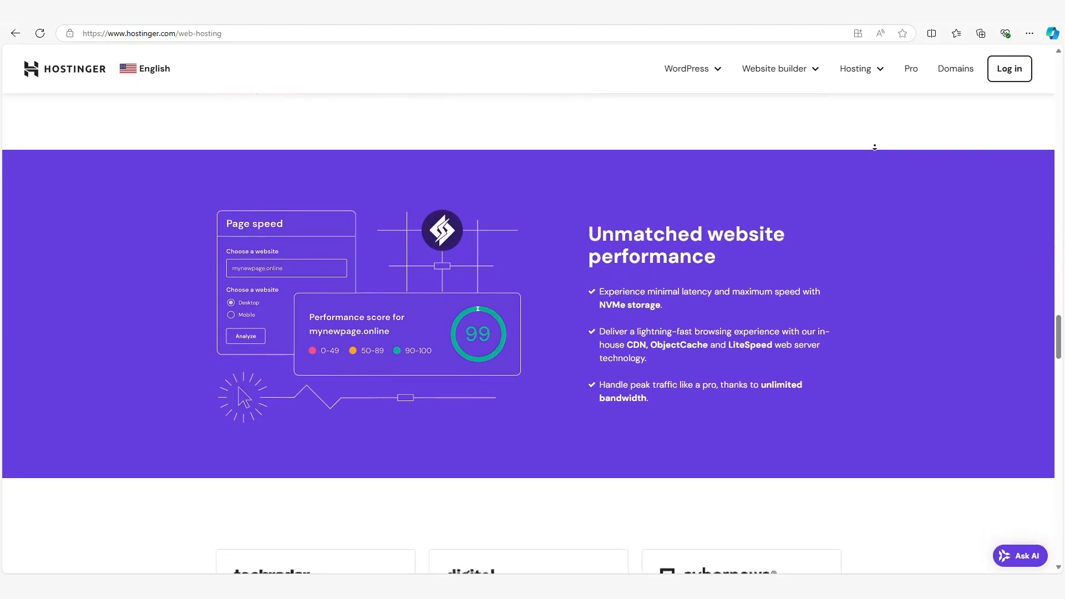
scroll("down", 3)
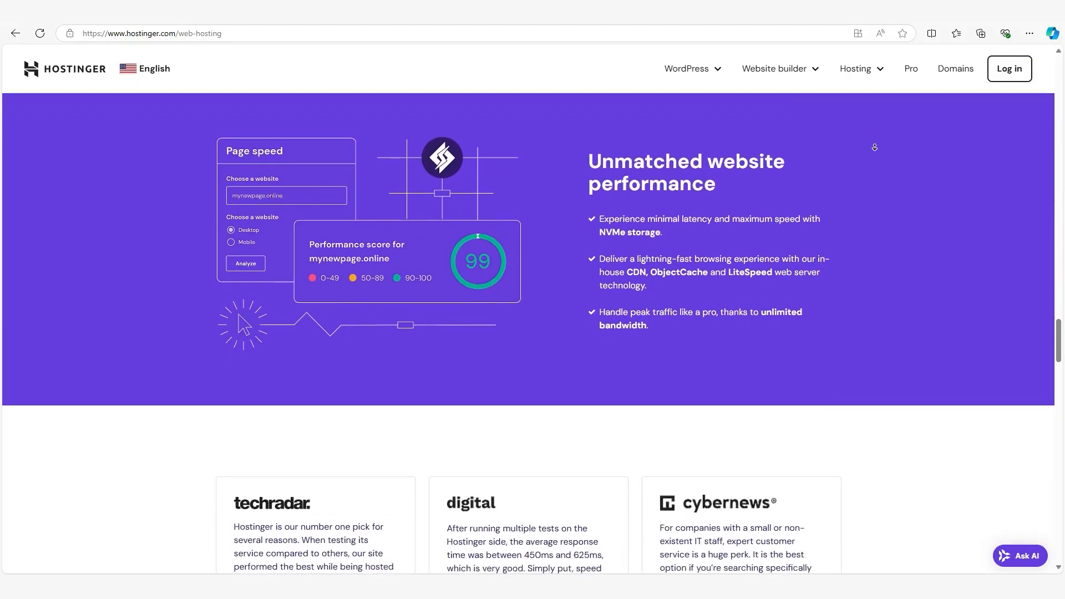
scroll("down", 3)
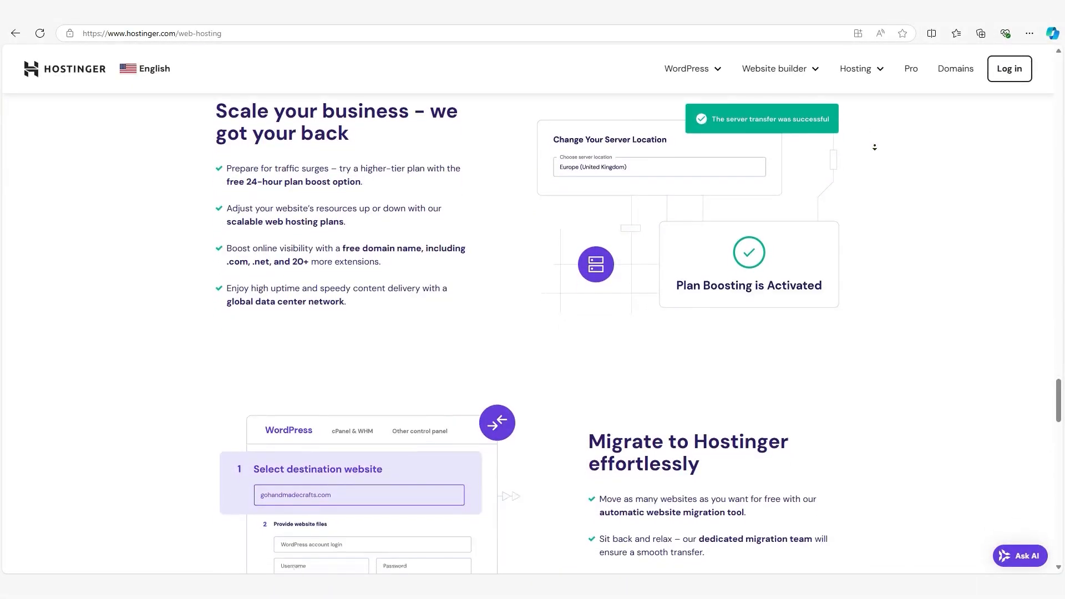
scroll("down", 3)
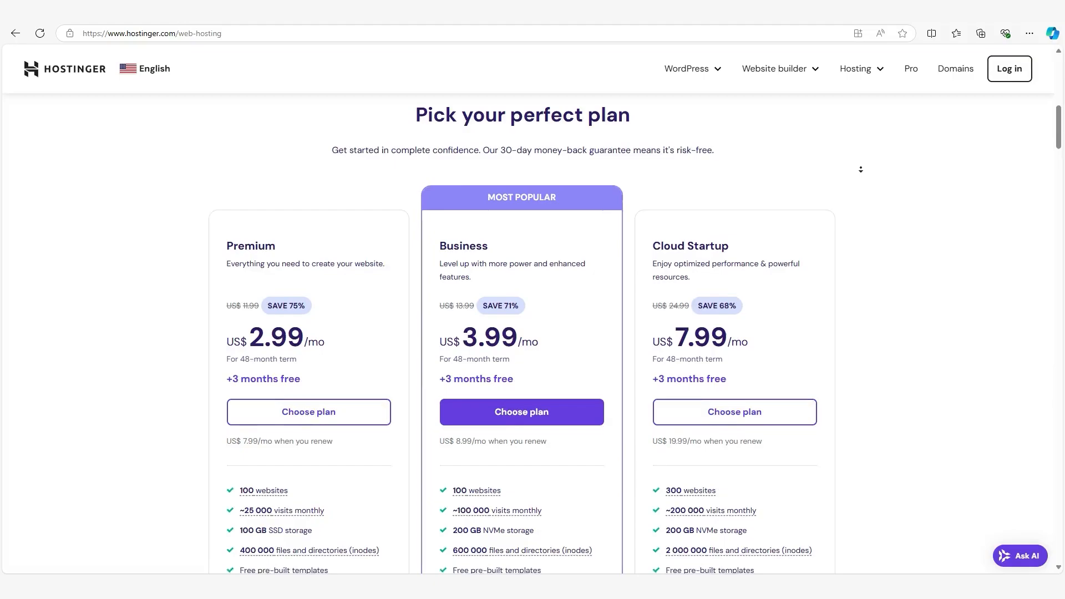
- Read the Premium, Business and Cloud Startup pricing cards and their full feature lists
scroll("down", 3)
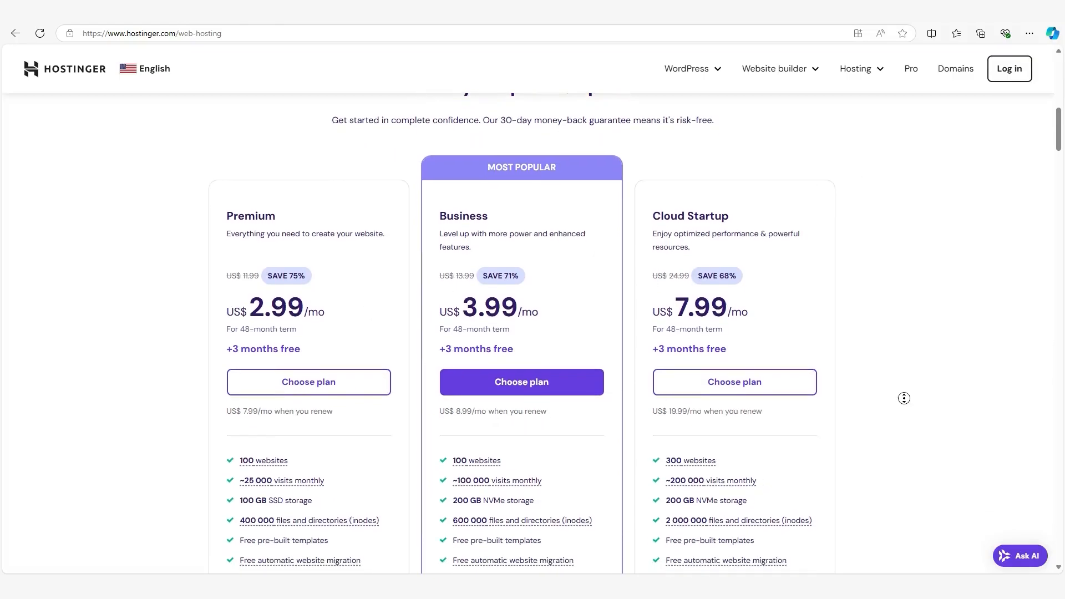
scroll("down", 3)
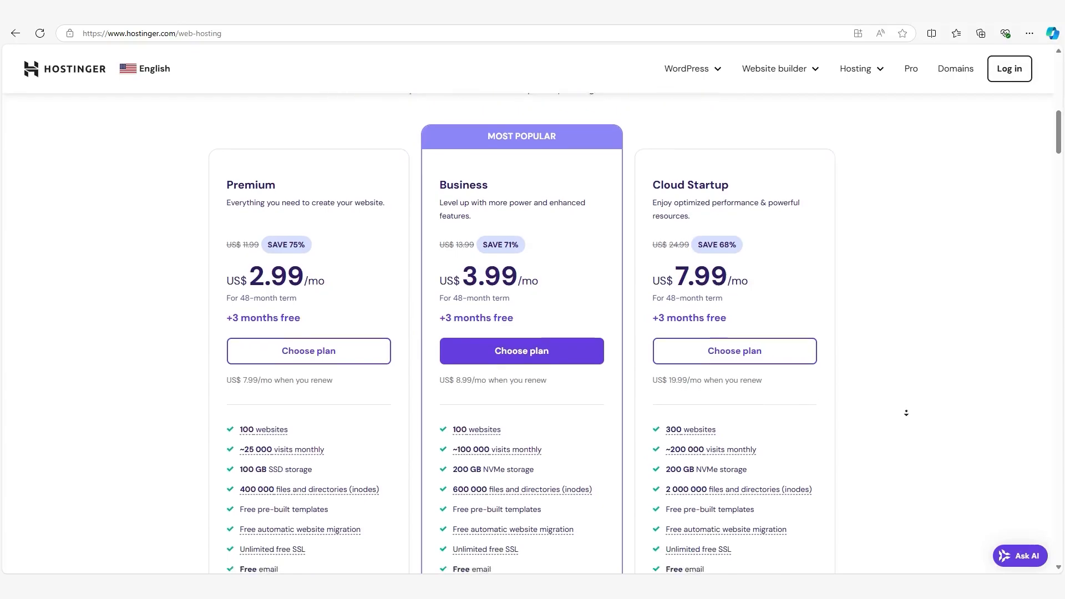
scroll("down", 3)
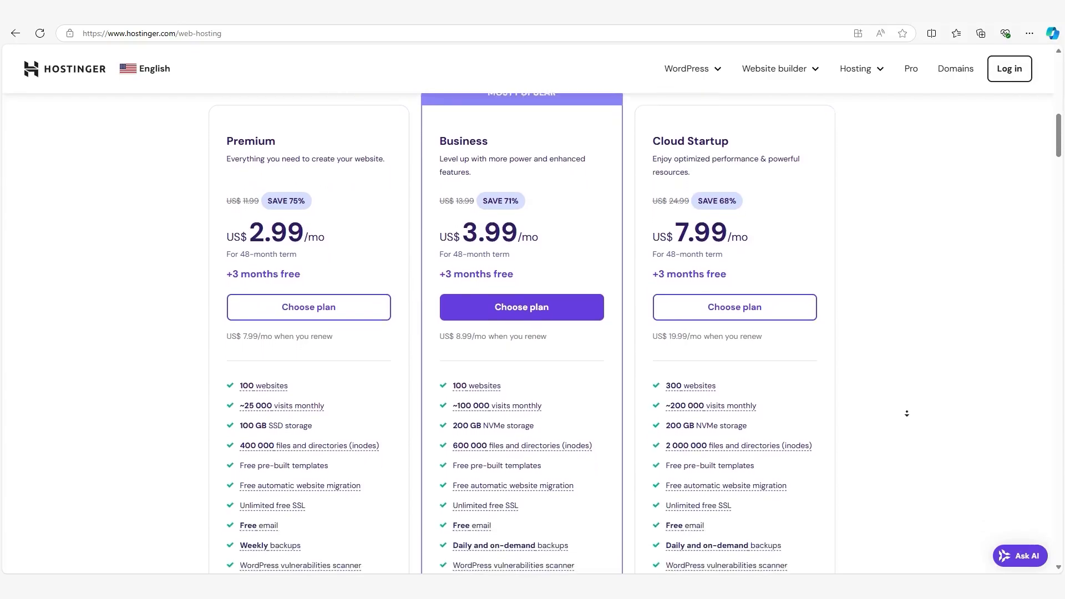
scroll("down", 3)
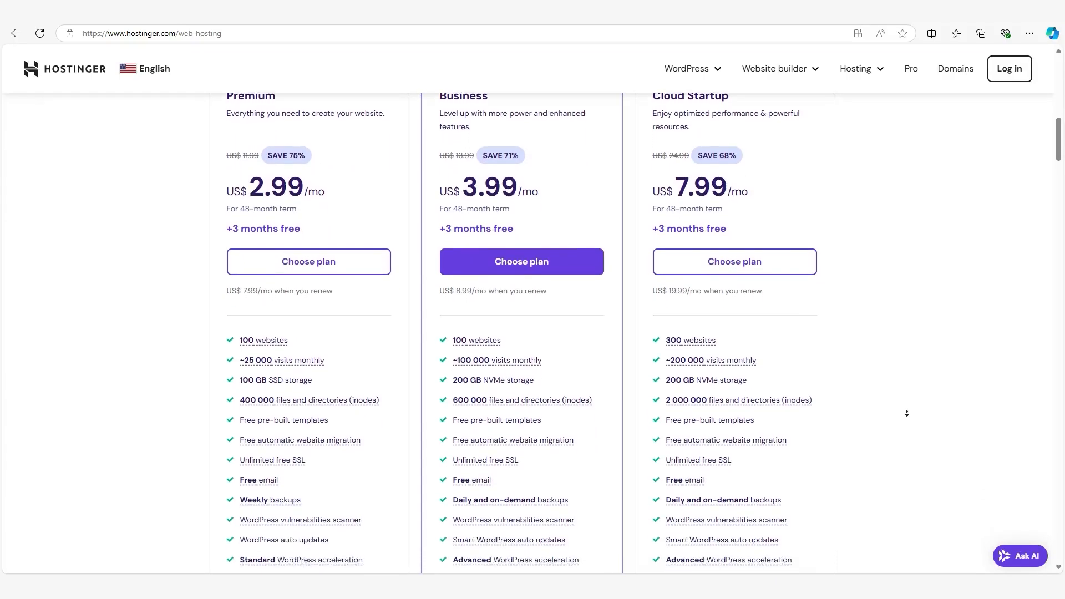
scroll("down", 3)
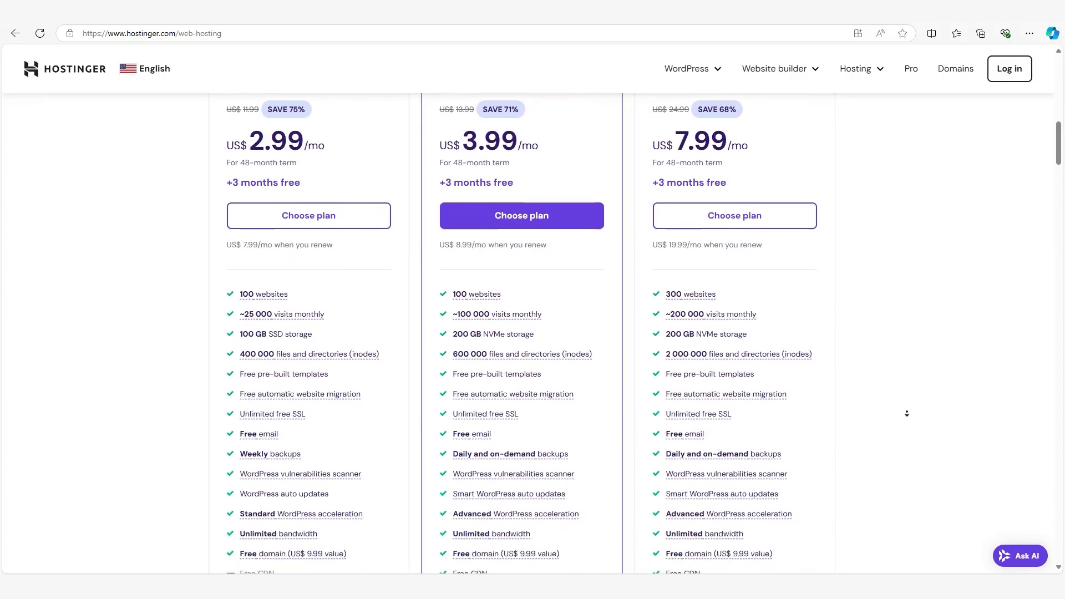
scroll("down", 3)
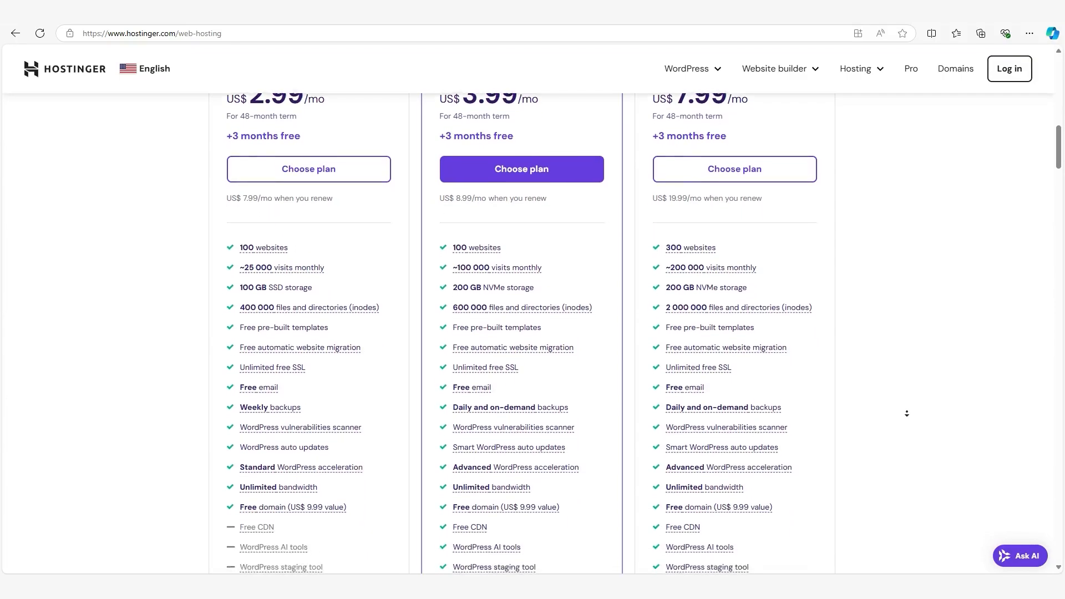
scroll("down", 3)
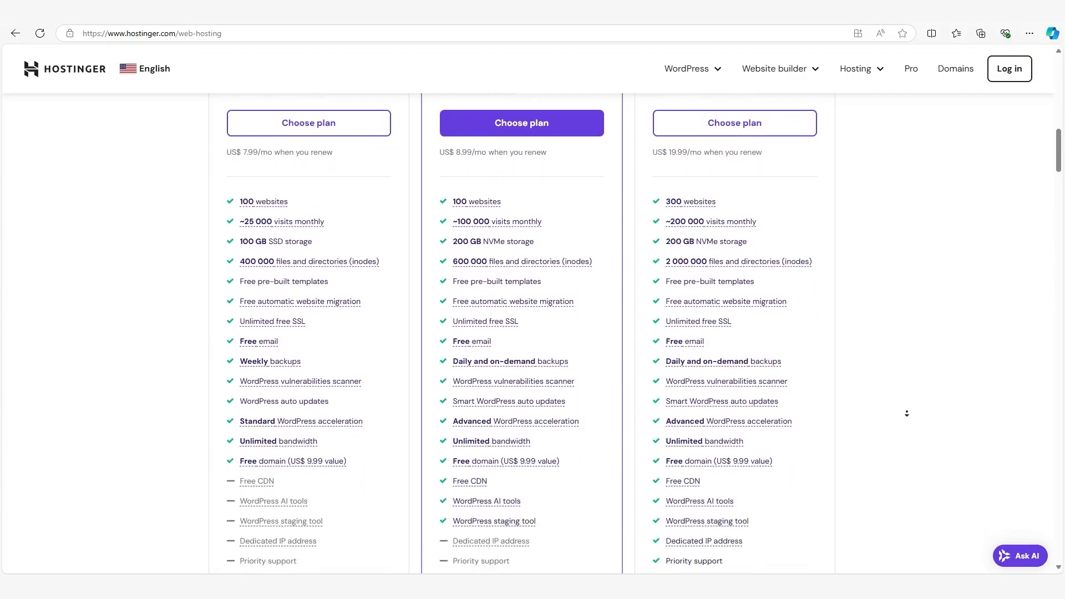
scroll("down", 3)
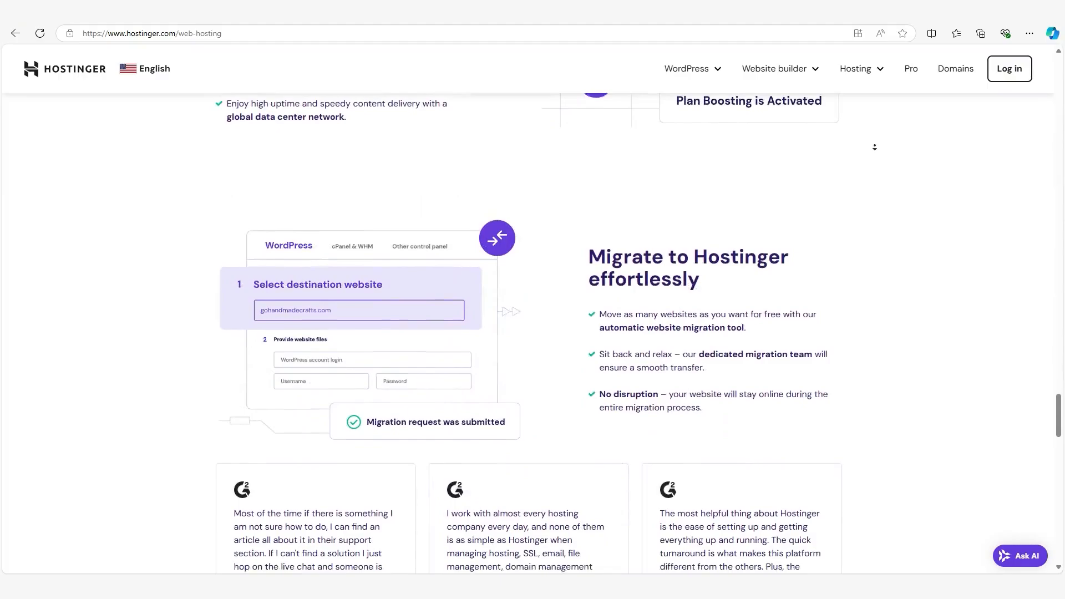
- Scroll past the web hosting page's migration section
scroll("down", 3)
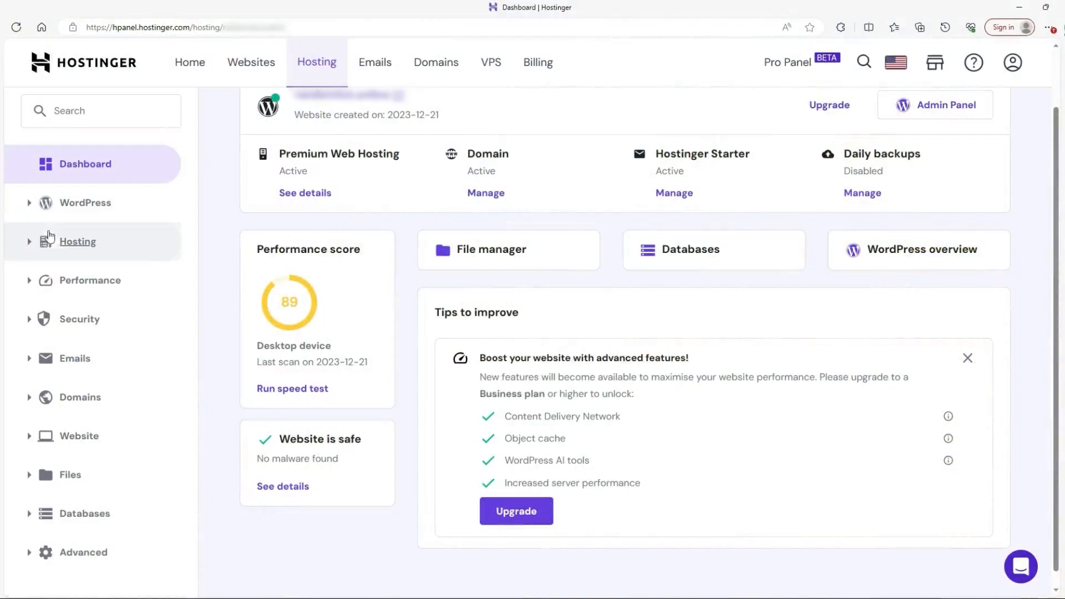
- View Hosting Plan Details (100 GB disk, 1024 MB RAM, one CPU core), then return to WordPress hosting
left_click(78, 241)
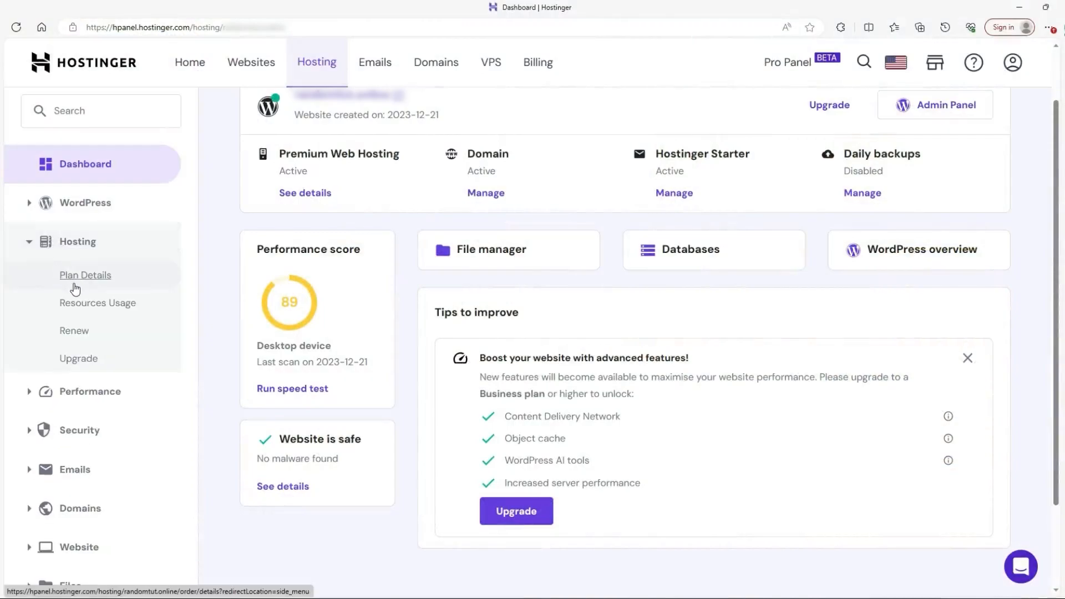
left_click(85, 275)
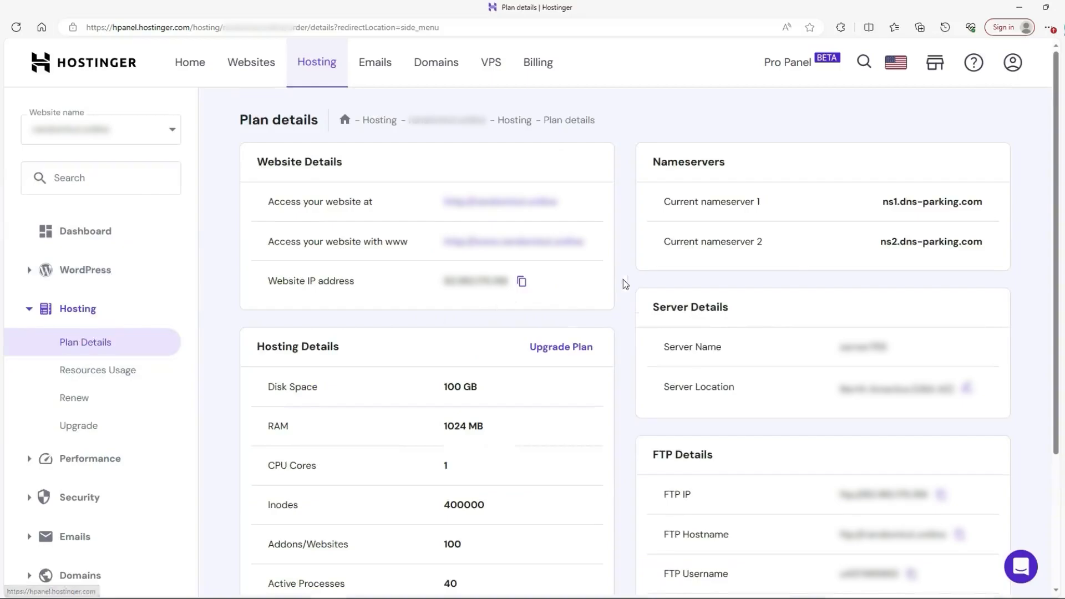
left_click(97, 370)
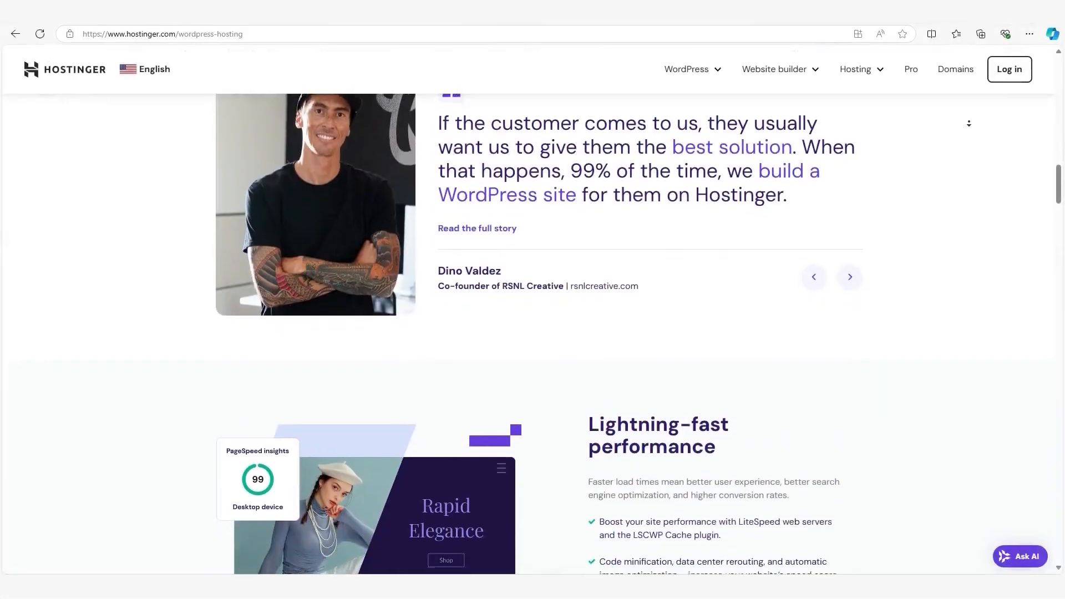
- Scroll the WordPress hosting page through the performance and security sections
scroll("down", 3)
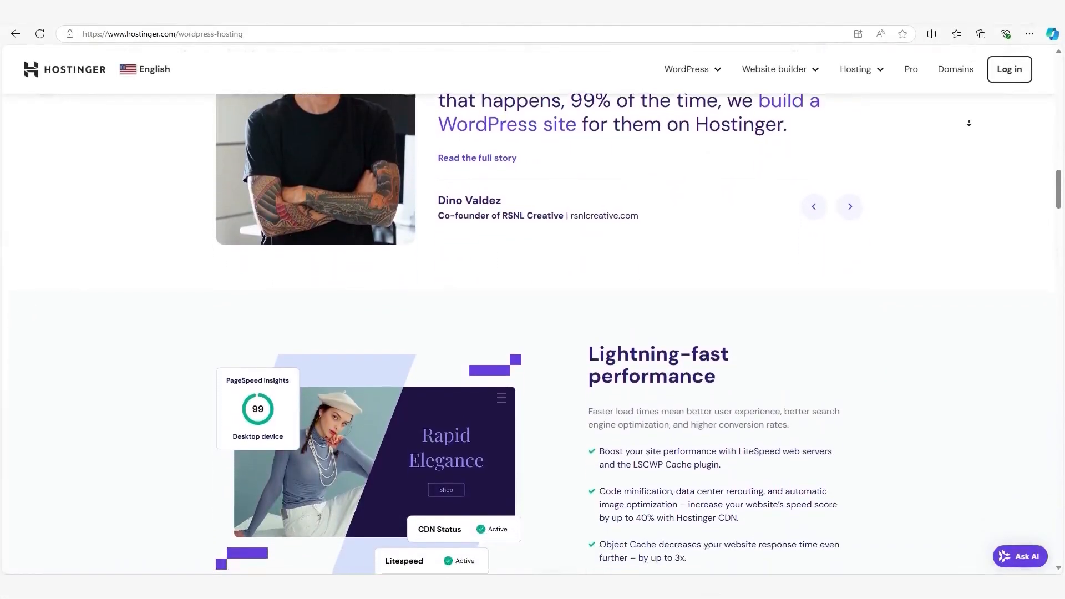
scroll("down", 3)
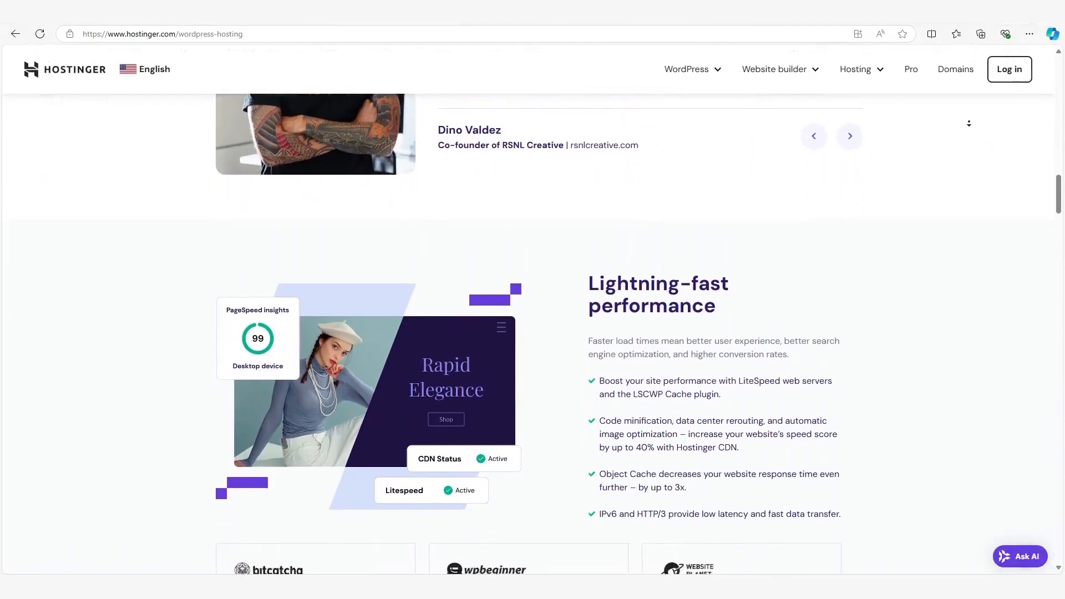
scroll("down", 3)
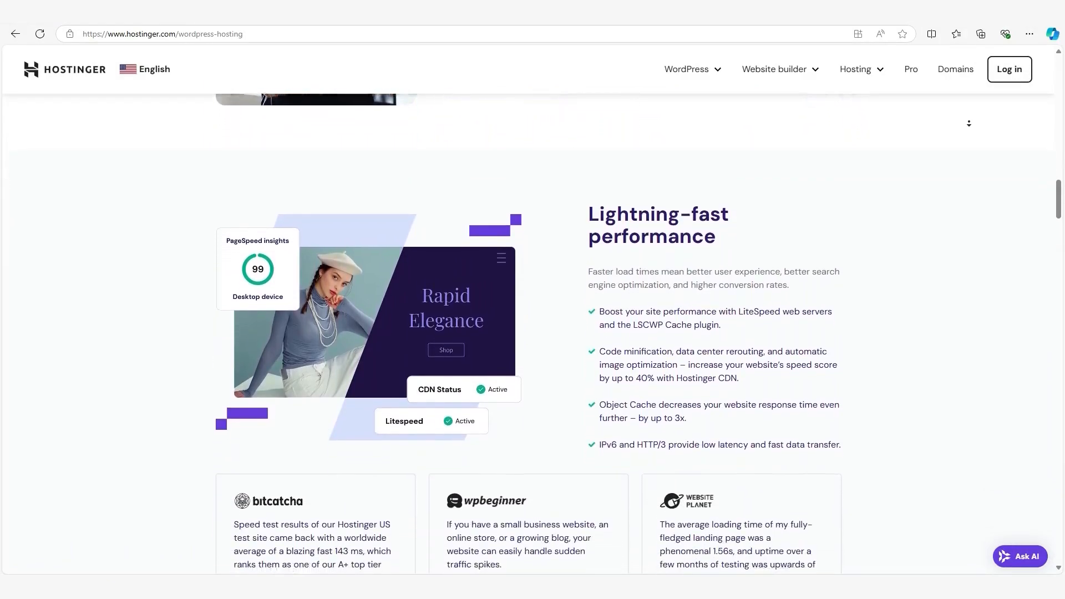
scroll("down", 3)
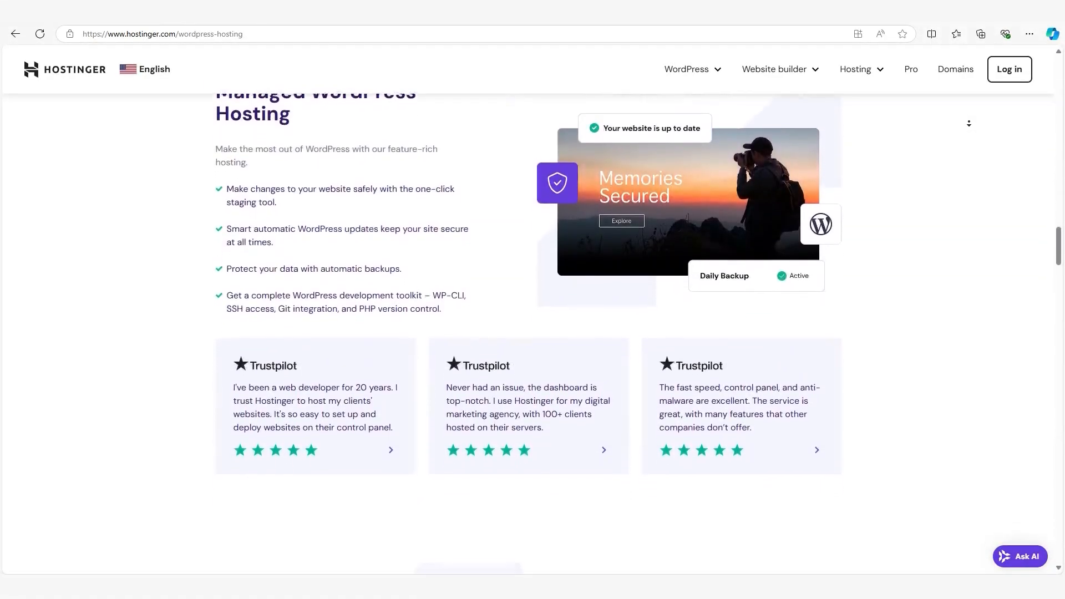
scroll("down", 3)
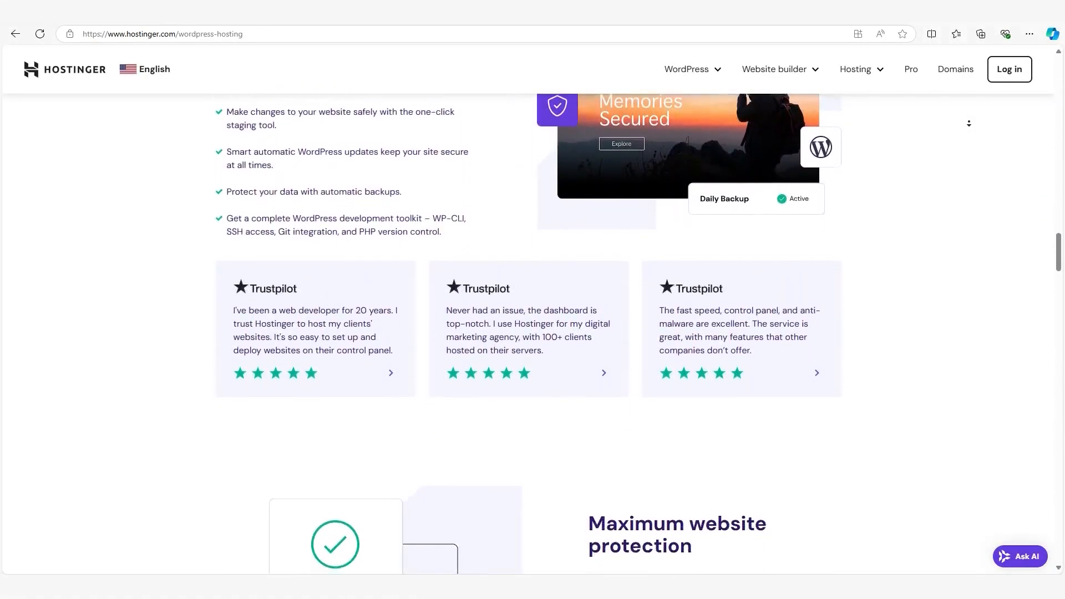
scroll("down", 3)
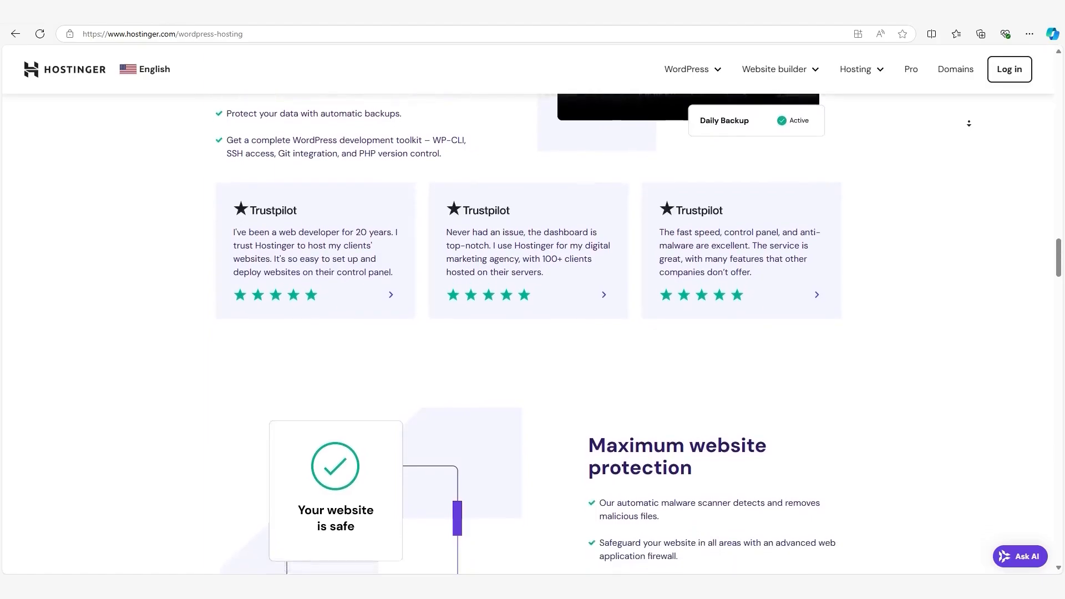
scroll("down", 3)
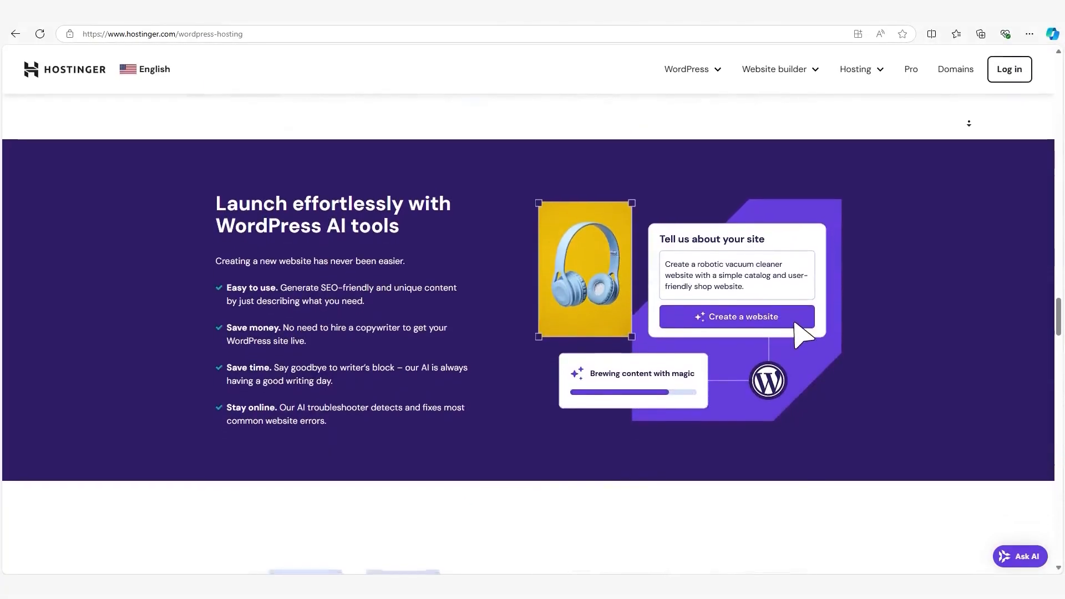
scroll("down", 3)
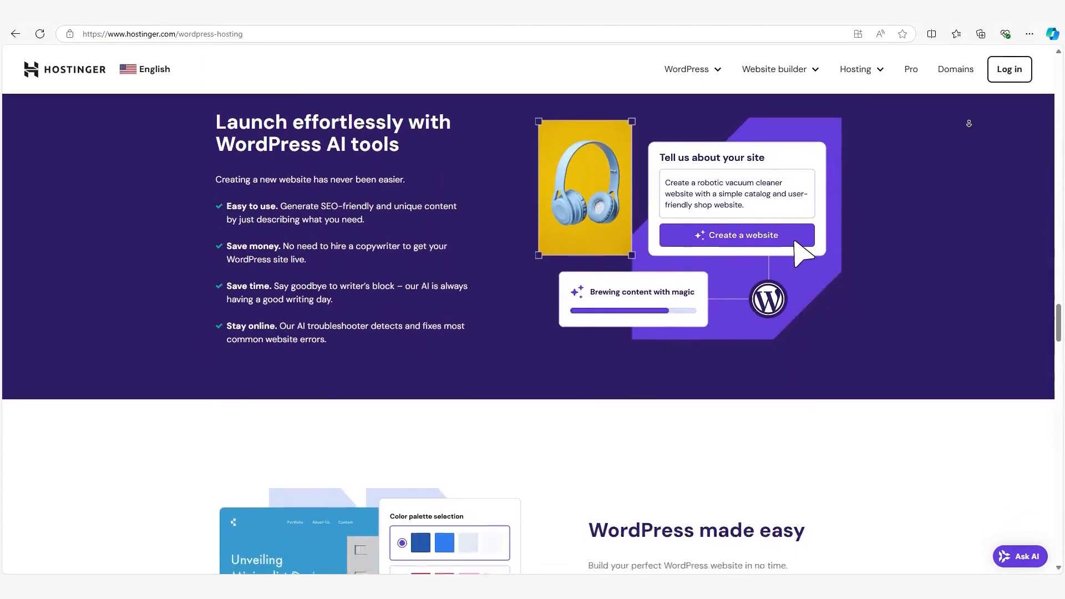
- Continue past AI tools and support to the all-inclusive WordPress hosting features list
scroll("down", 3)
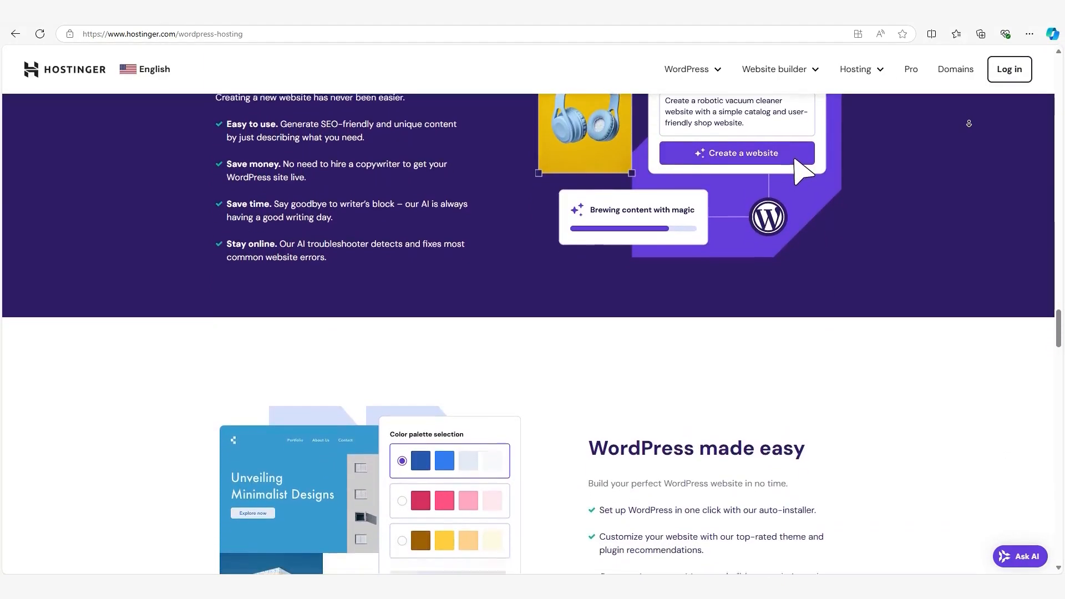
scroll("down", 3)
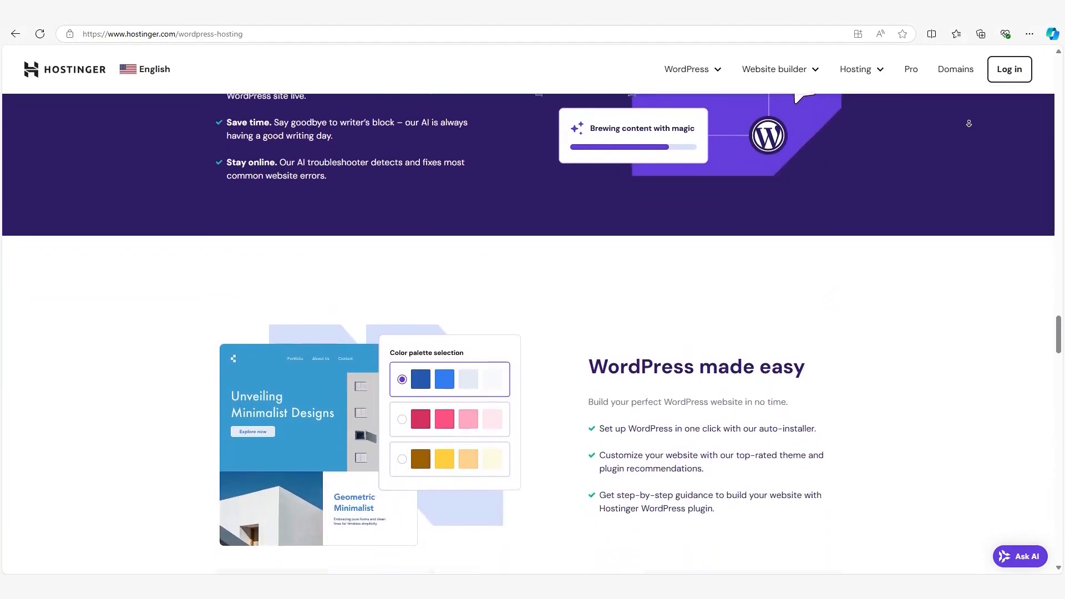
scroll("down", 3)
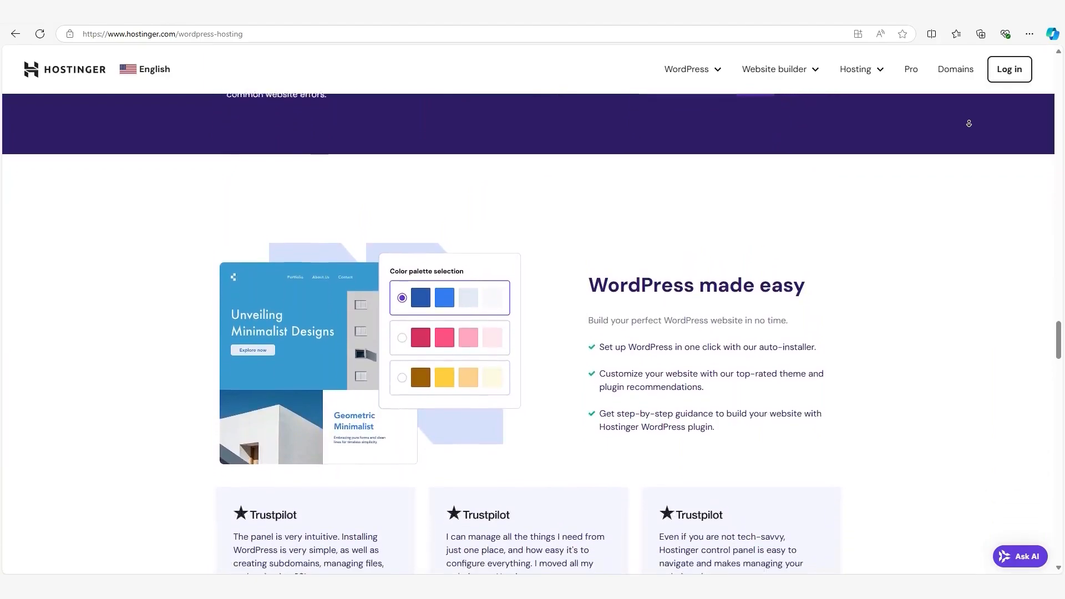
scroll("down", 3)
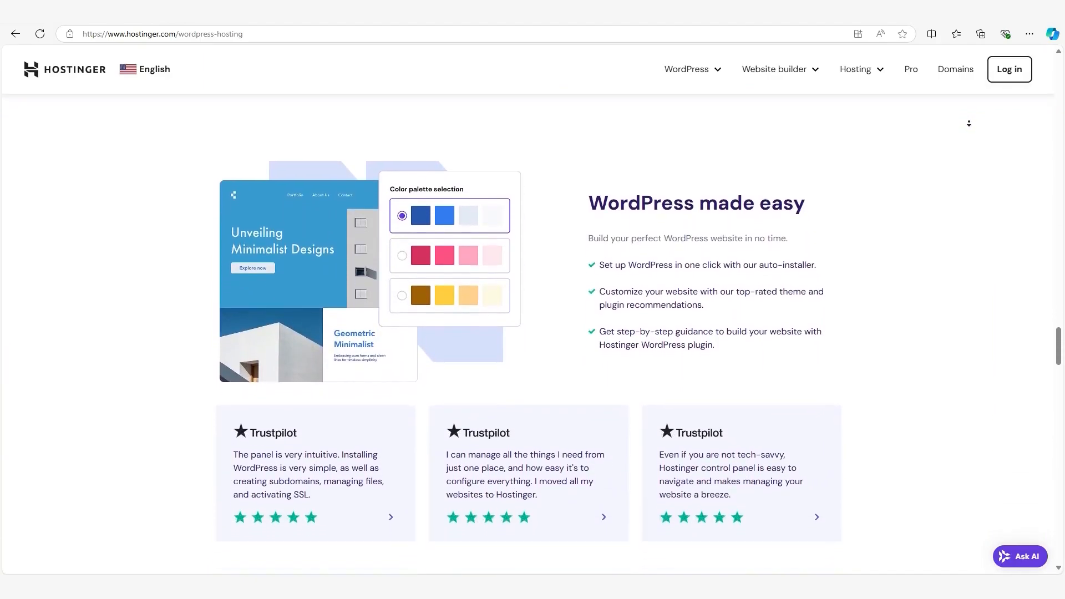
scroll("down", 3)
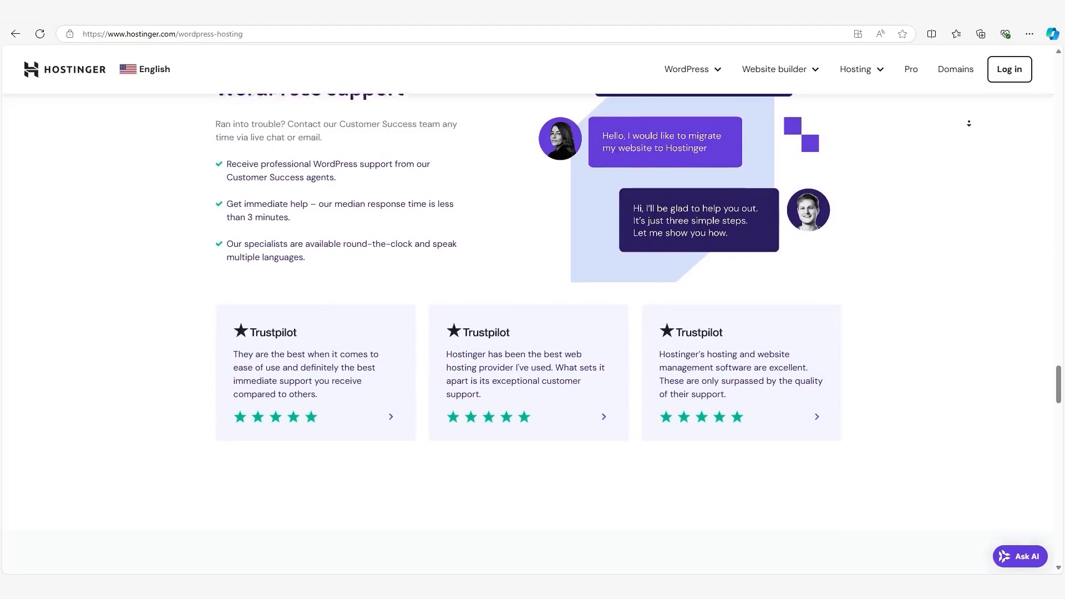
scroll("down", 3)
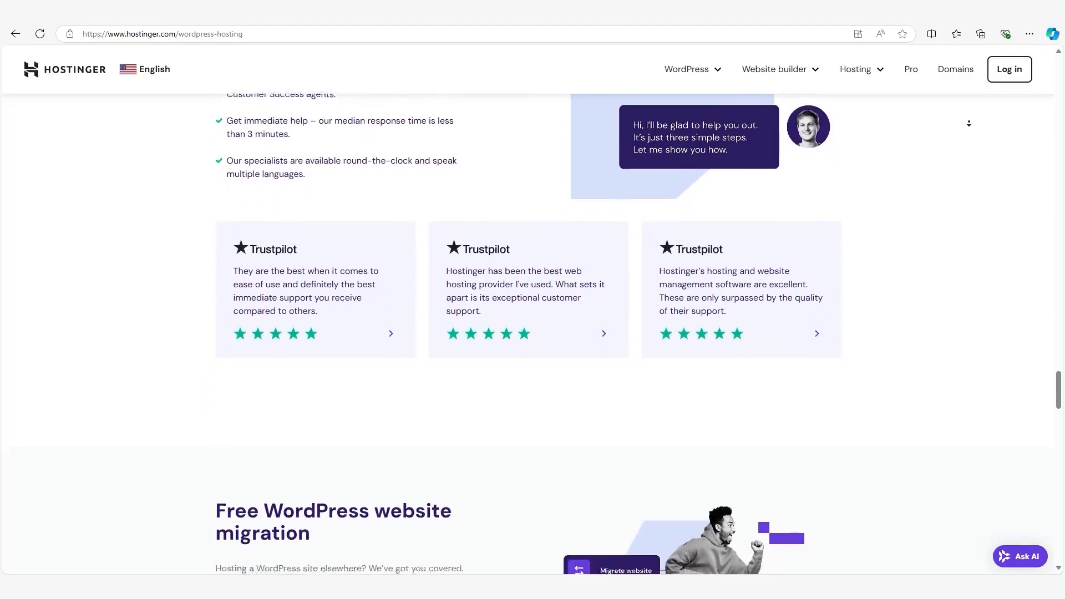
scroll("down", 3)
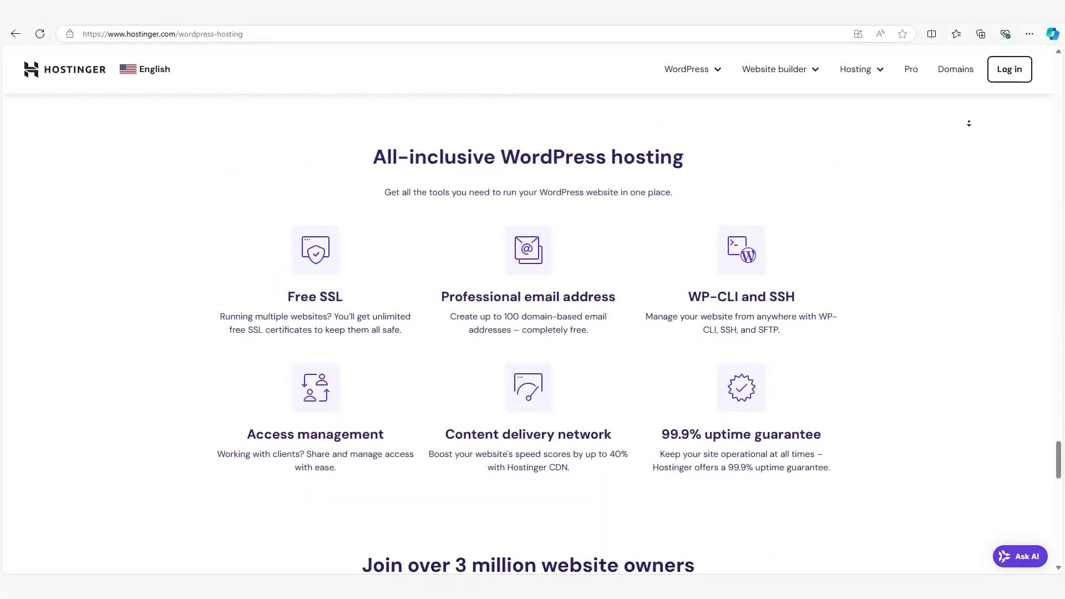
scroll("down", 3)
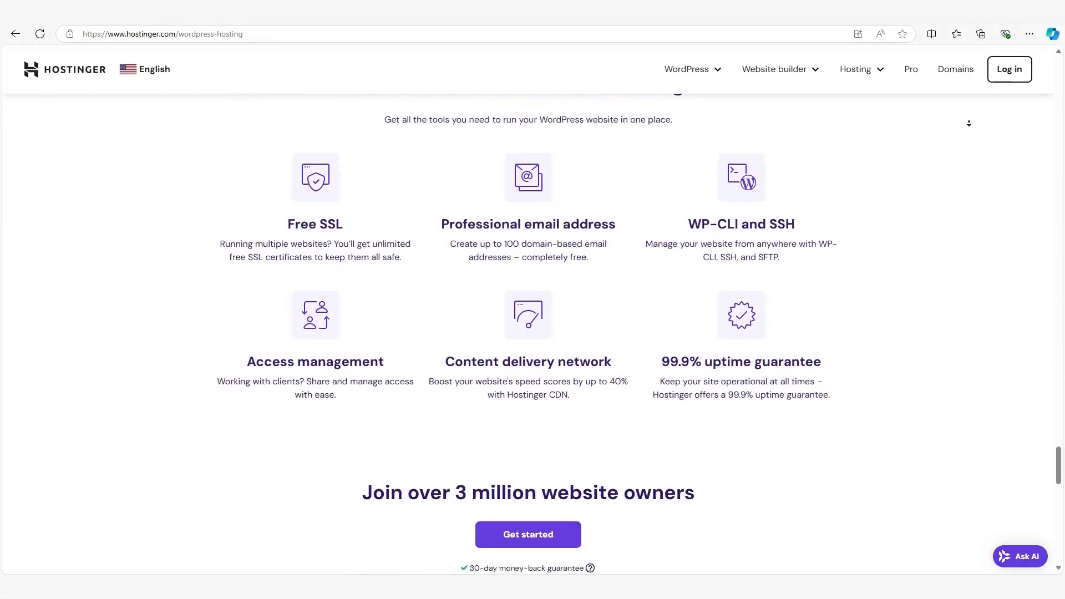
scroll("down", 3)
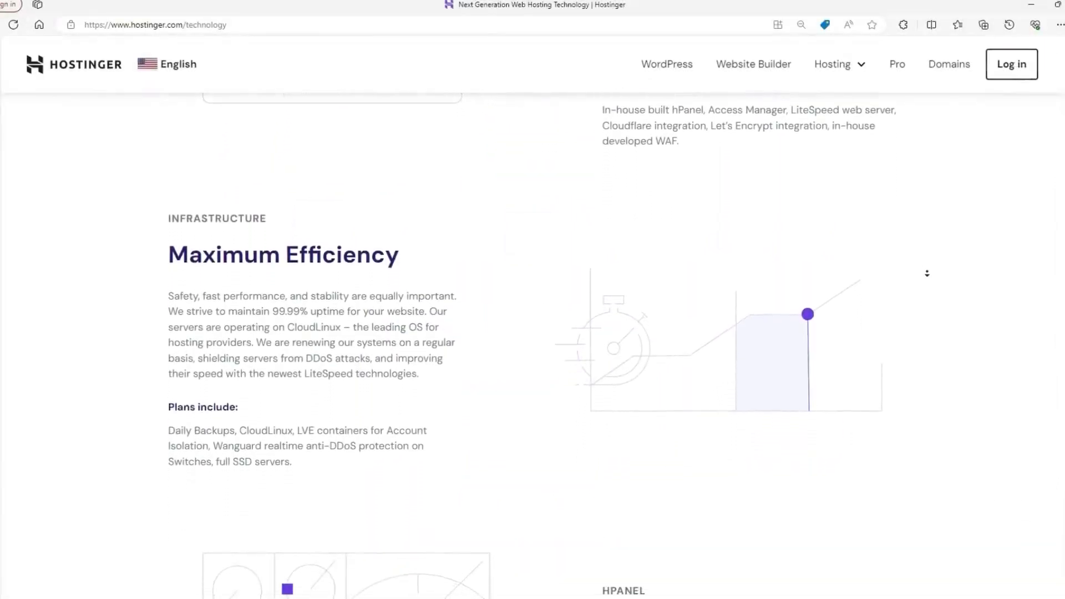
- Scroll the VPS page through the 1-click install, firewall and AI assistant sections
scroll("down", 3)
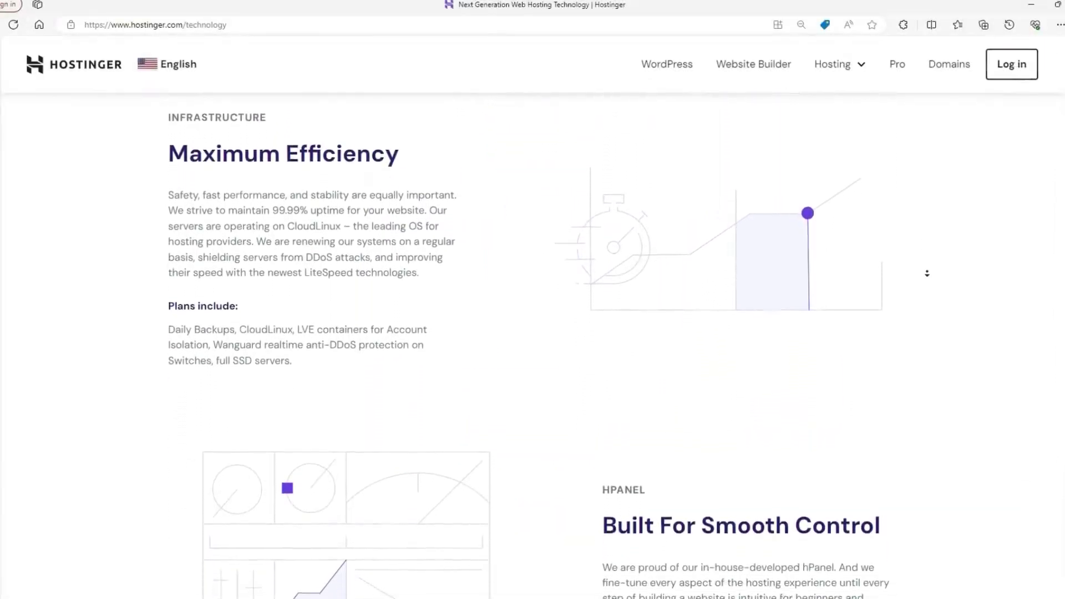
scroll("down", 3)
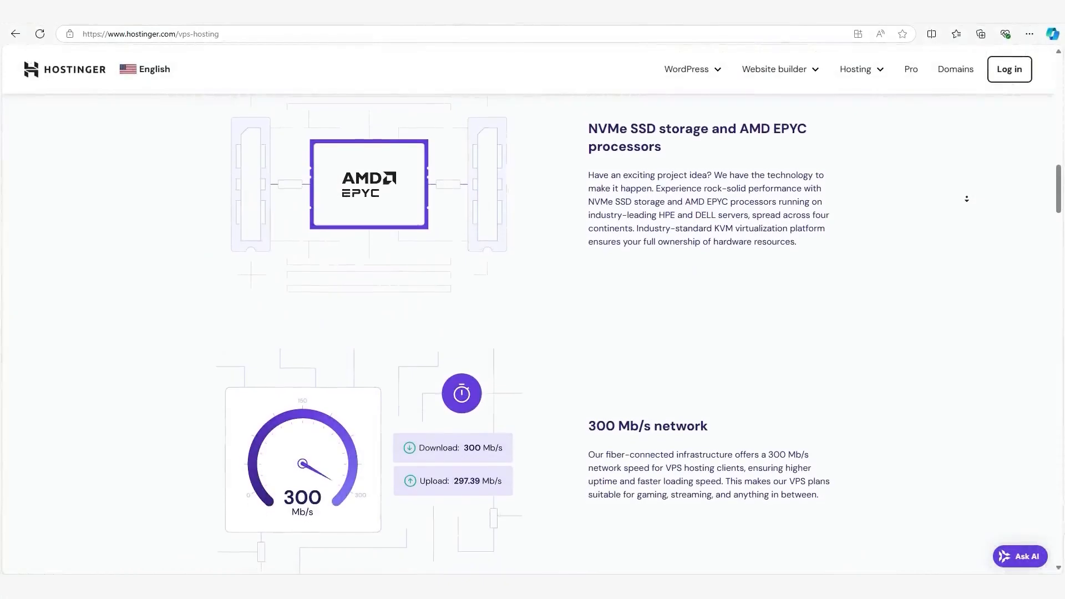
scroll("down", 3)
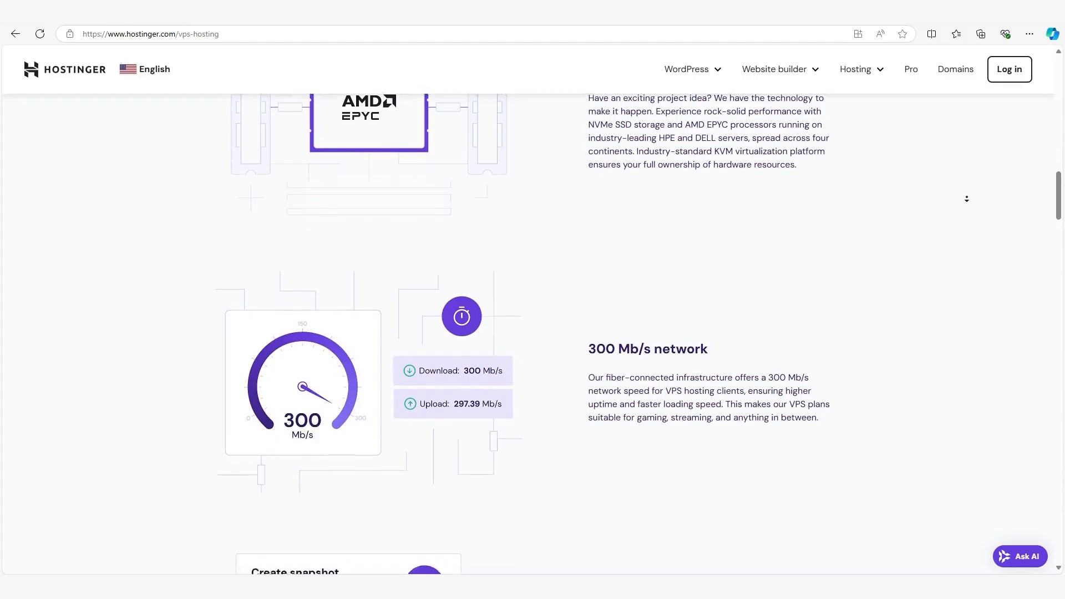
scroll("down", 3)
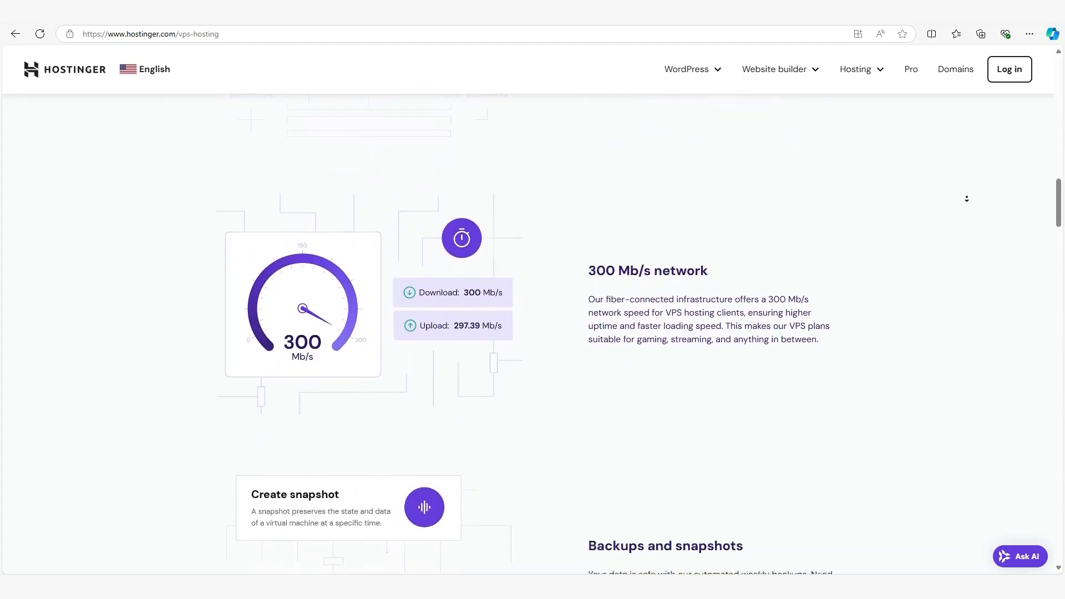
scroll("down", 3)
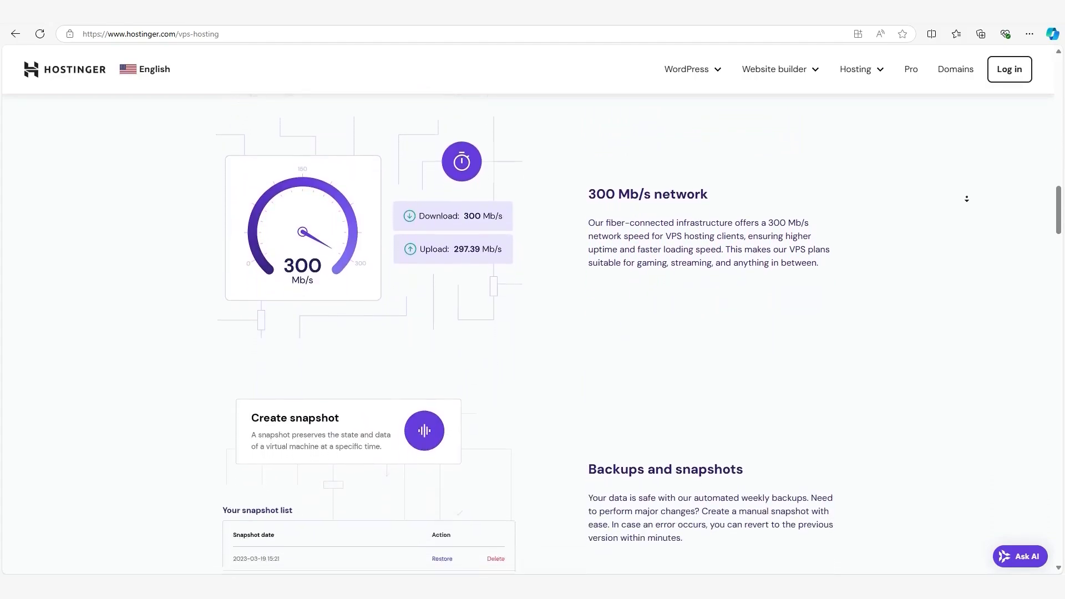
scroll("down", 3)
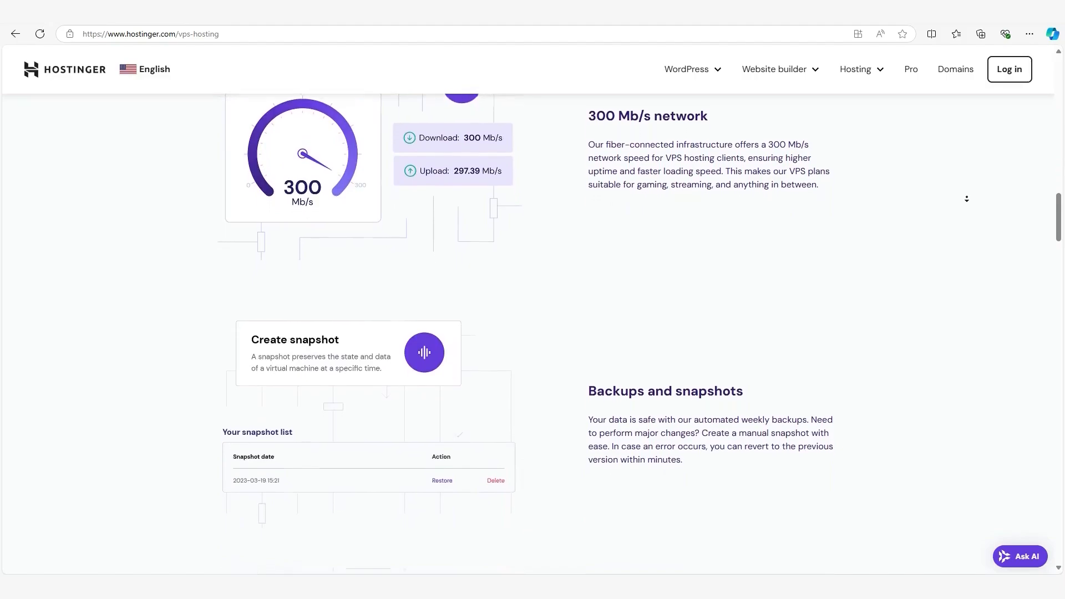
scroll("down", 3)
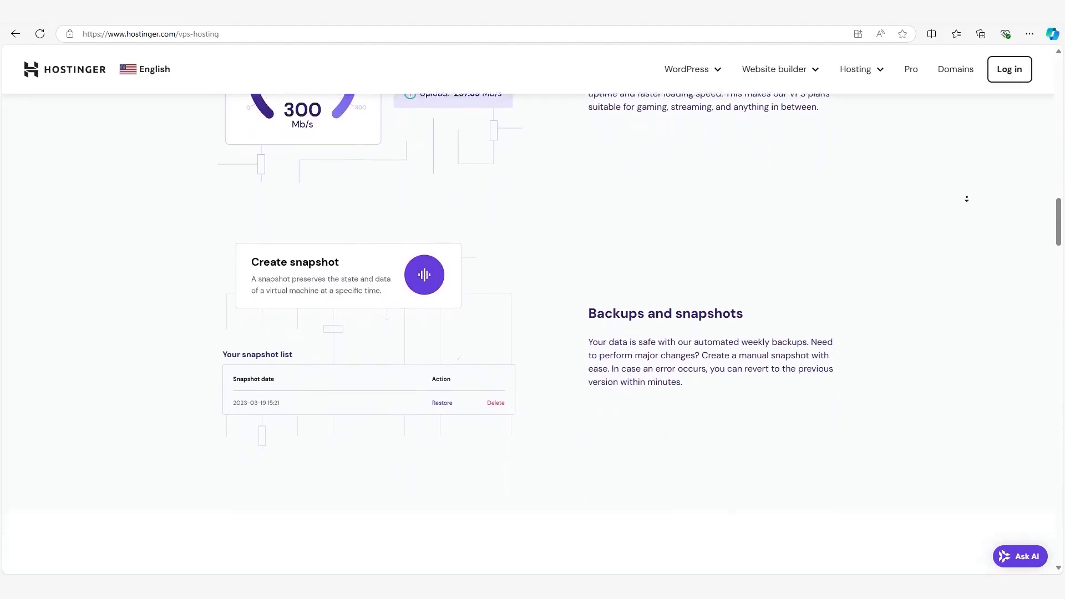
scroll("down", 3)
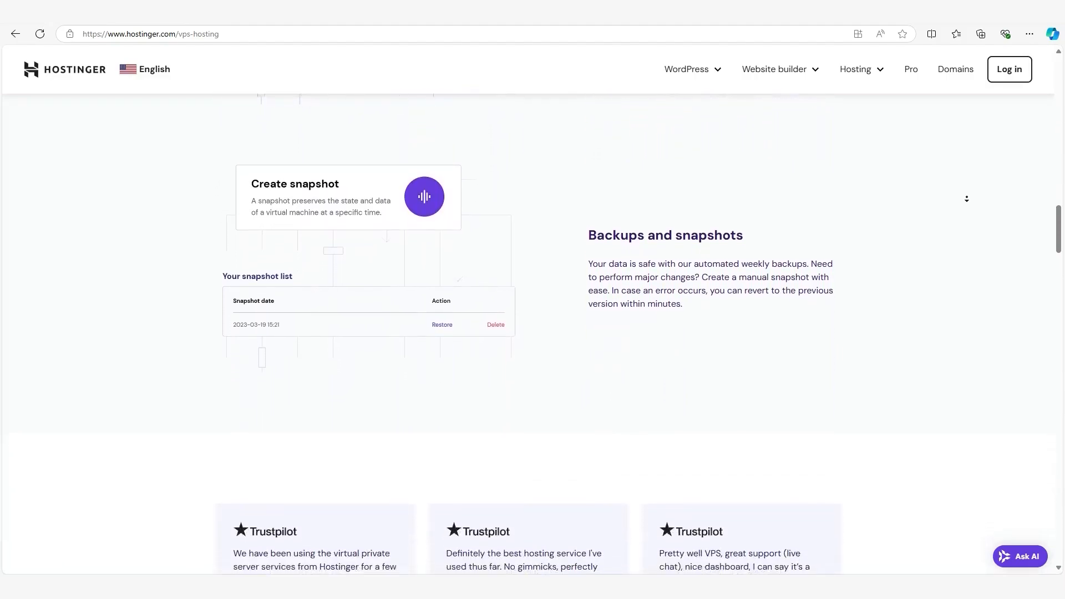
scroll("down", 3)
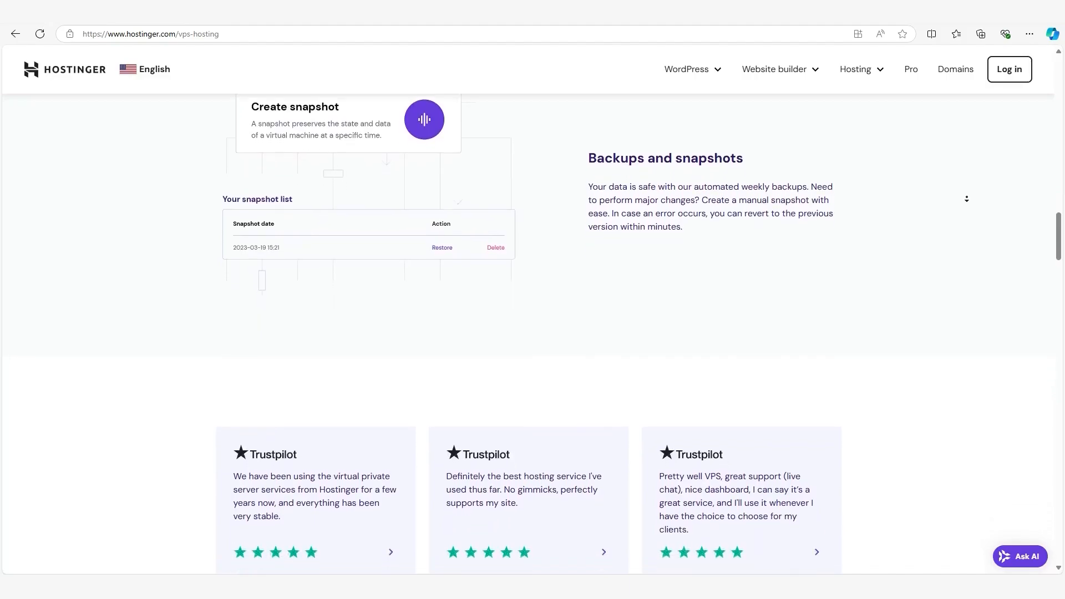
scroll("down", 3)
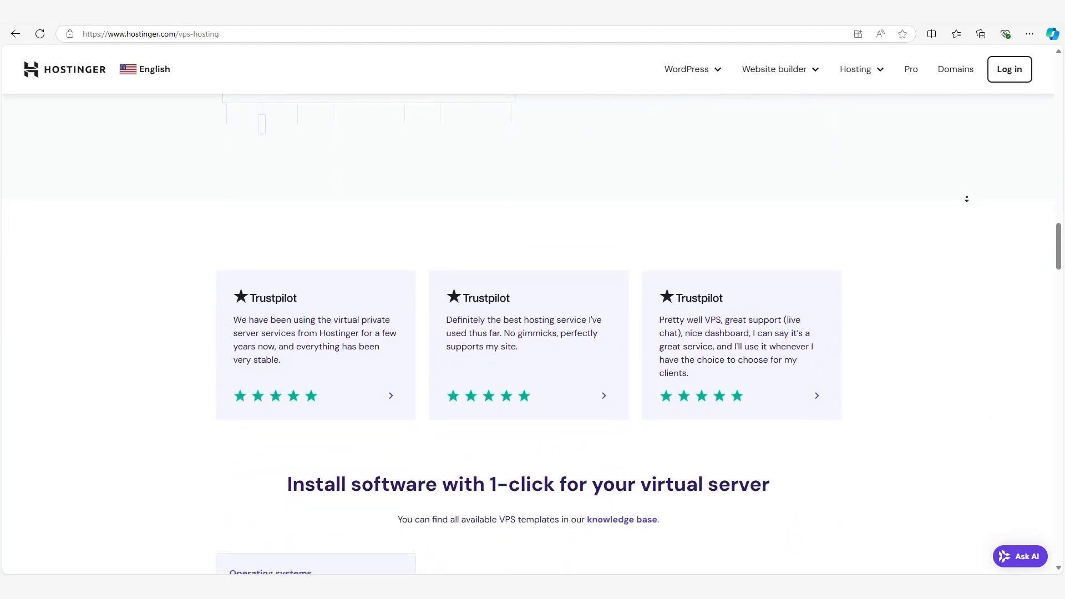
- Continue down to the Buy a VPS hosting plan pricing for KVM 1, 2, 4 and 8
scroll("down", 3)
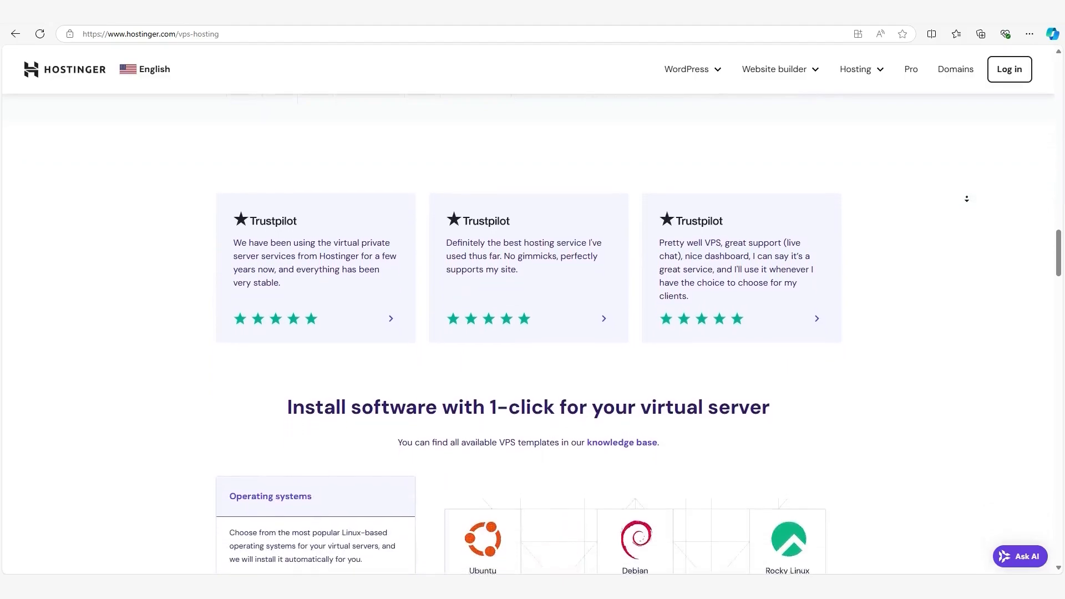
scroll("down", 3)
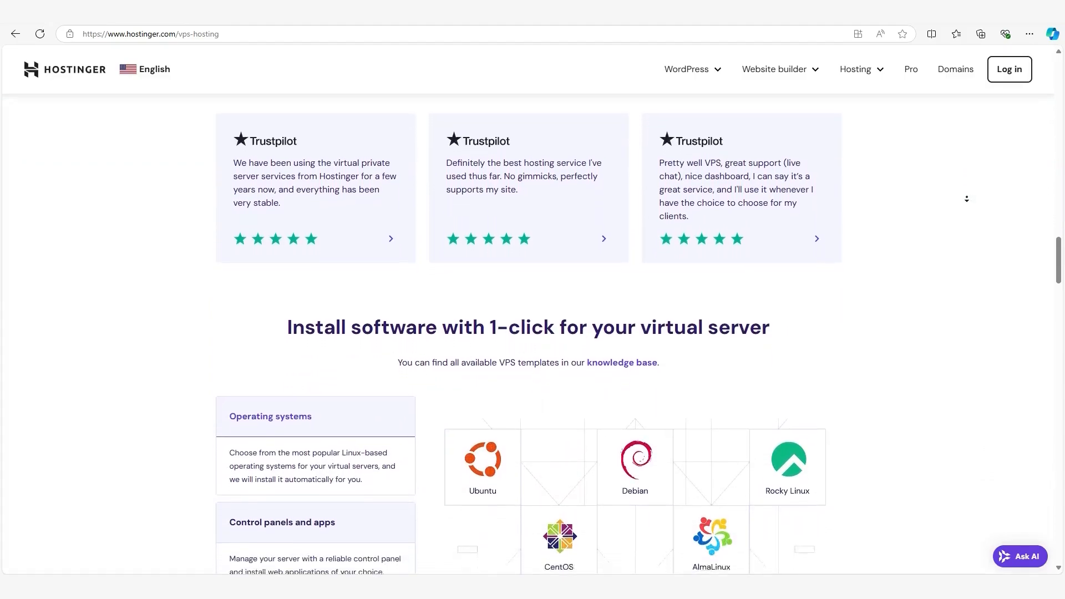
scroll("down", 3)
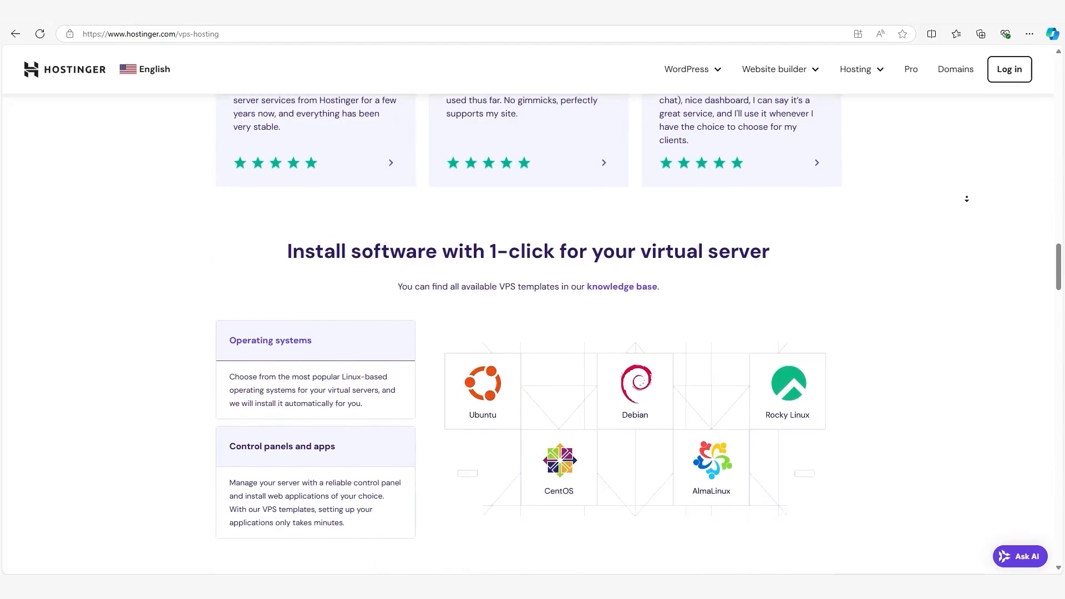
scroll("down", 3)
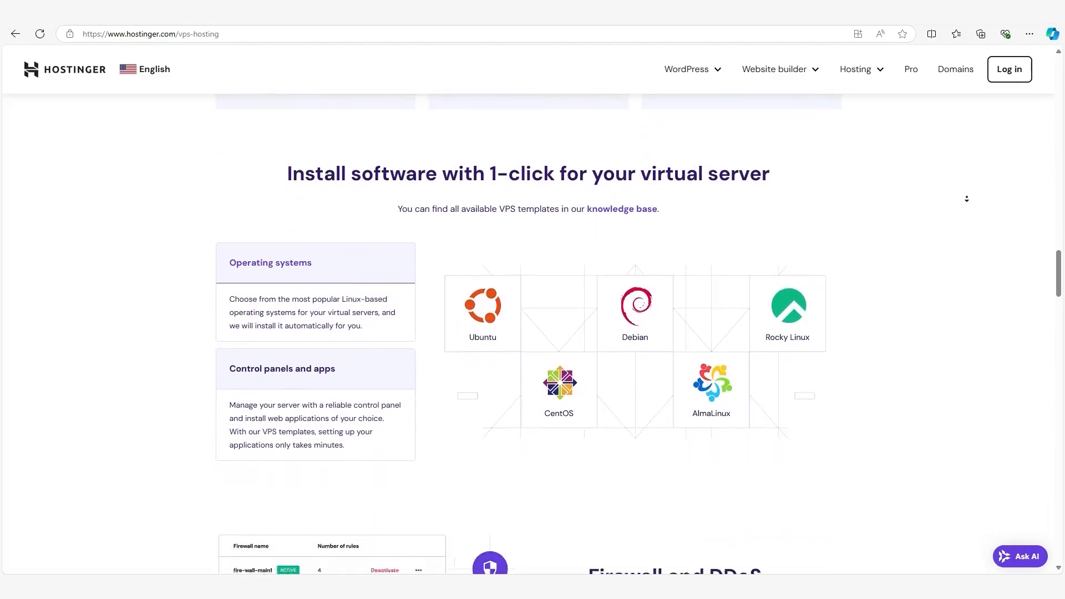
scroll("down", 3)
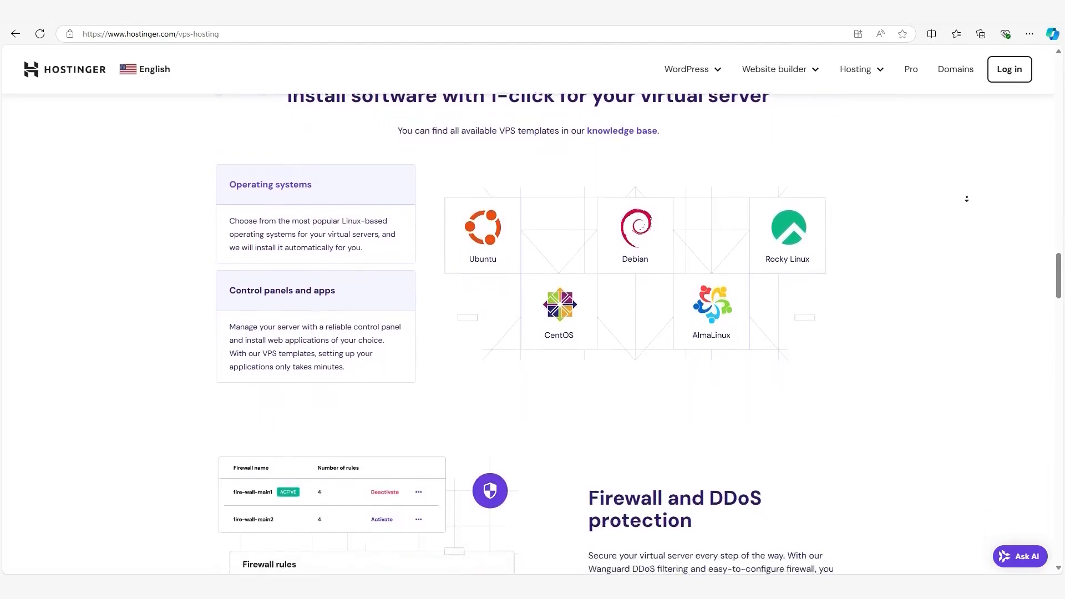
scroll("down", 3)
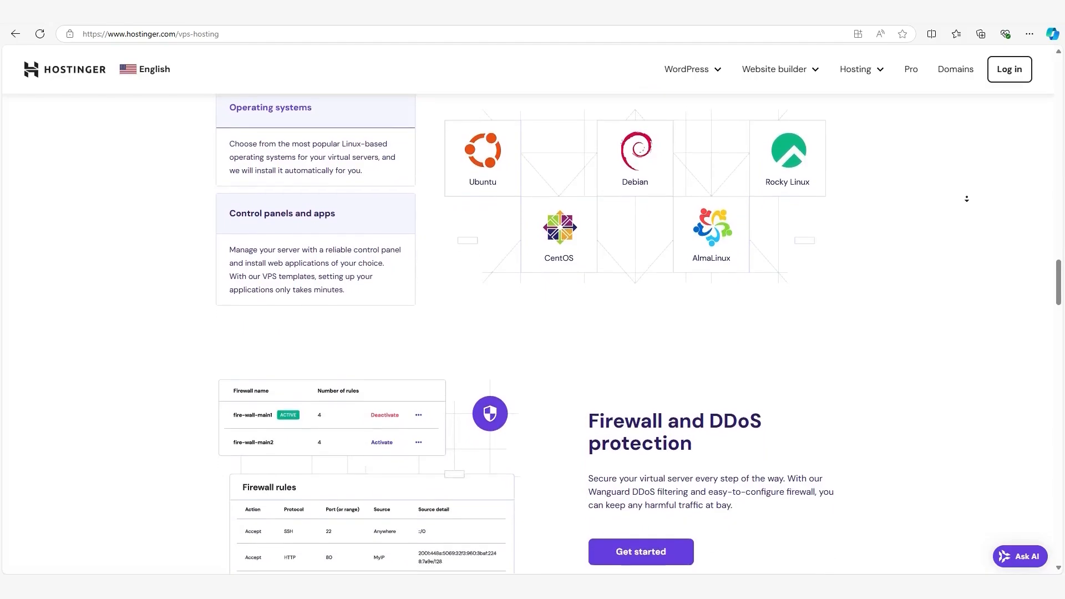
scroll("down", 3)
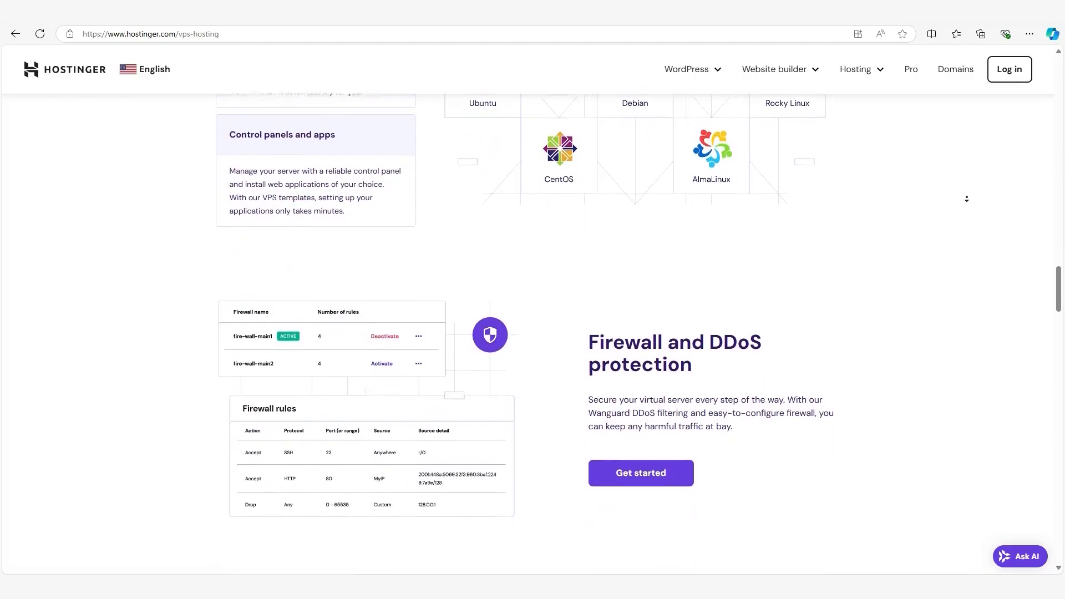
scroll("down", 3)
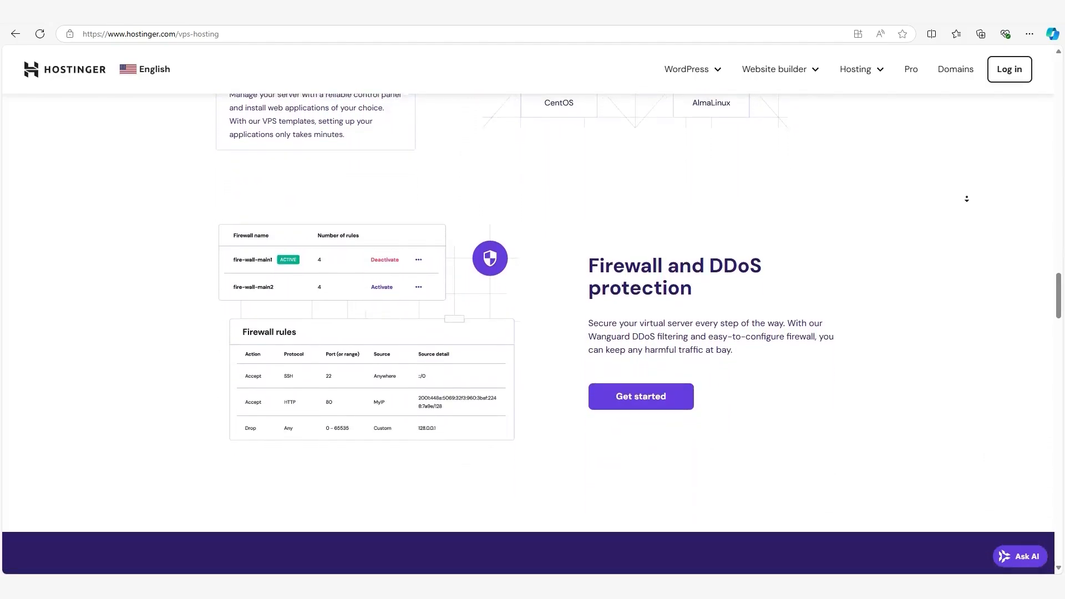
scroll("down", 3)
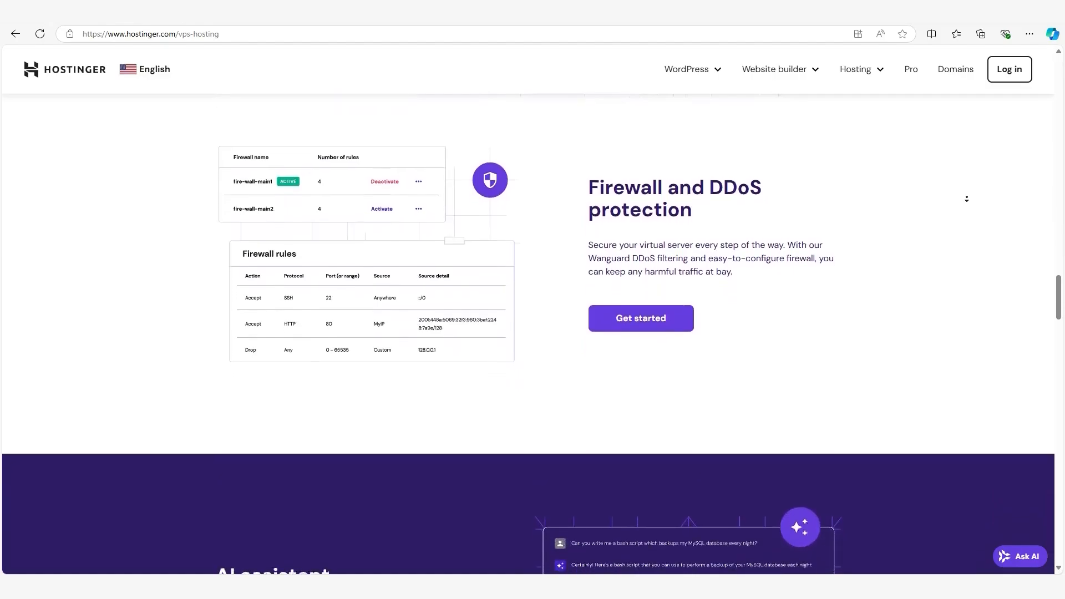
scroll("down", 3)
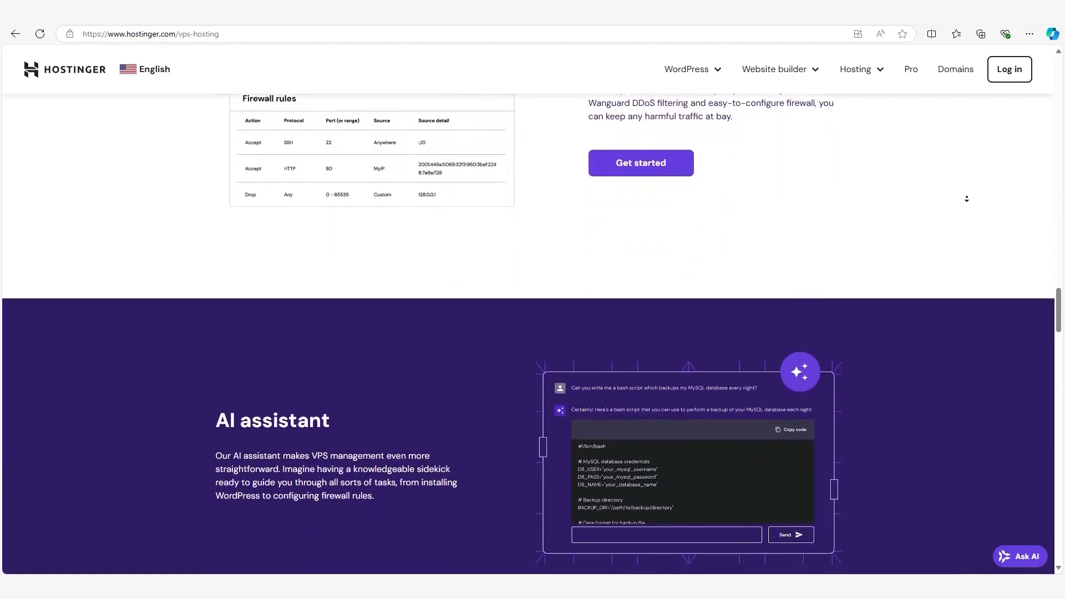
scroll("down", 3)
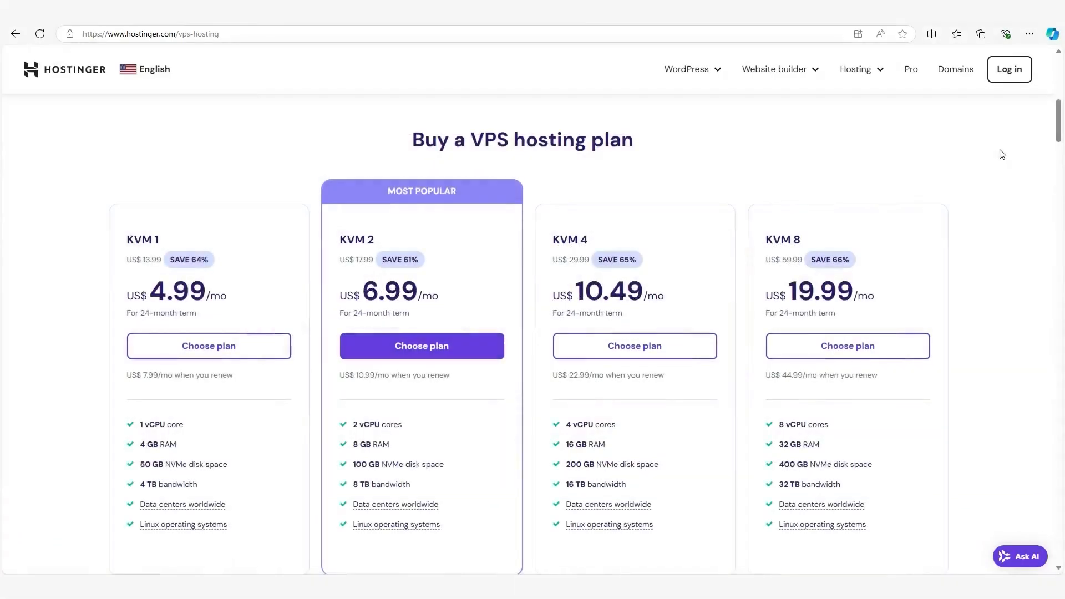
- Scroll the page on the way to the hPanel Home dashboard
scroll("down", 3)
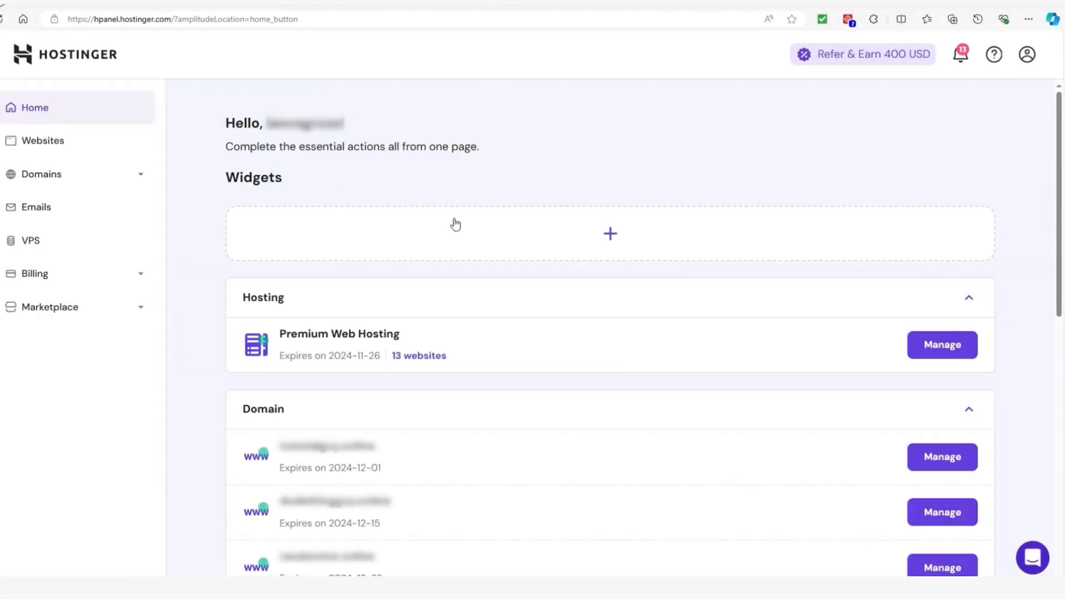
mouse_move(112, 288)
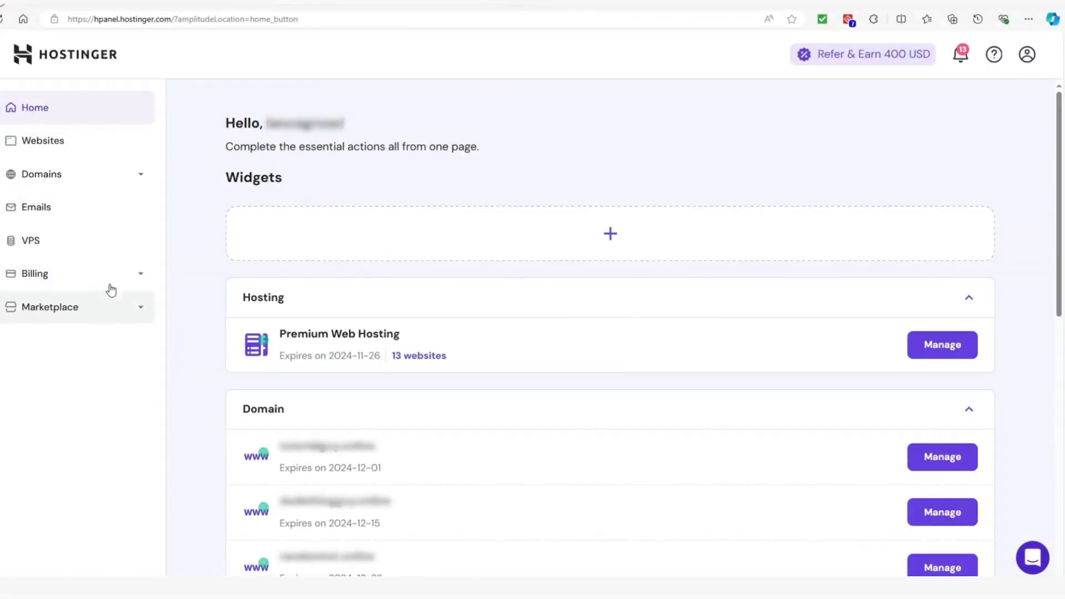
mouse_move(45, 140)
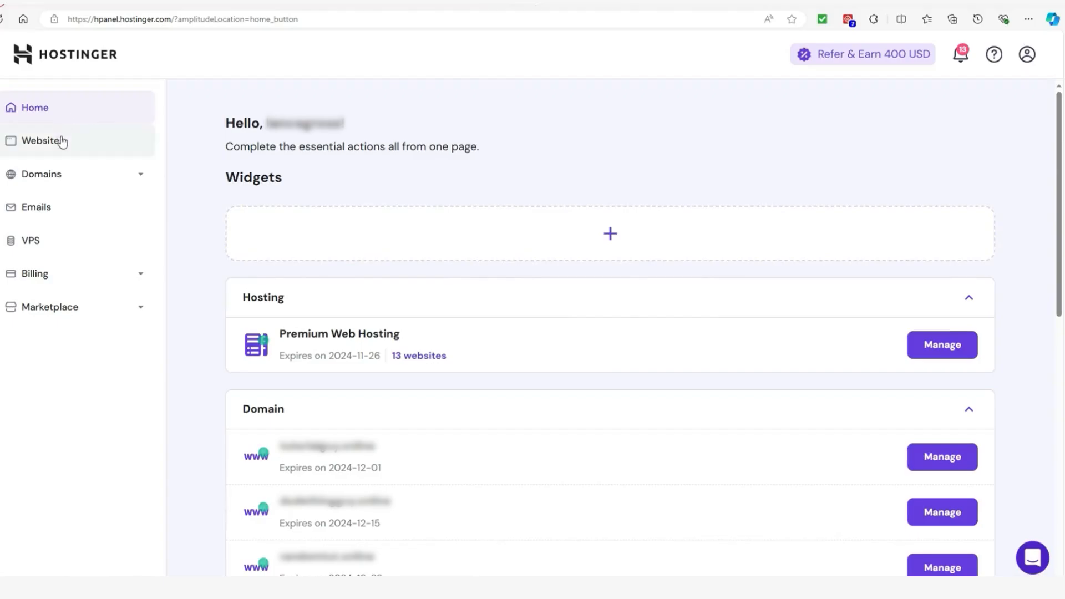
- Check the Websites list and limegreen-crane-182650's builder, then open the Emails overview
left_click(45, 140)
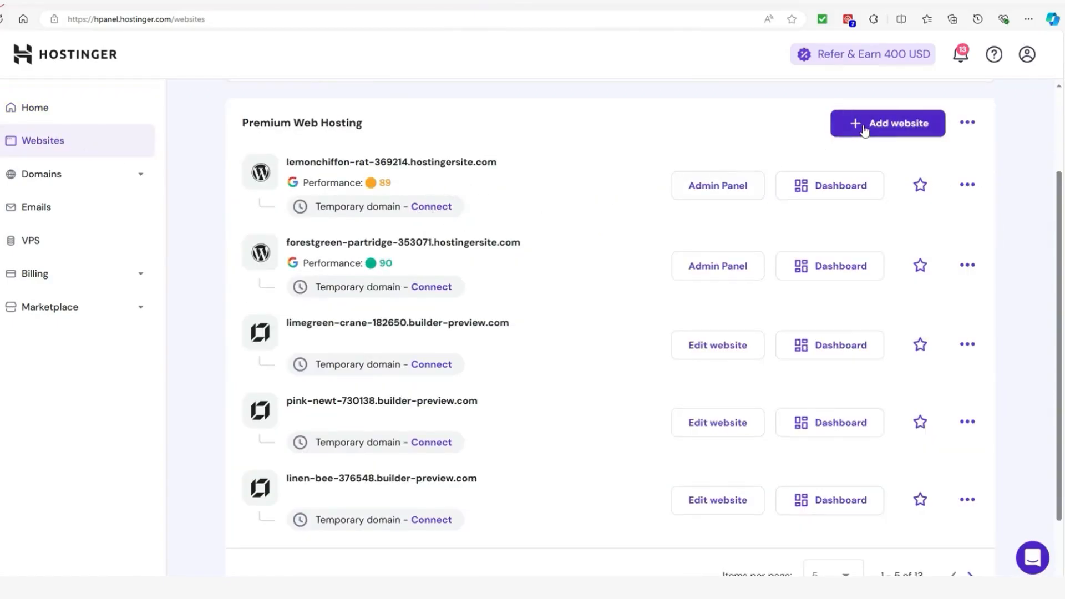
left_click(965, 184)
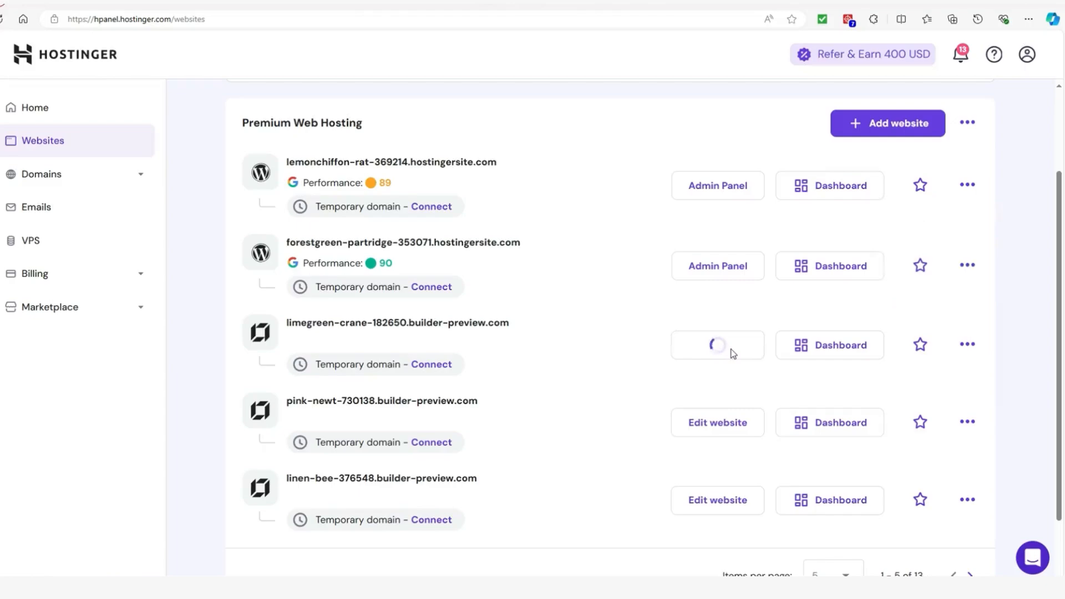
left_click(717, 344)
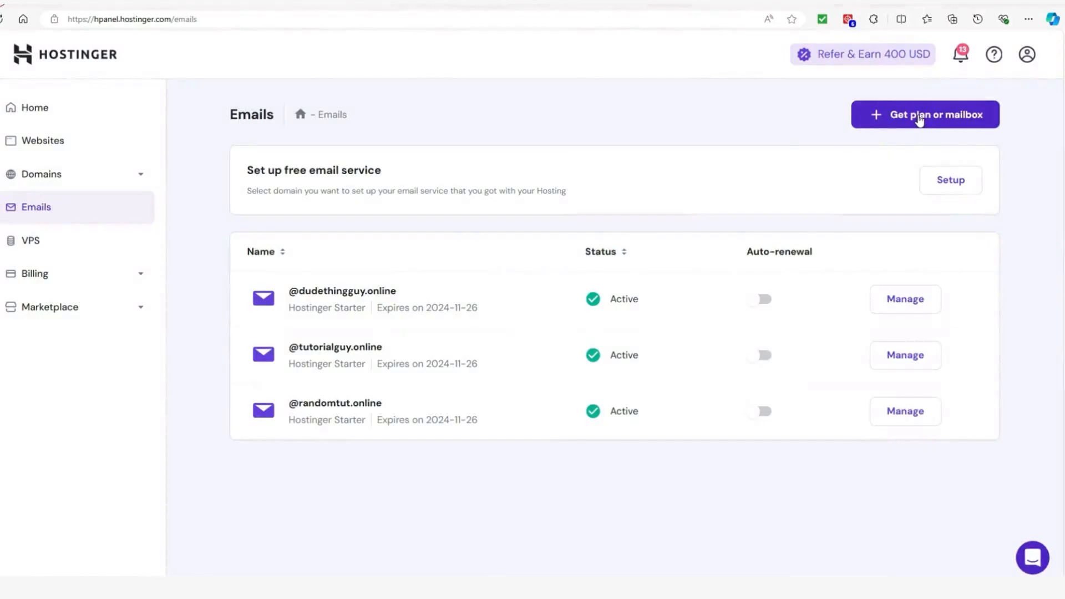
- Set up the free email service and confirm its domain
left_click(924, 114)
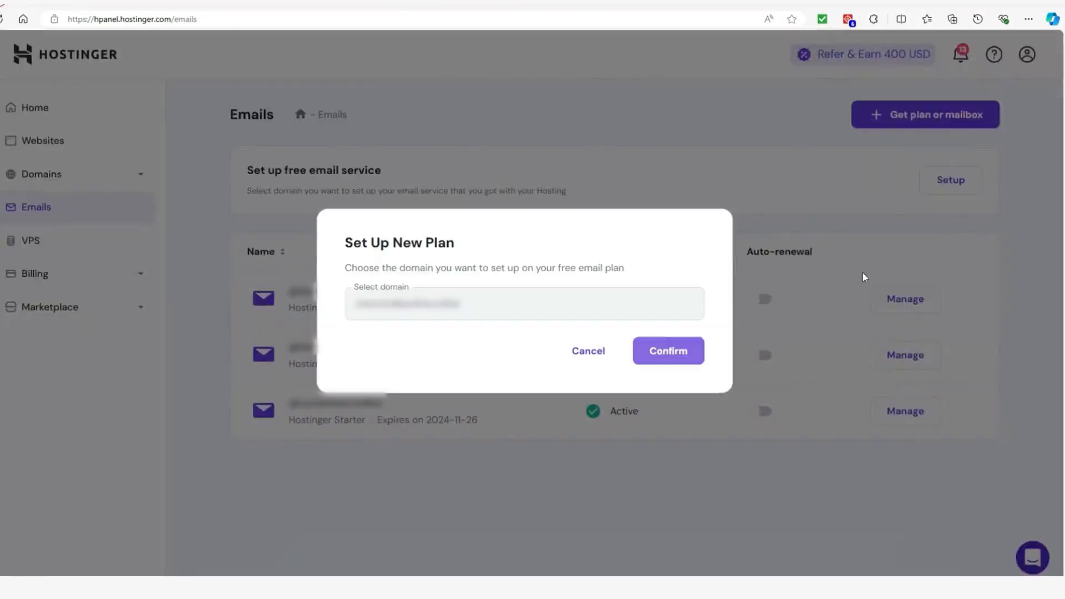
left_click(667, 351)
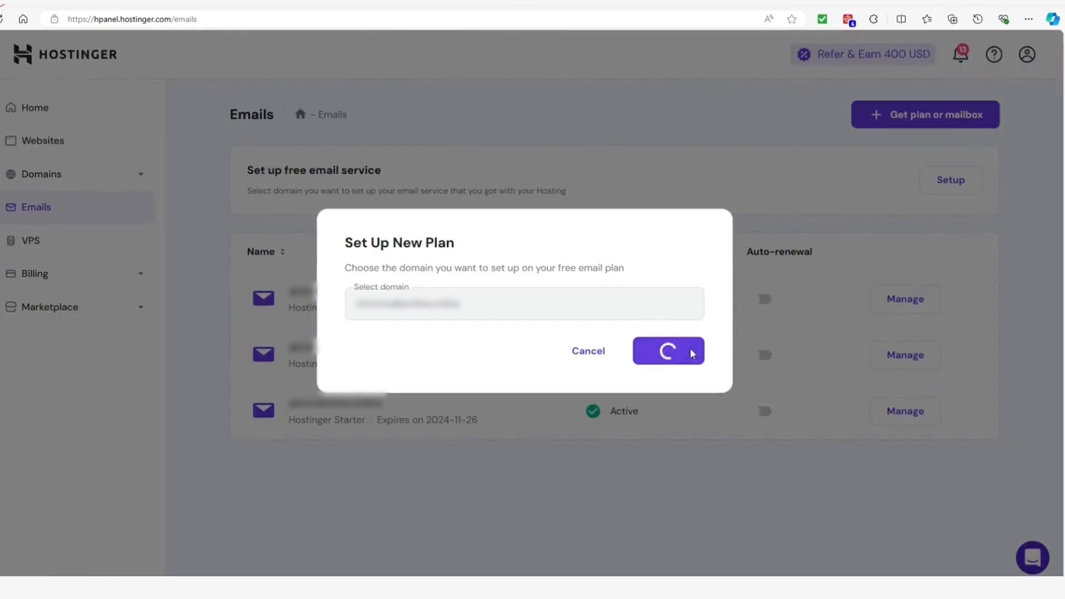
left_click(666, 351)
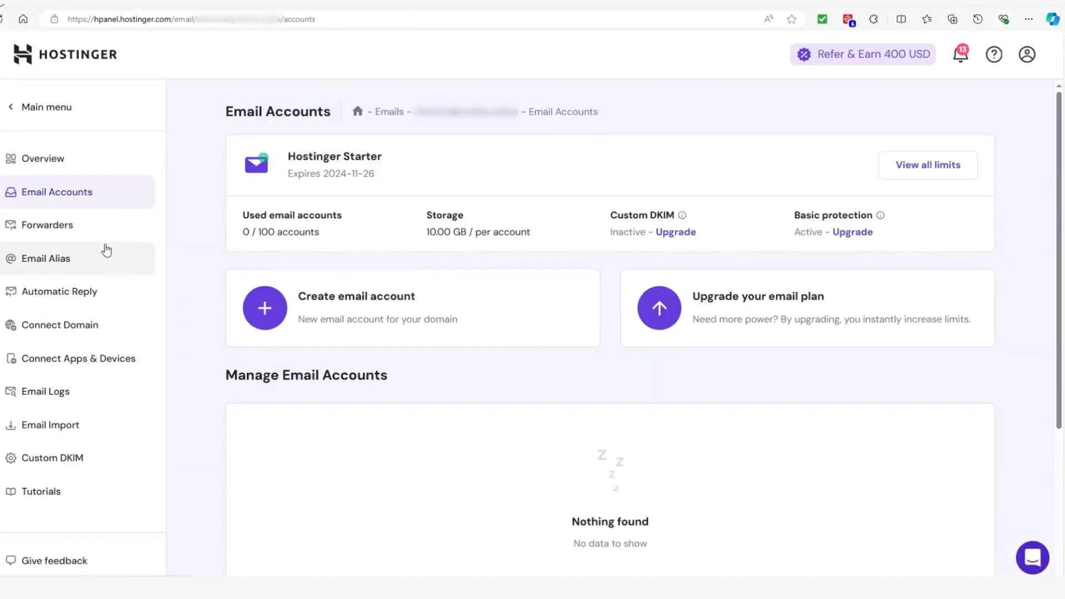
- Review the Connect Apps & Devices settings, then open the Domain portfolio
left_click(48, 225)
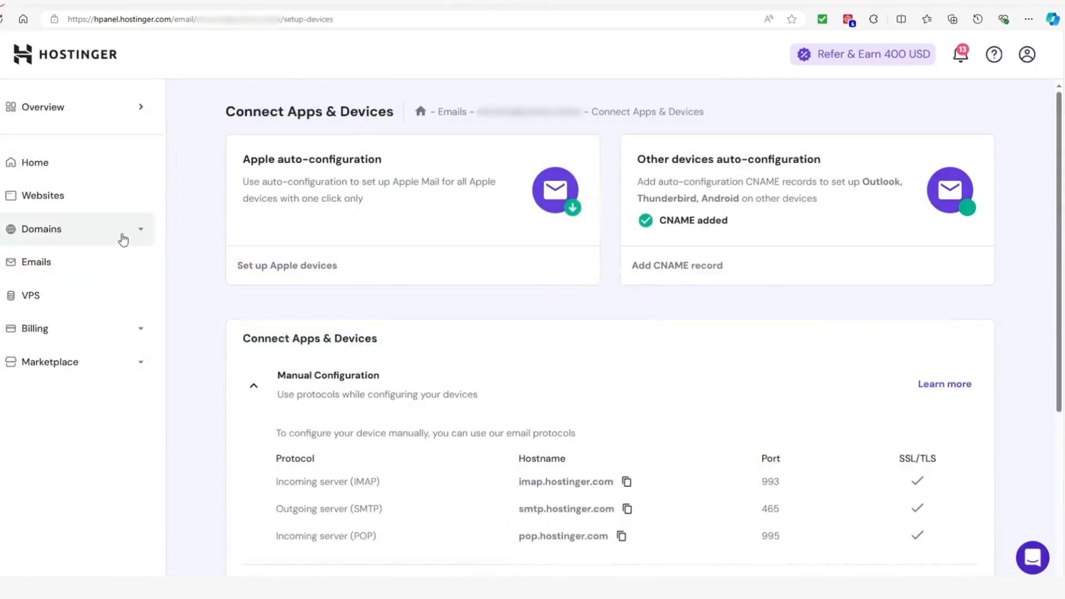
left_click(40, 229)
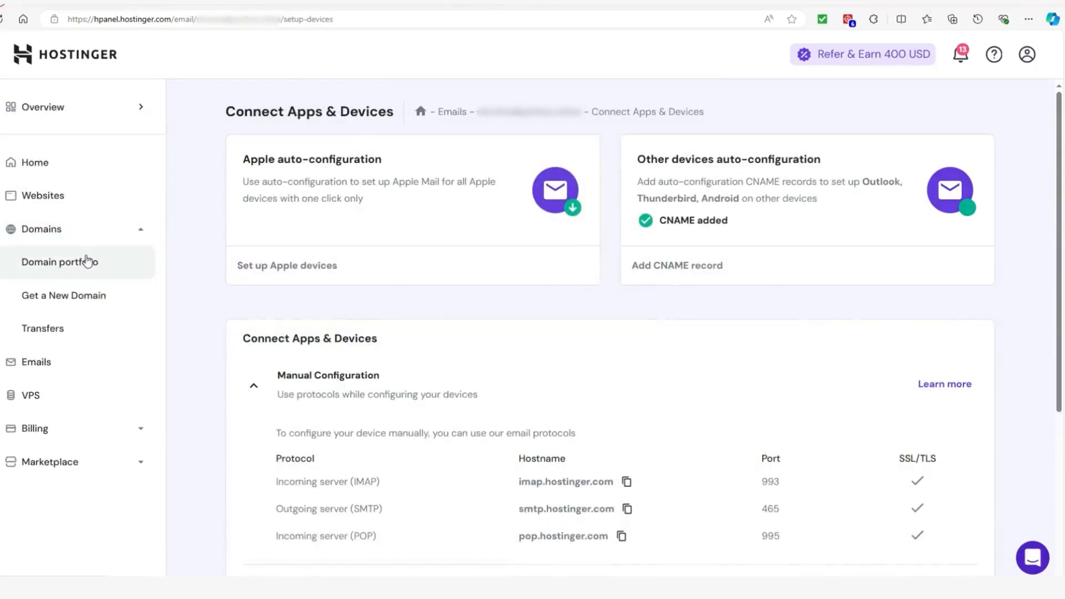
left_click(60, 262)
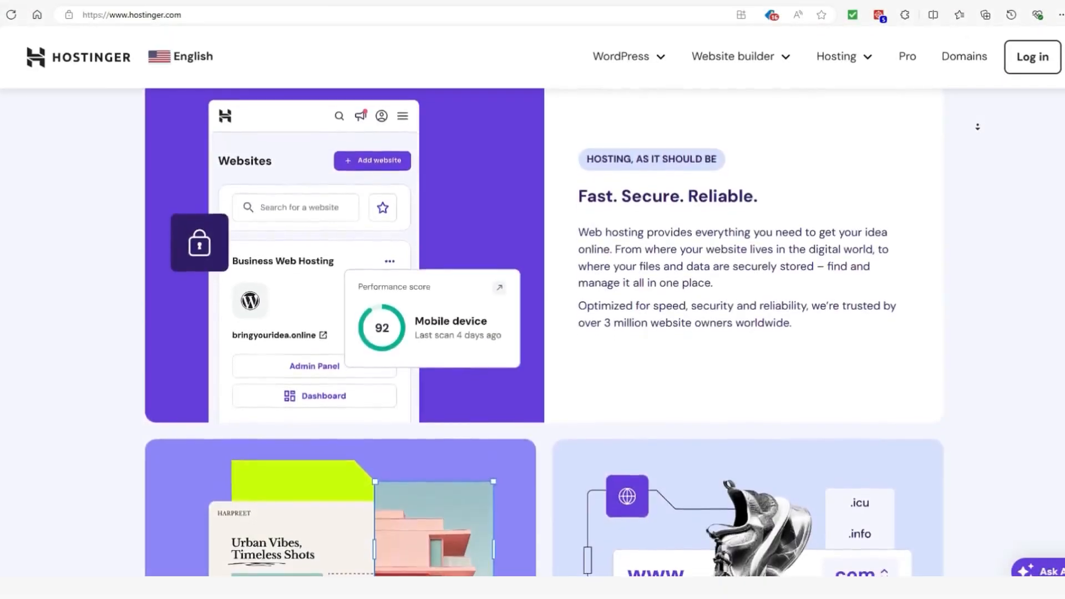
- Scroll the homepage from Fast. Secure. Reliable. past AI builder and domains to migration
scroll("down", 3)
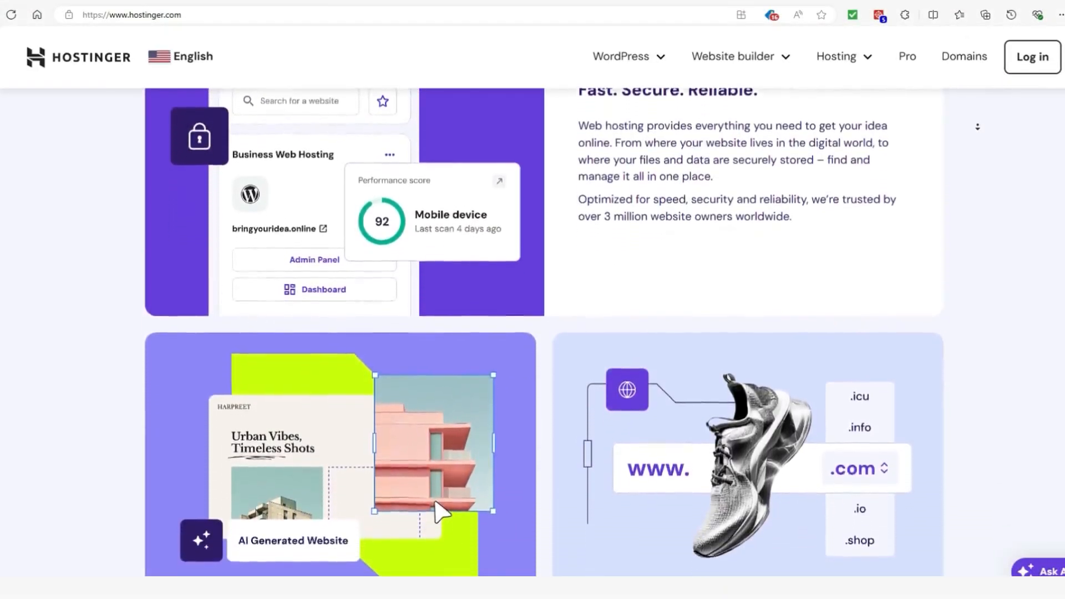
scroll("down", 3)
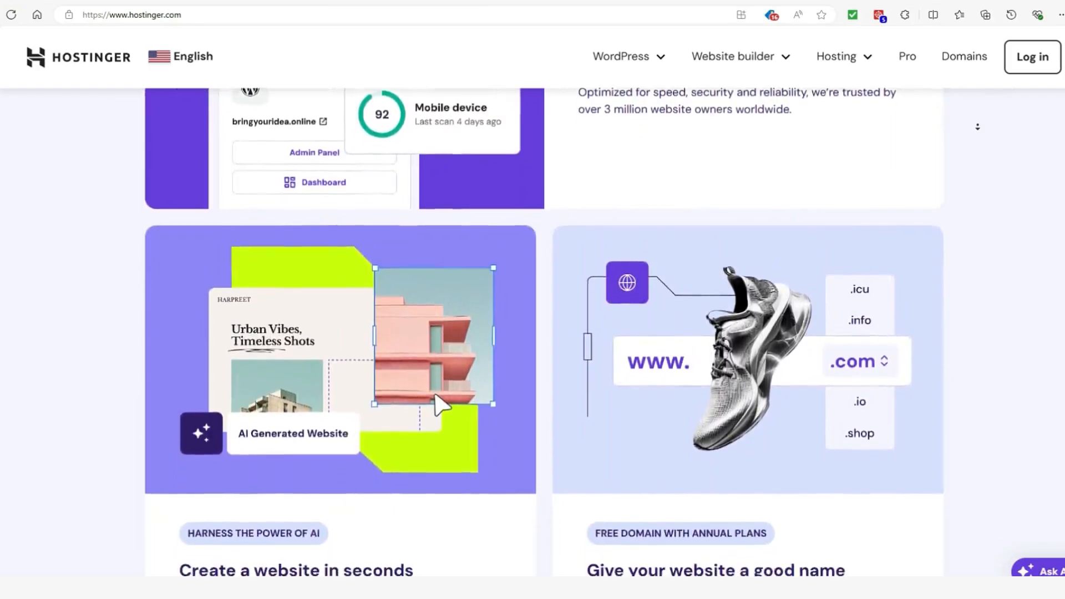
scroll("down", 3)
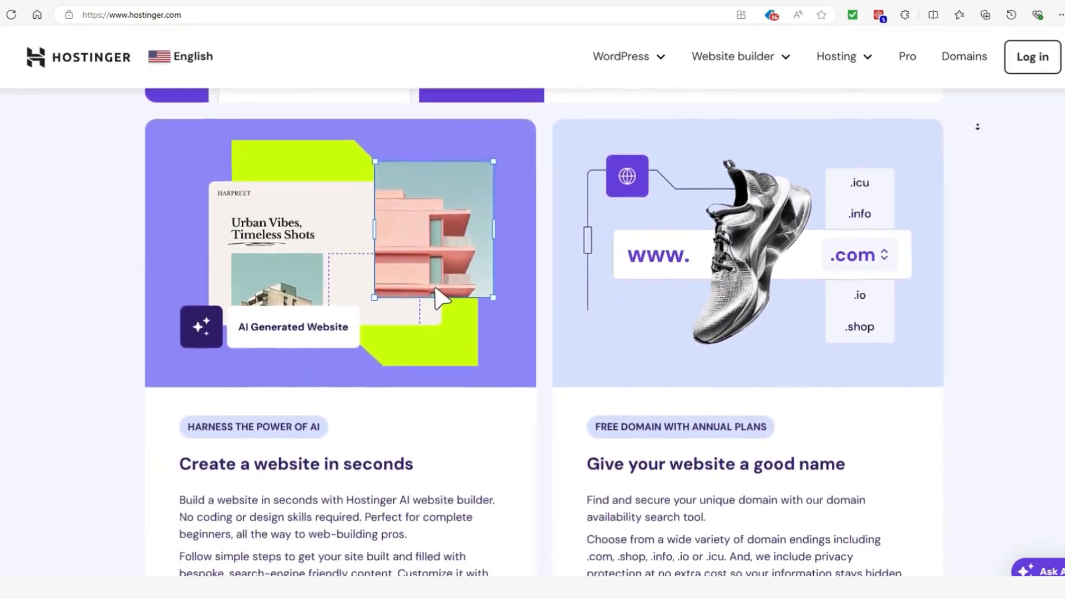
scroll("down", 3)
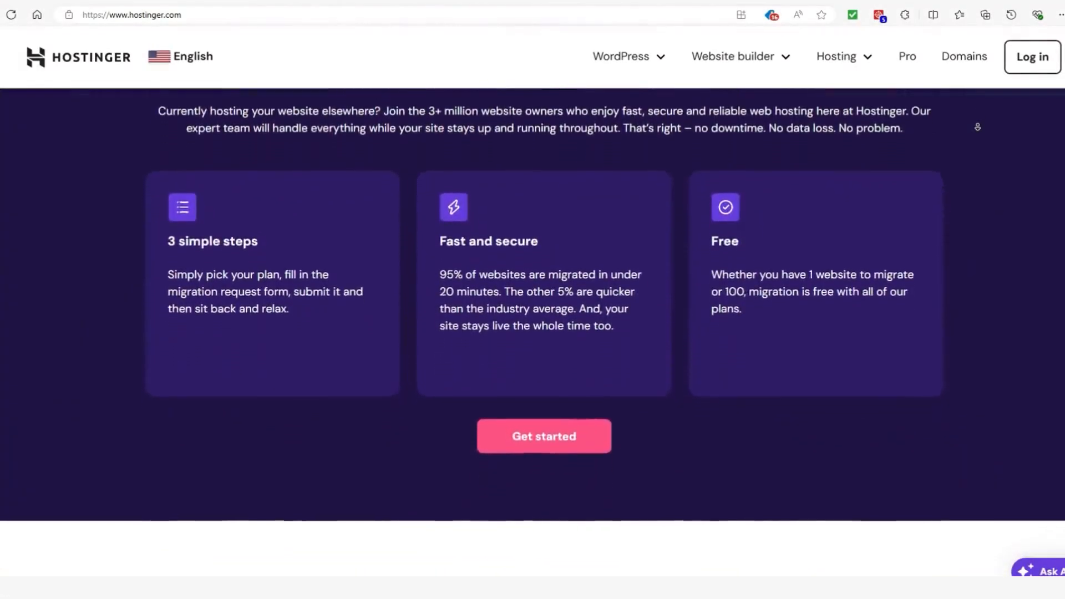
scroll("down", 3)
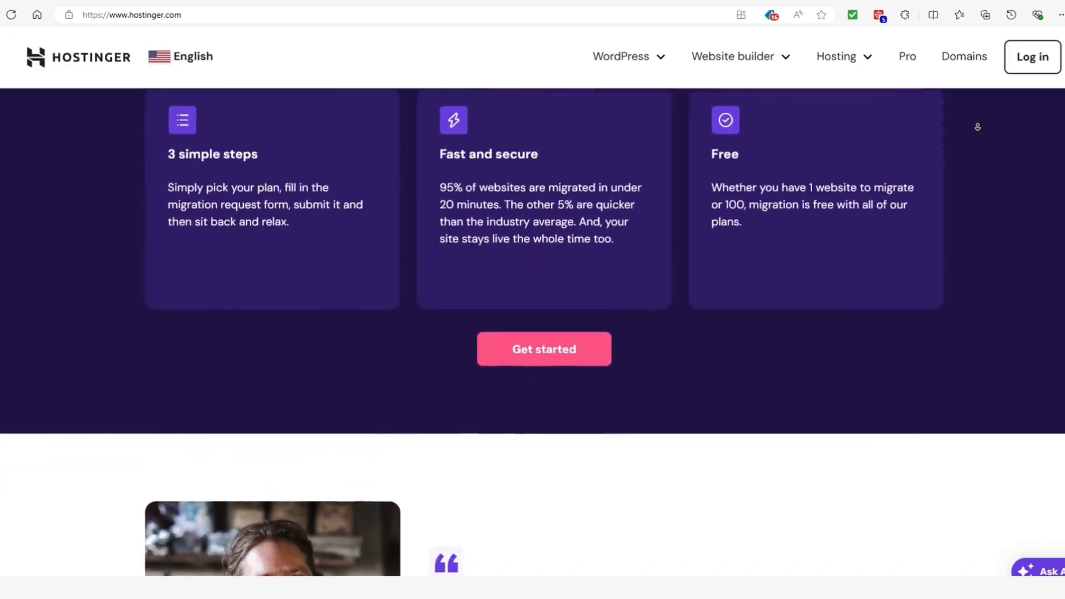
scroll("down", 3)
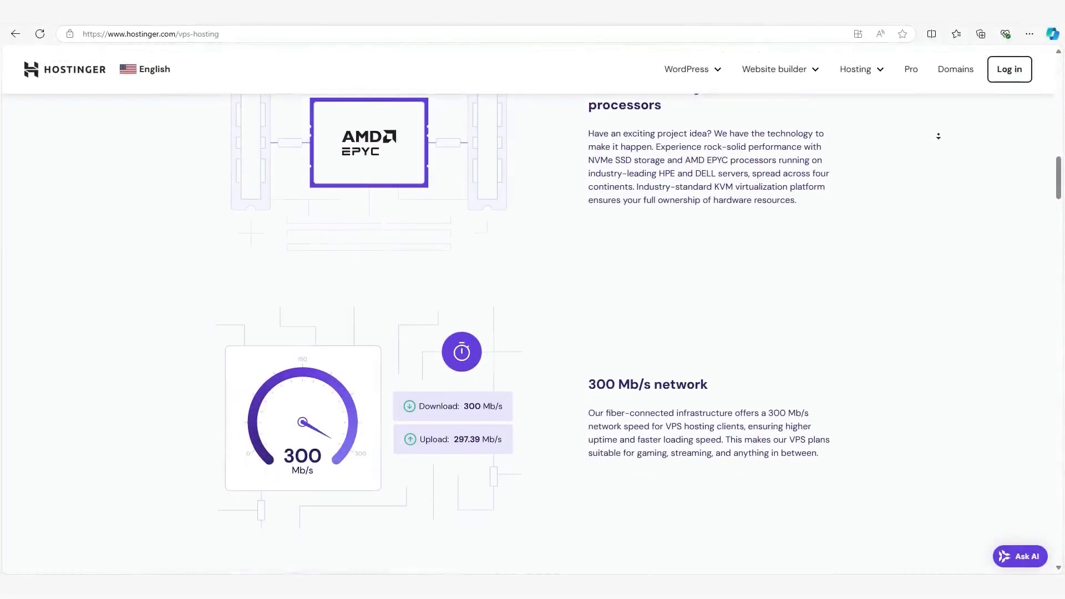
- Scroll the VPS page past the 300 Mb/s network section to Backups and snapshots
scroll("down", 3)
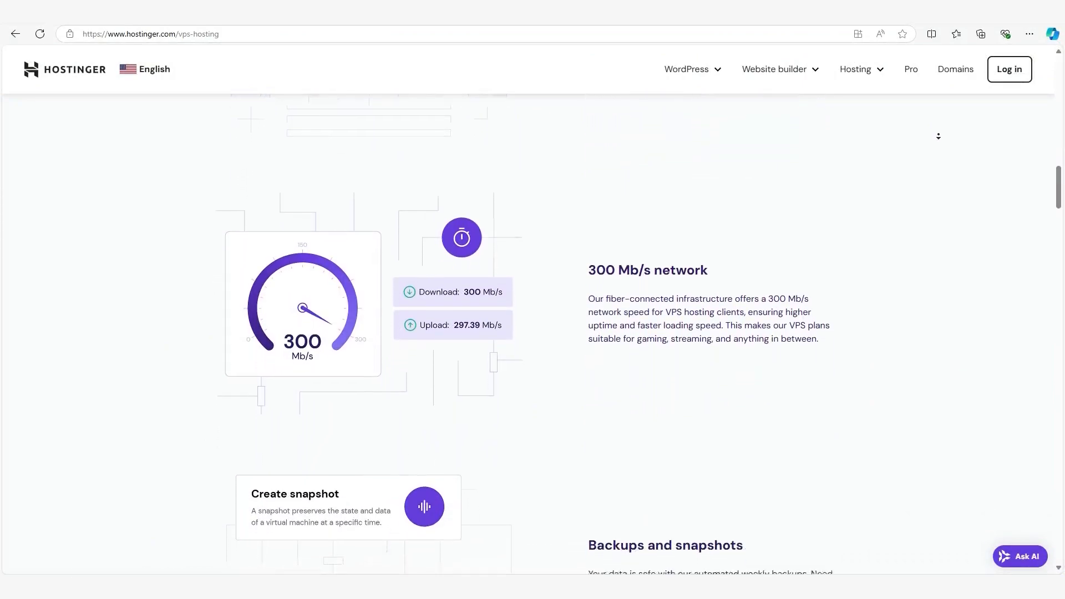
scroll("down", 3)
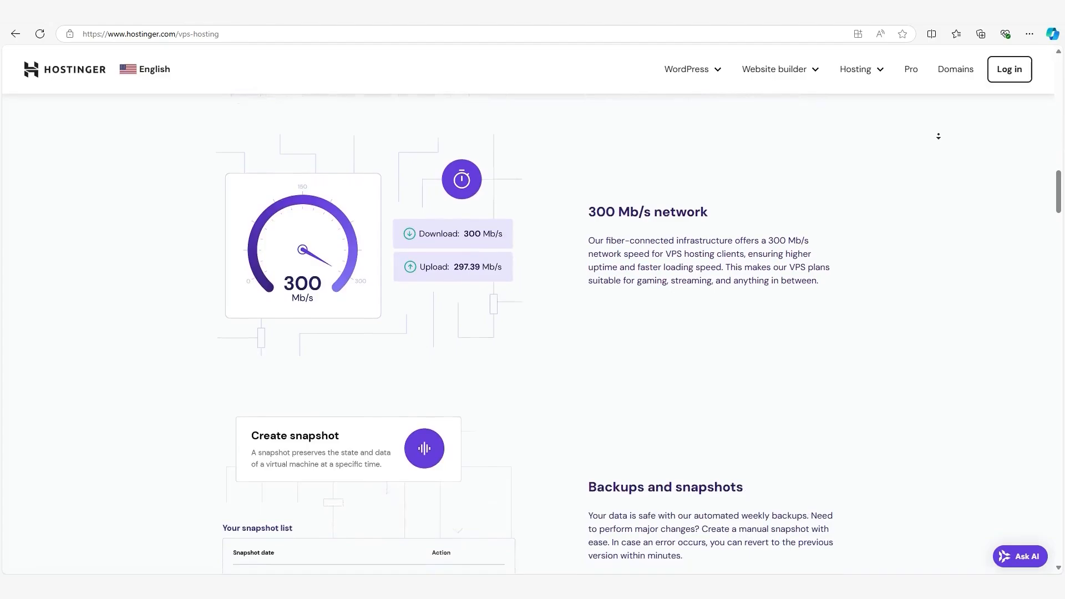
scroll("down", 3)
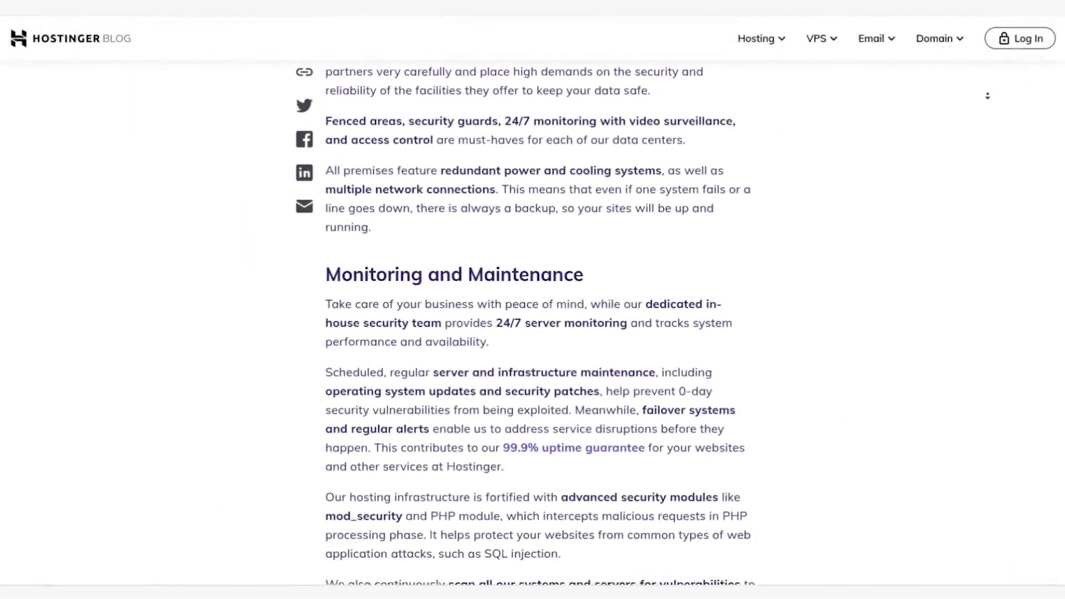
- Scroll the security article through Firewall, DDoS protection and Backups to WordPress Security Enhancements
scroll("down", 3)
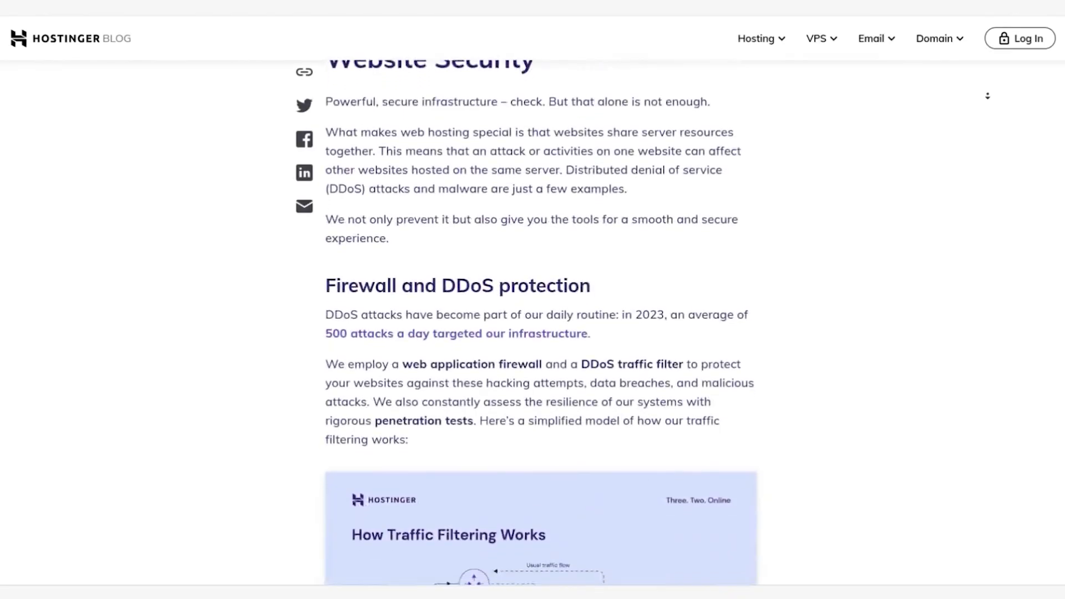
scroll("down", 3)
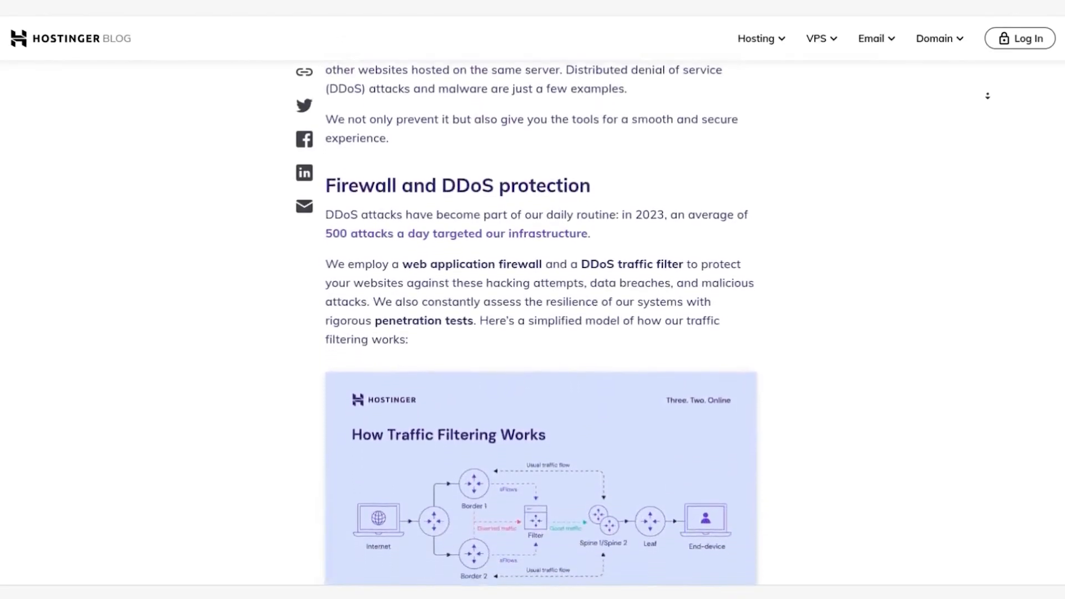
scroll("down", 3)
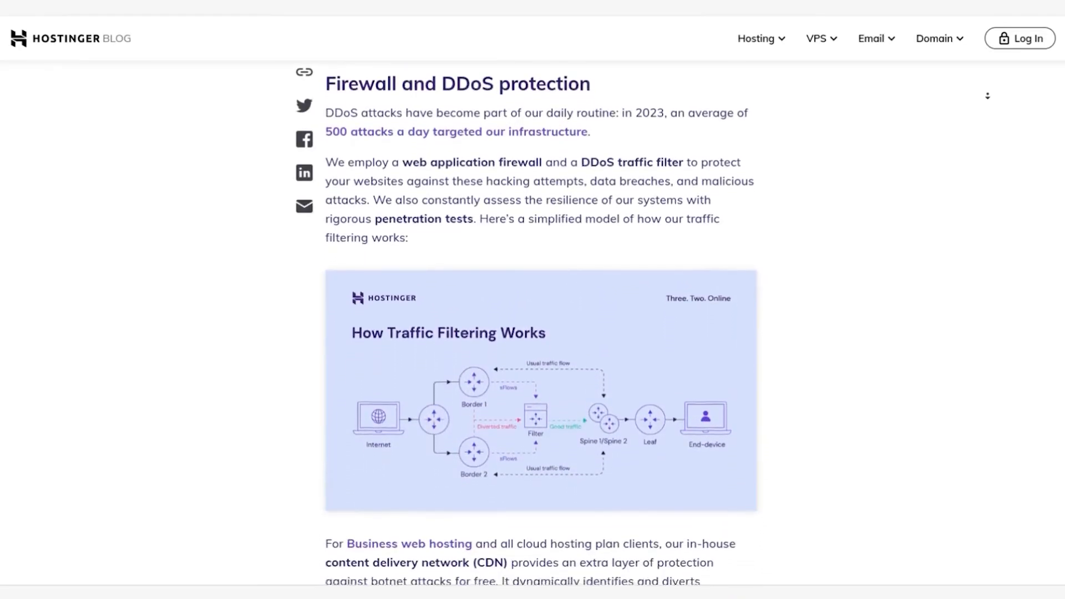
scroll("down", 3)
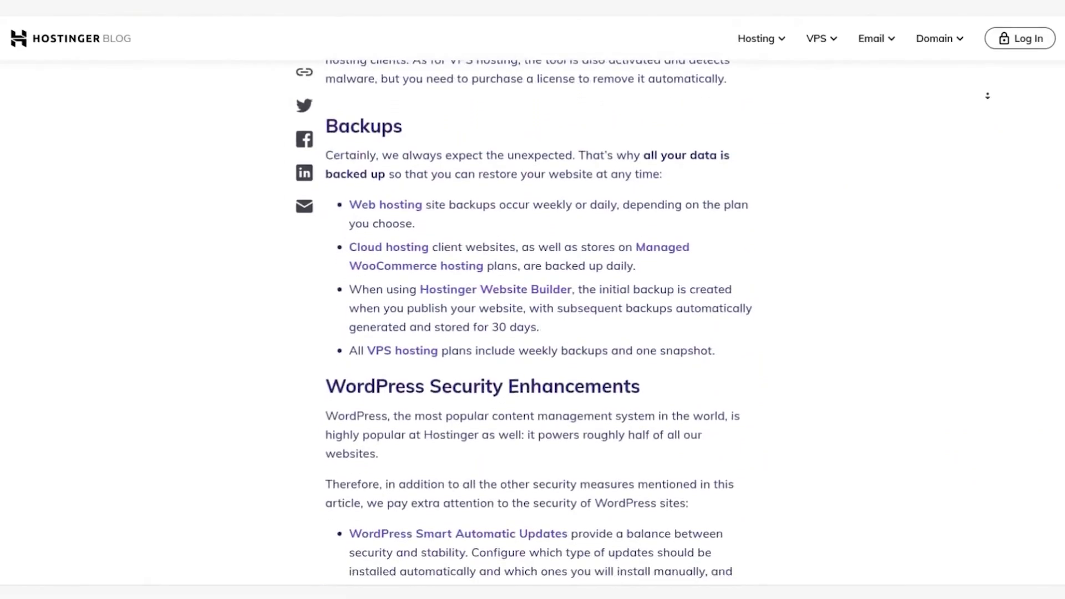
scroll("down", 3)
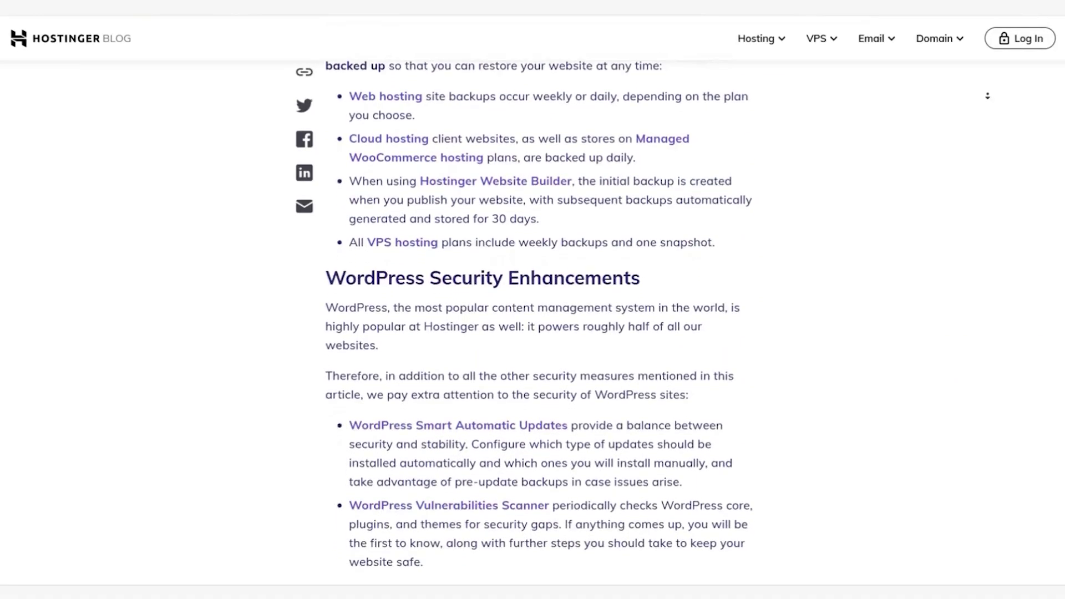
scroll("down", 3)
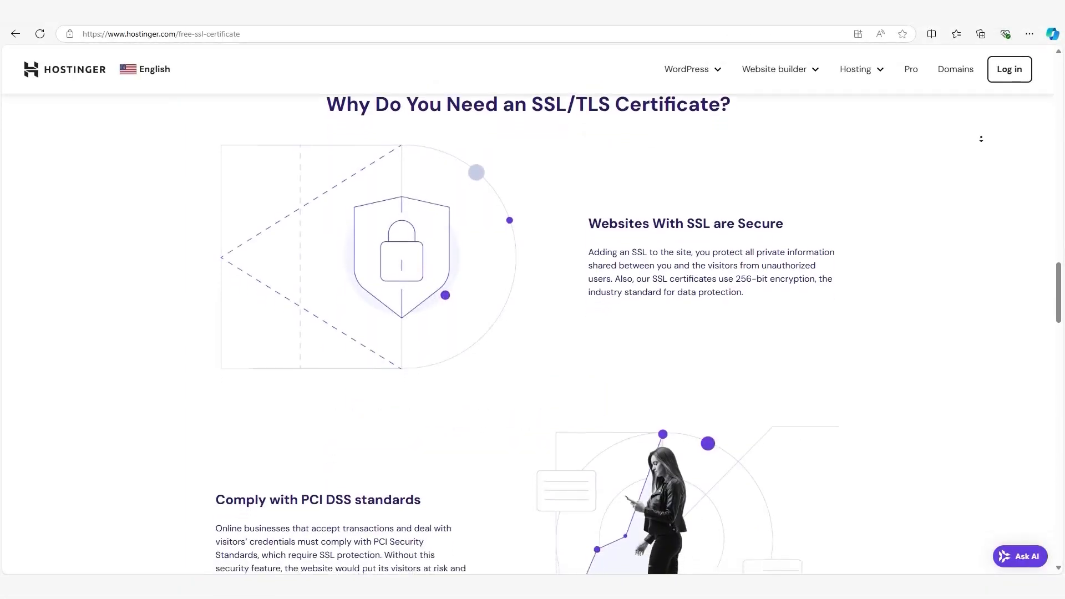
- Scroll down through the free SSL certificate page's sections
scroll("down", 3)
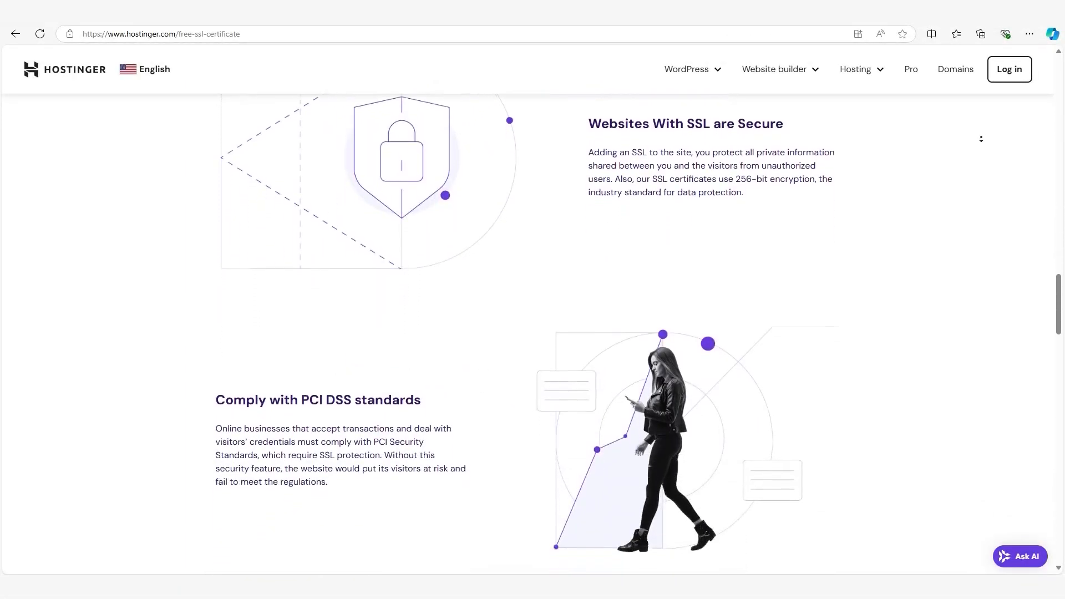
scroll("down", 3)
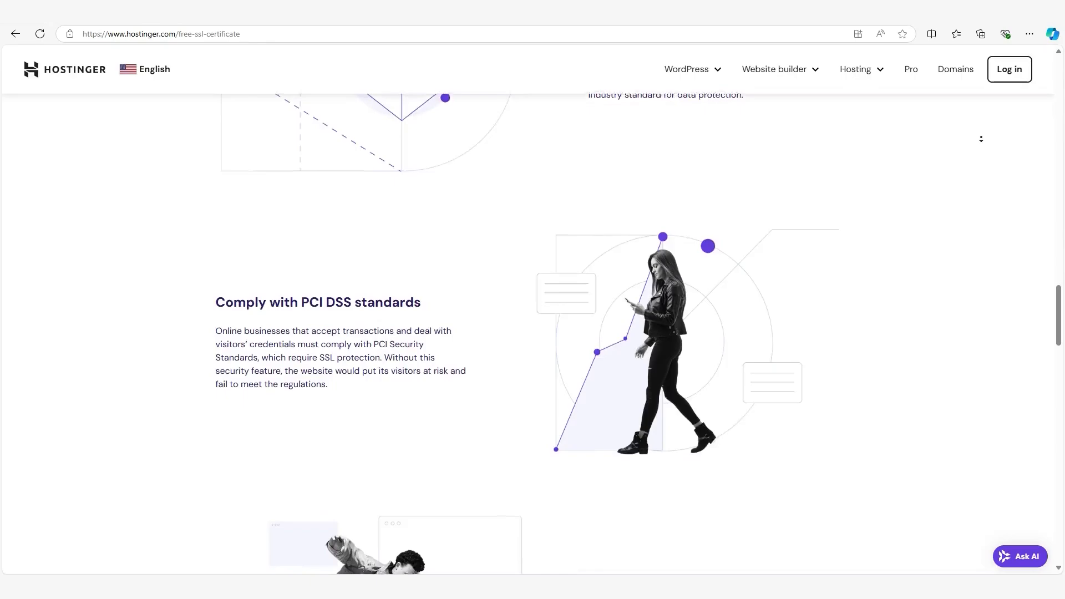
scroll("down", 3)
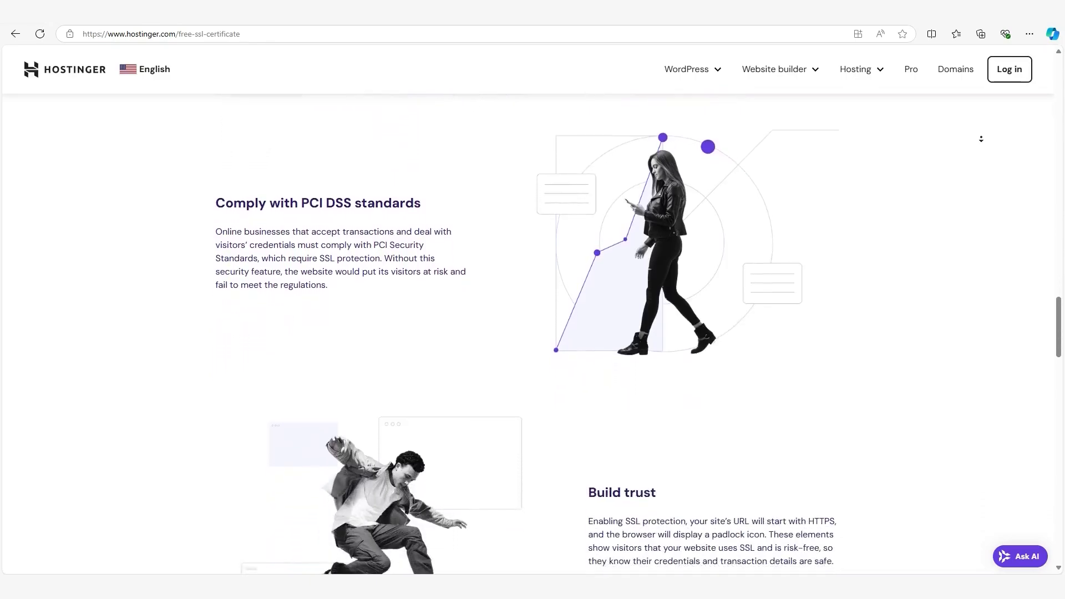
scroll("down", 3)
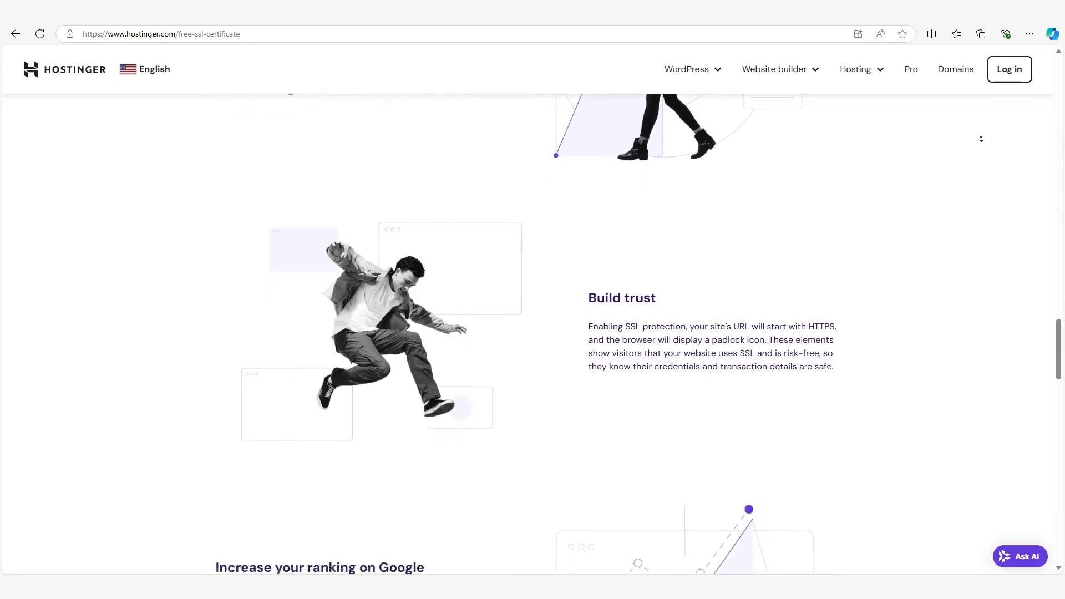
- Go back to the VPS hosting page and scroll to Buy a VPS hosting plan
left_click(160, 34)
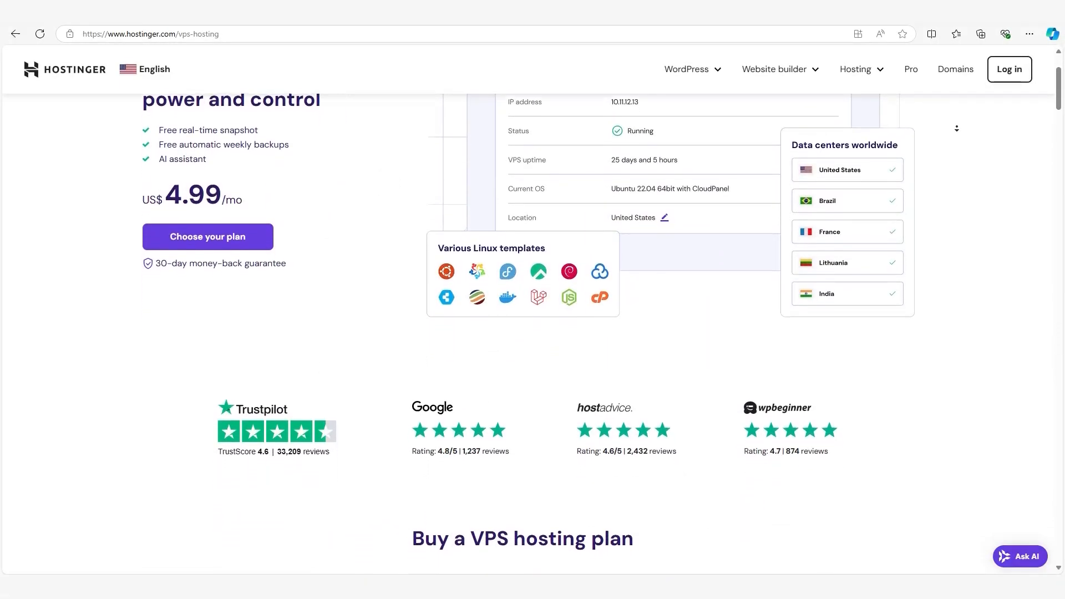
scroll("down", 3)
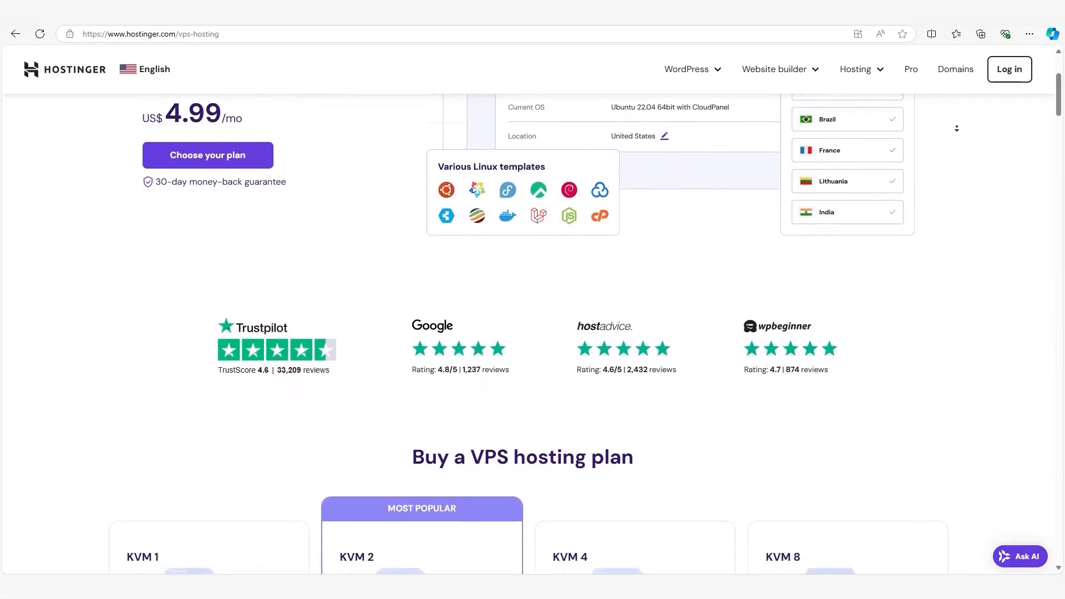
scroll("down", 3)
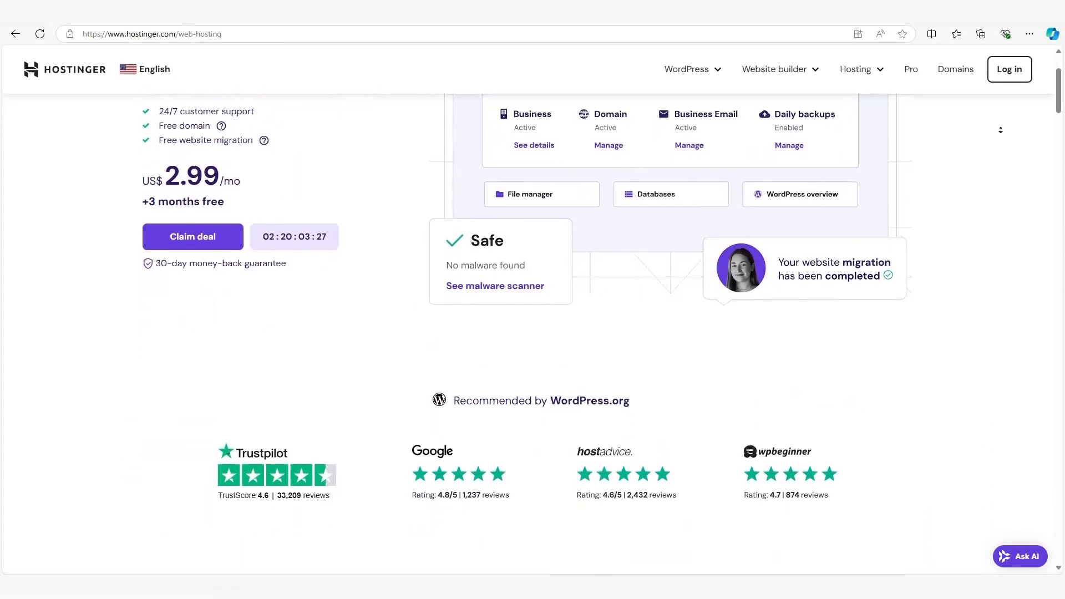
- Scroll to 'Pick your perfect plan' and through the Premium, Business and Cloud Startup feature lists
scroll("down", 3)
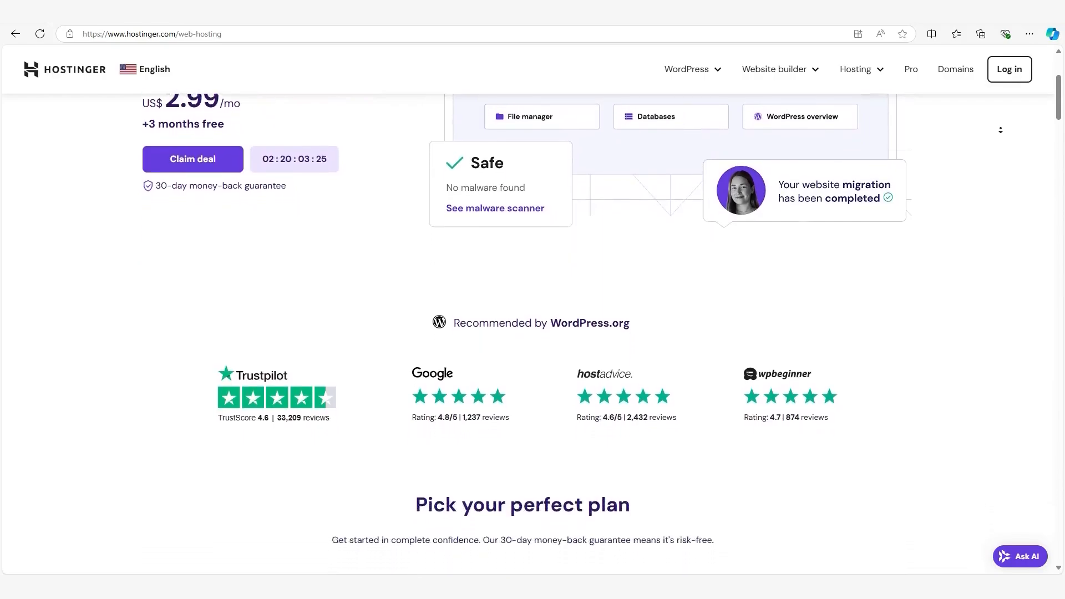
scroll("down", 3)
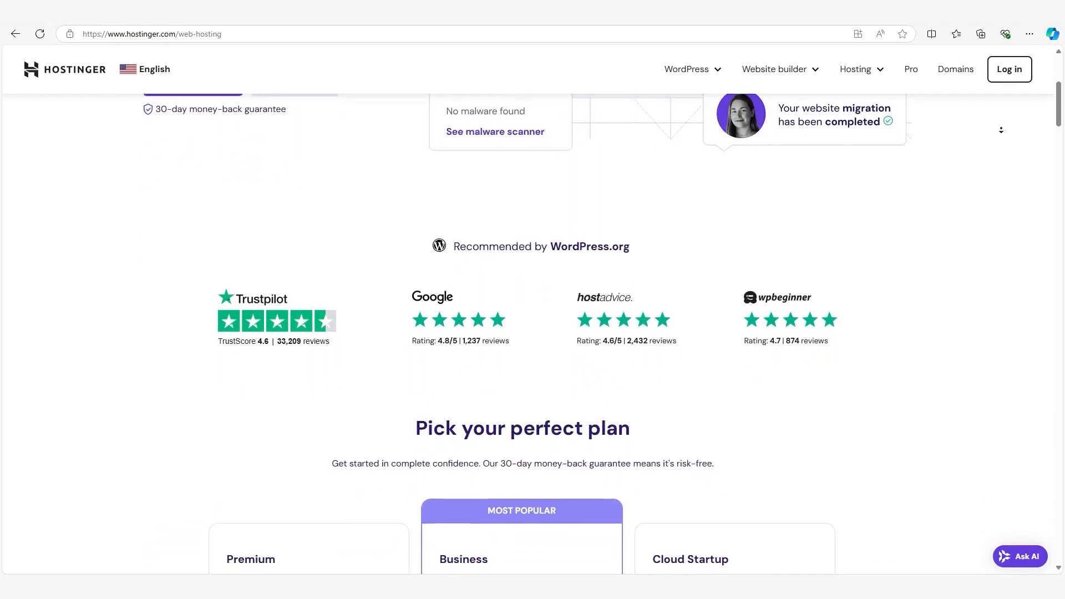
scroll("down", 3)
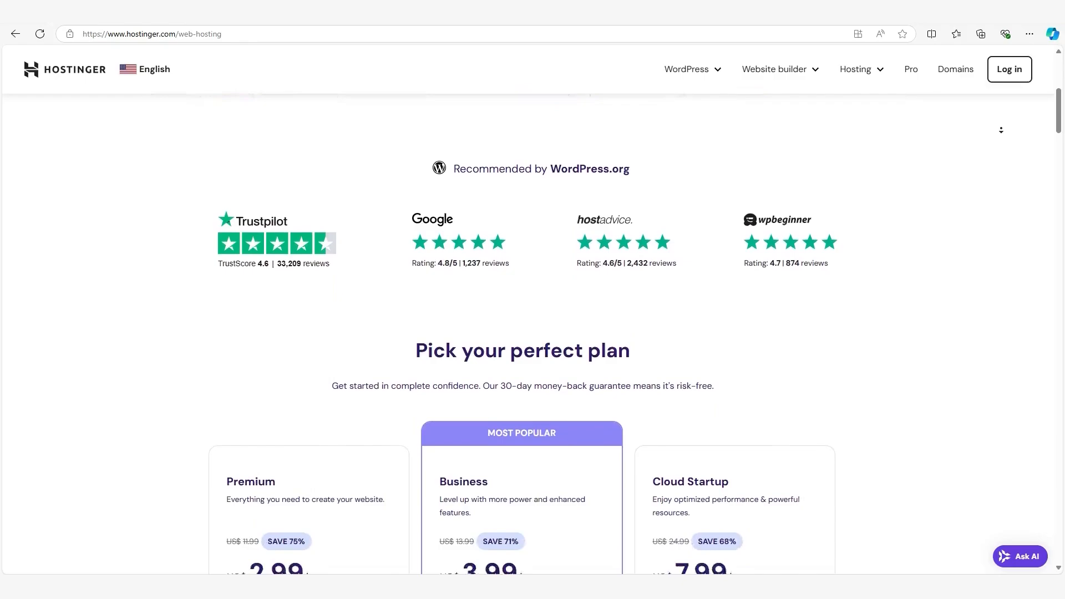
scroll("down", 3)
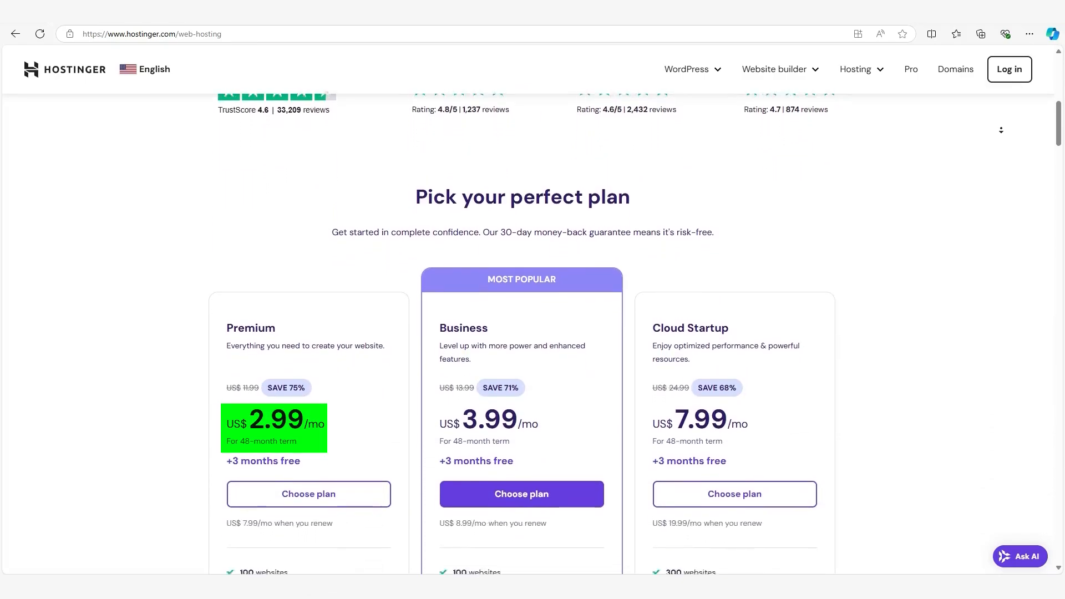
scroll("down", 3)
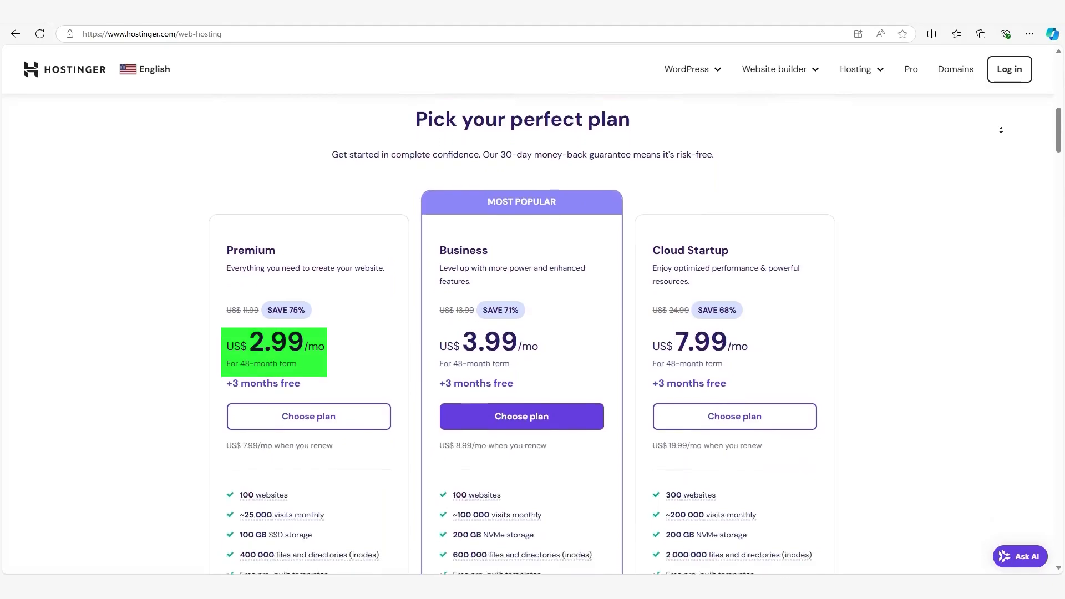
scroll("down", 3)
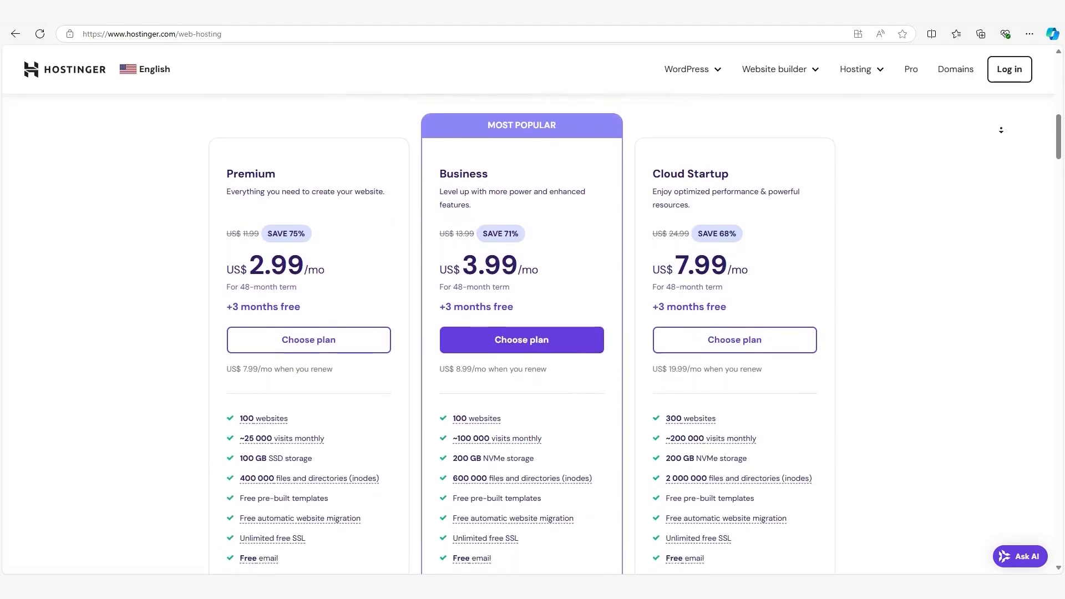
scroll("down", 3)
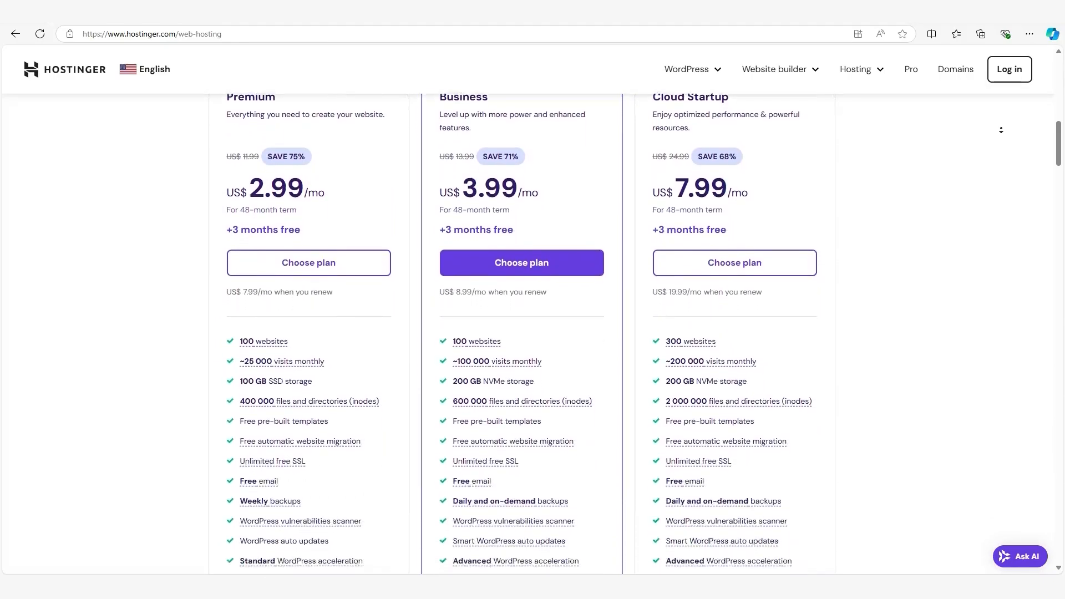
scroll("down", 3)
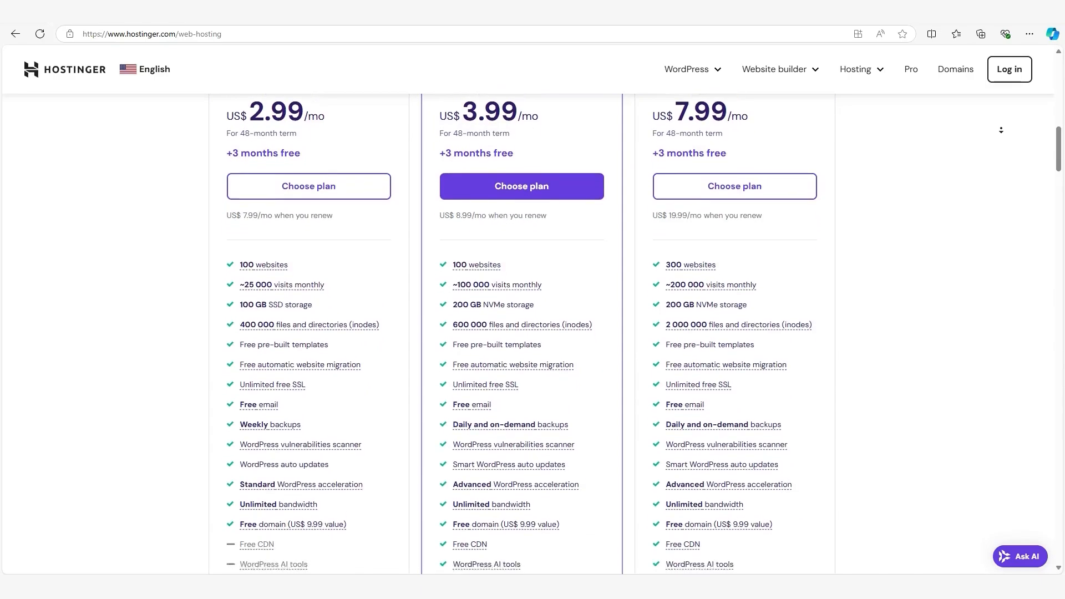
scroll("down", 3)
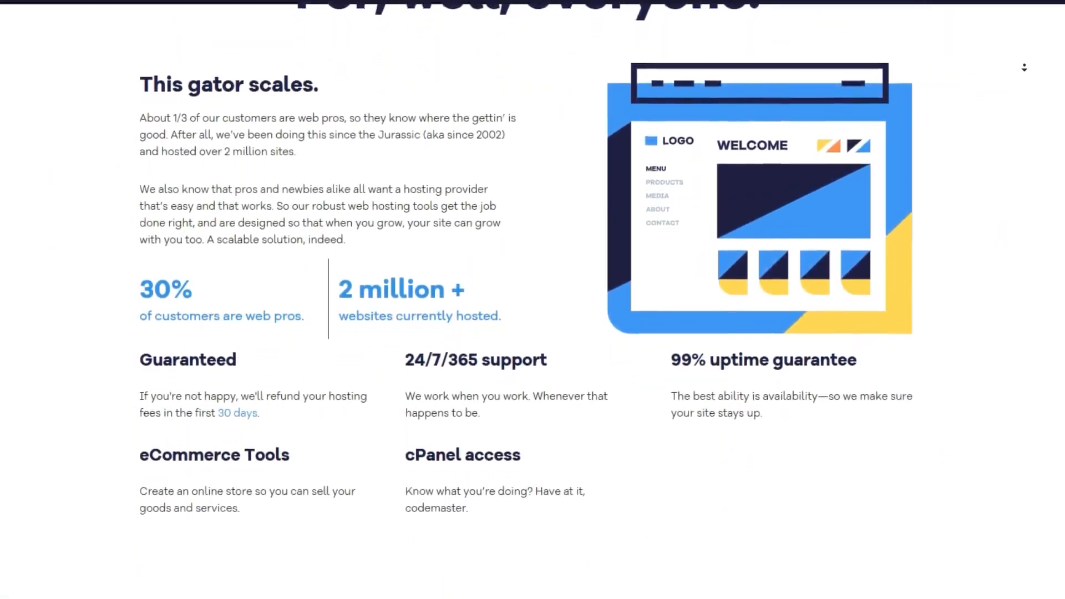
- Scroll the HostGator page past Data Safety to 'Advanced features for the advanced user'
scroll("down", 3)
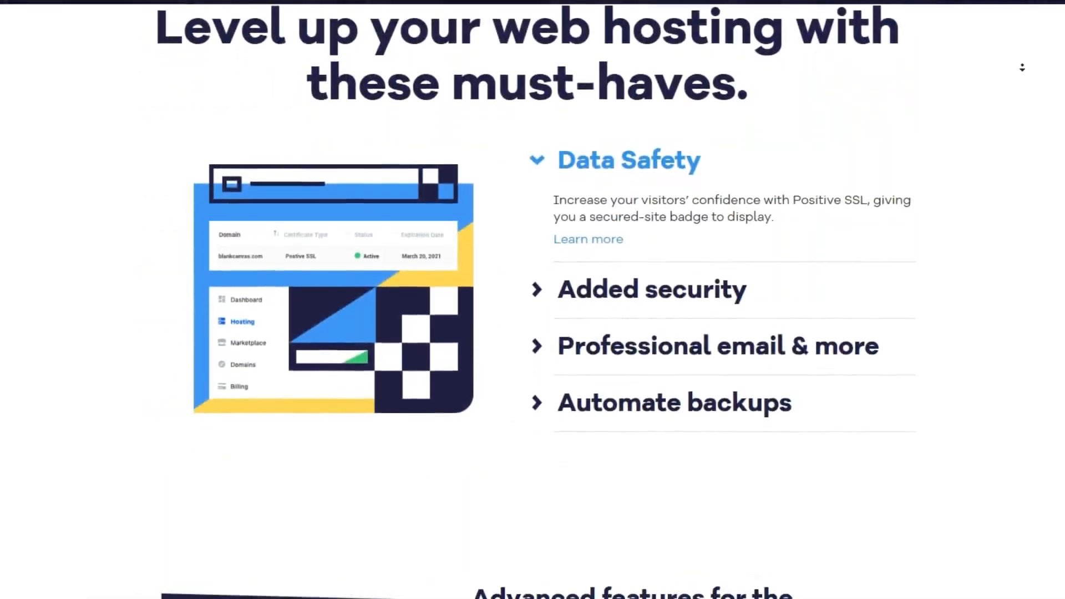
scroll("down", 3)
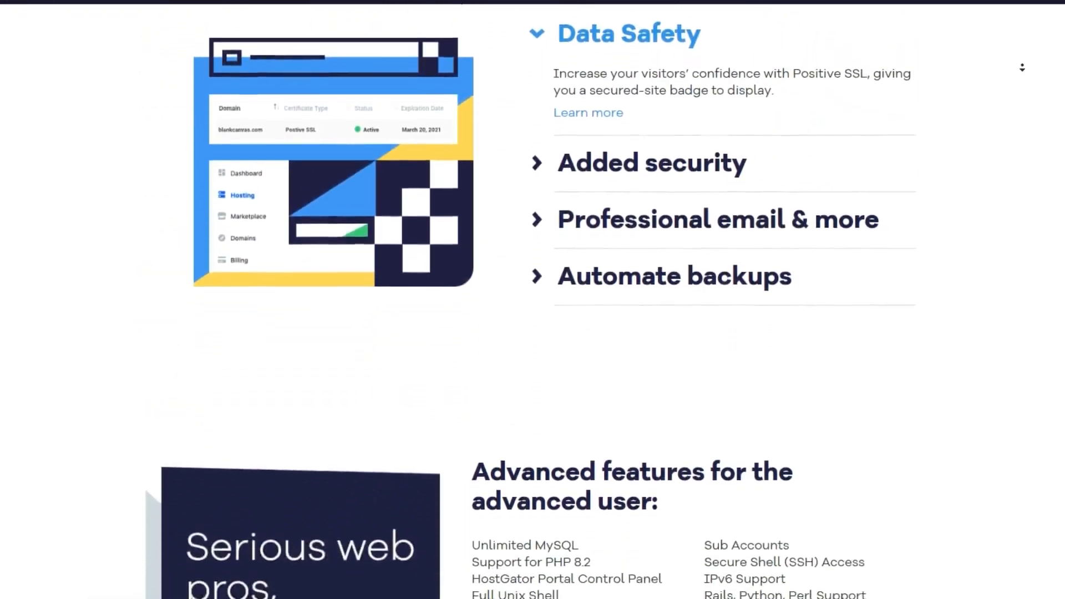
scroll("down", 3)
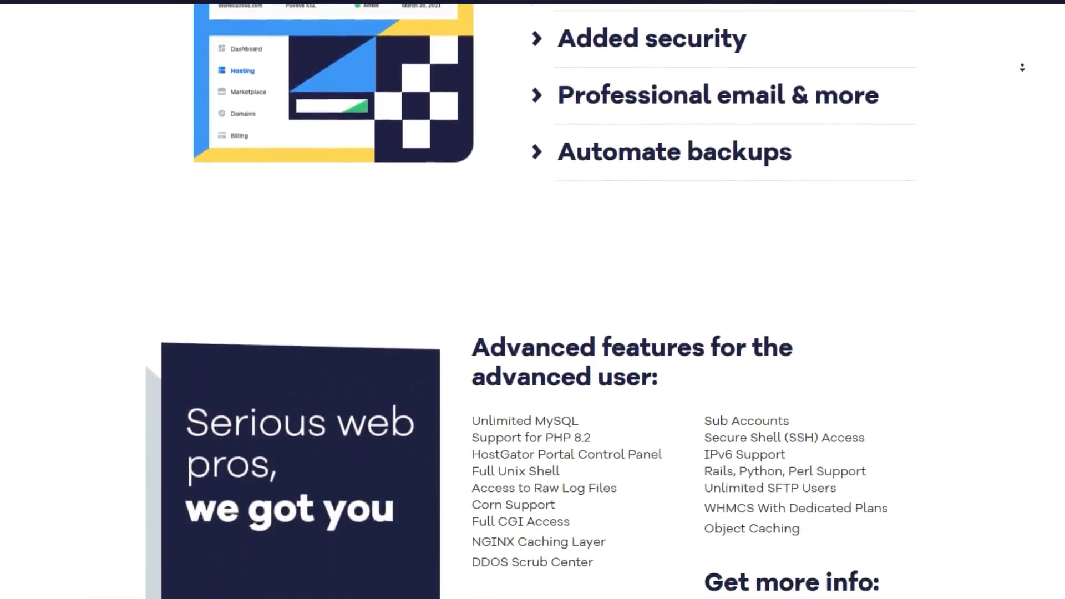
scroll("down", 3)
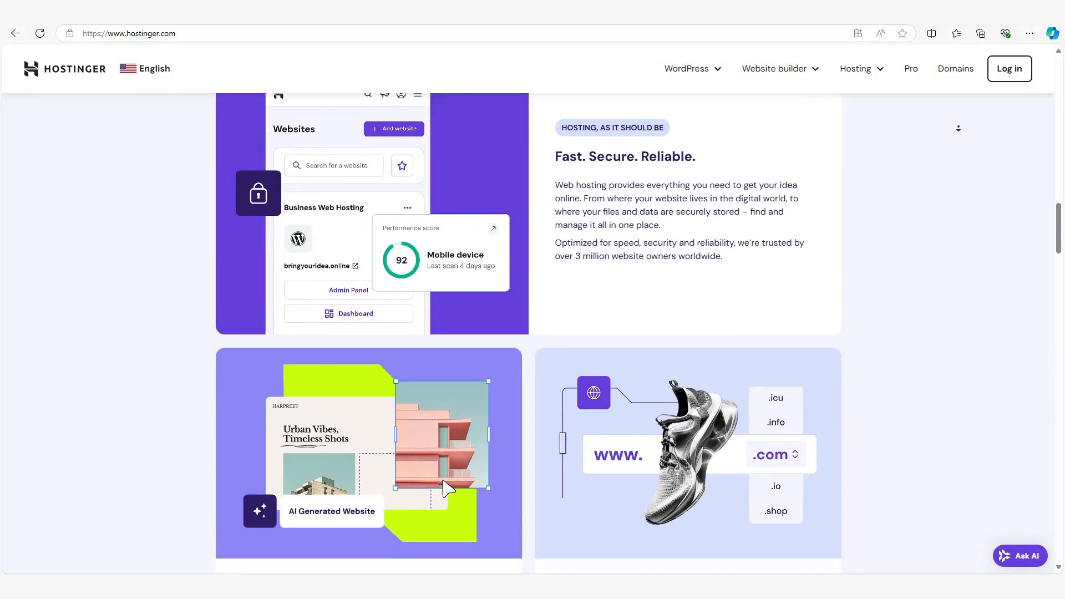
- Scroll from the homepage through web hosting pricing to VPS Firewall and DDoS protection
scroll("down", 3)
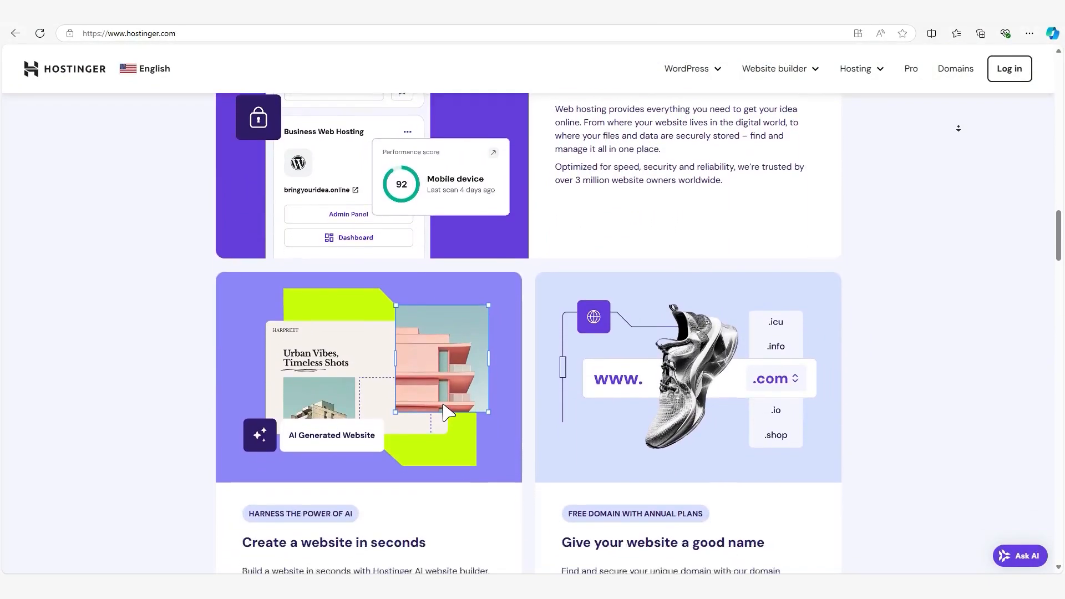
scroll("down", 3)
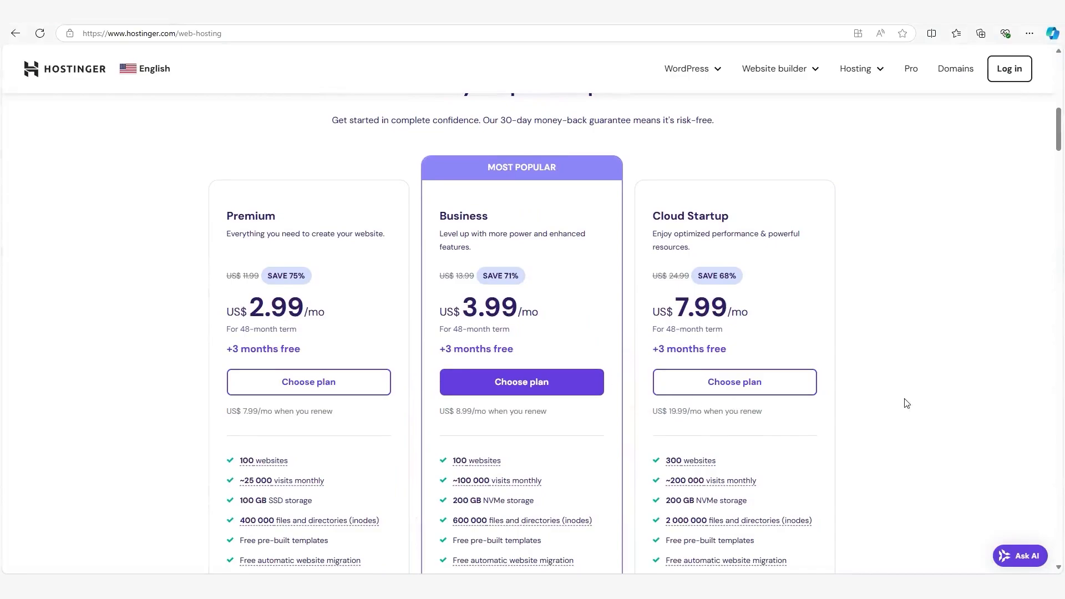
scroll("down", 3)
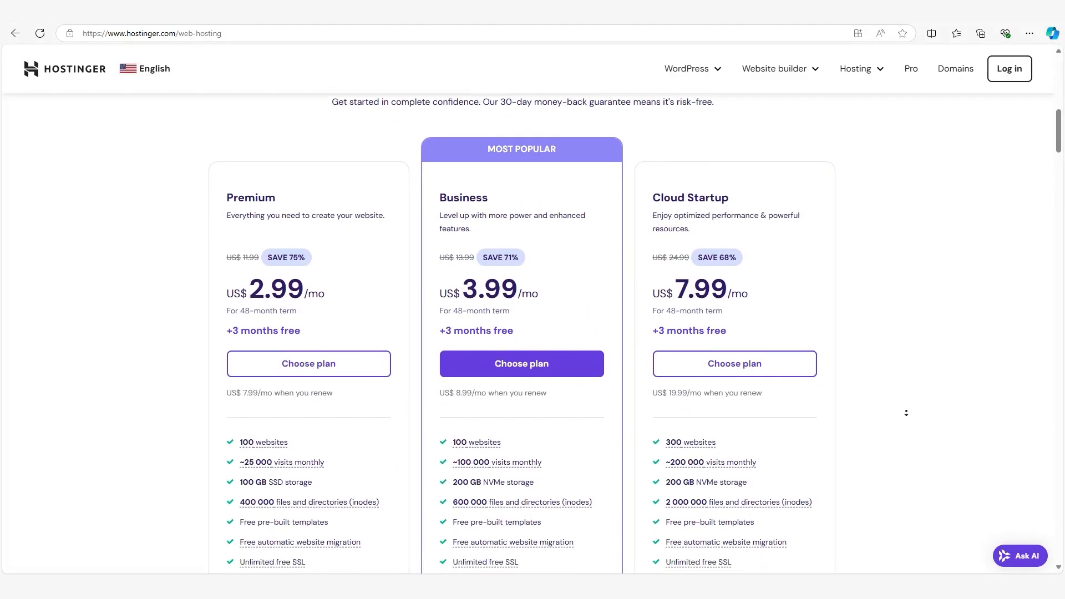
scroll("down", 3)
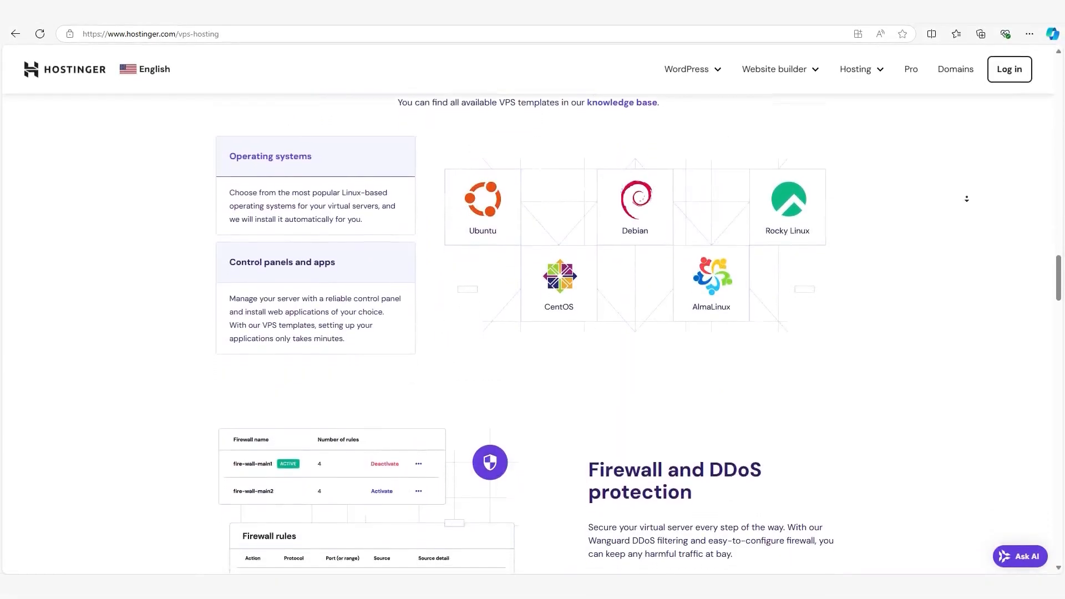
scroll("down", 3)
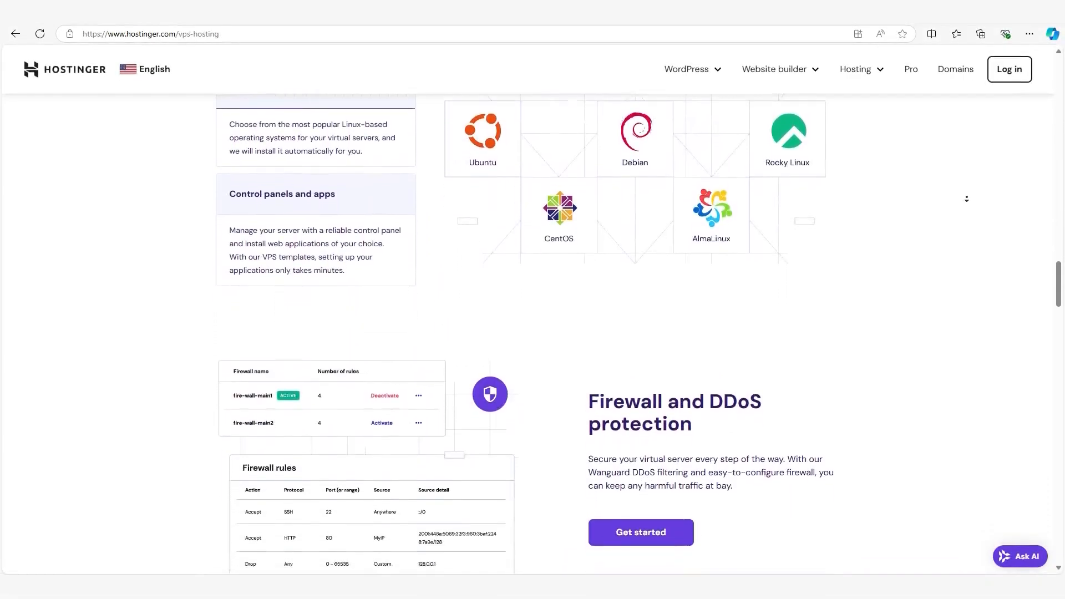
scroll("down", 3)
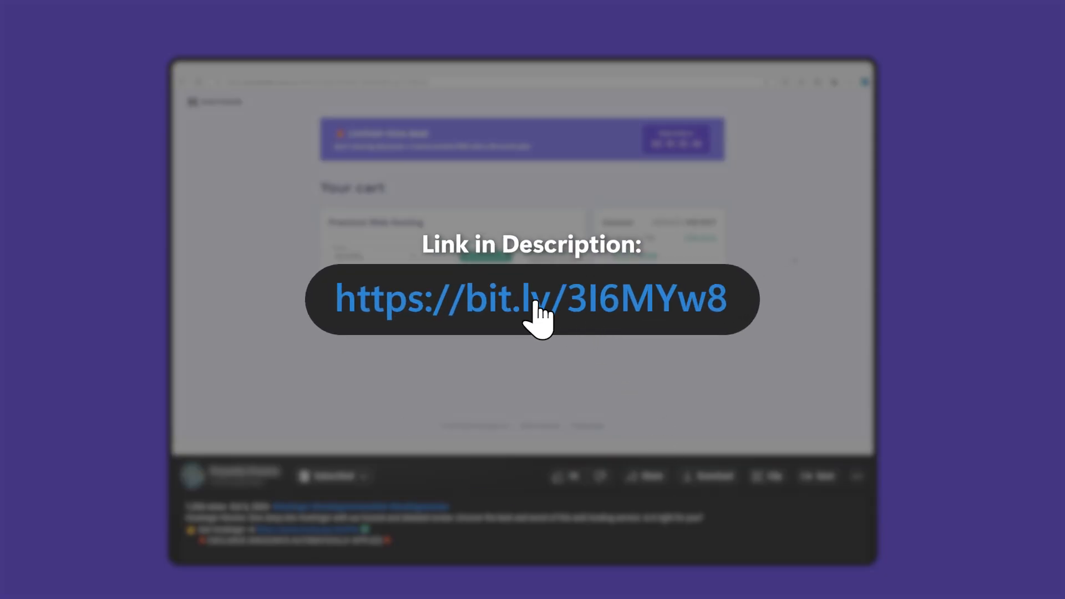
- Scroll the About page past 'Thousands of Satisfied Customers' to 'Innovation On the Go'
left_click(531, 299)
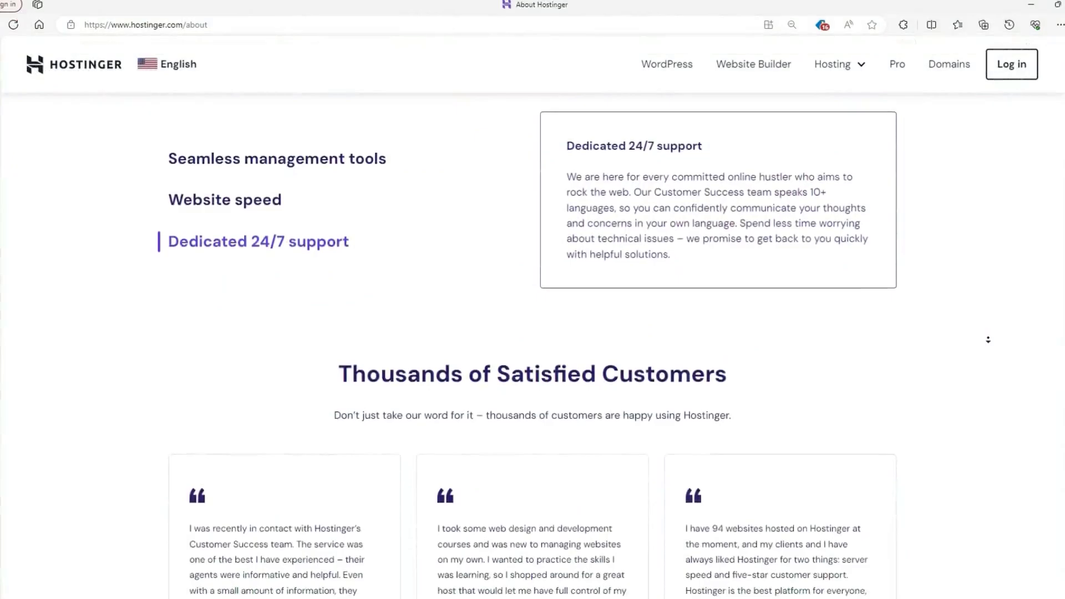
scroll("down", 3)
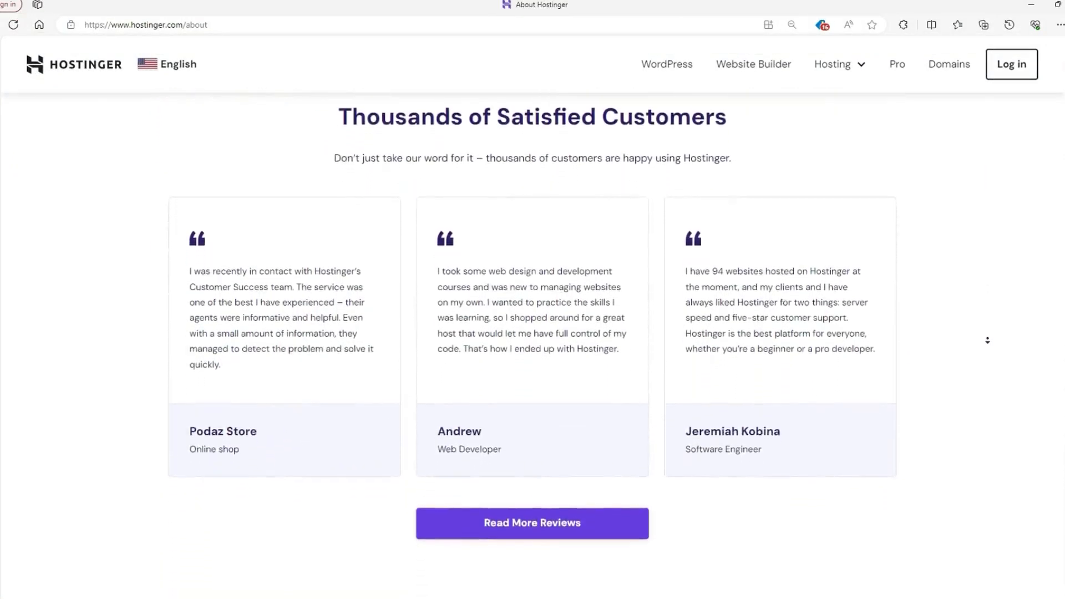
scroll("down", 3)
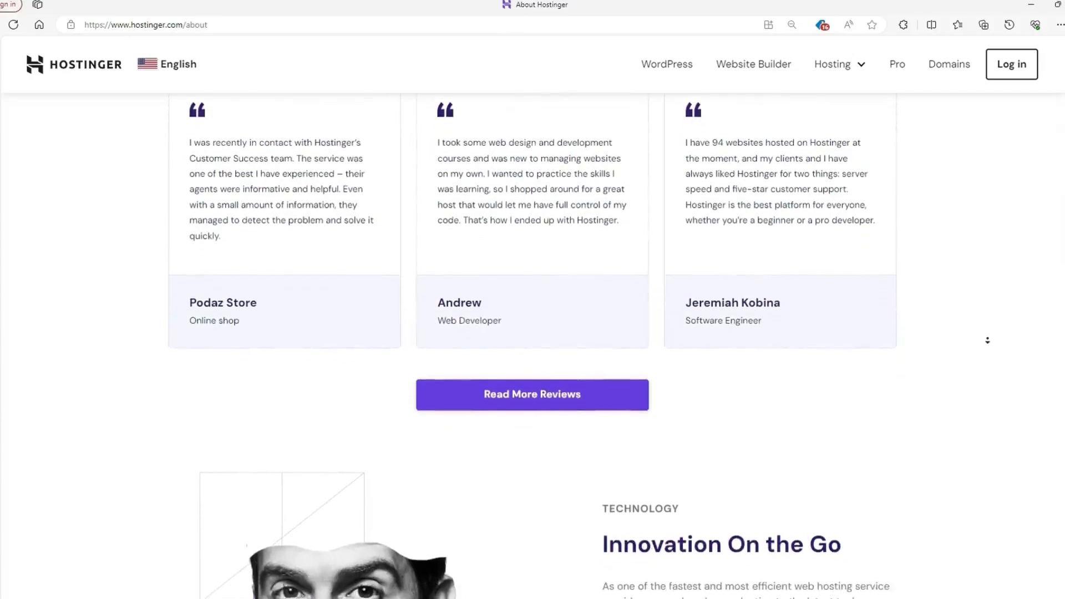
scroll("down", 3)
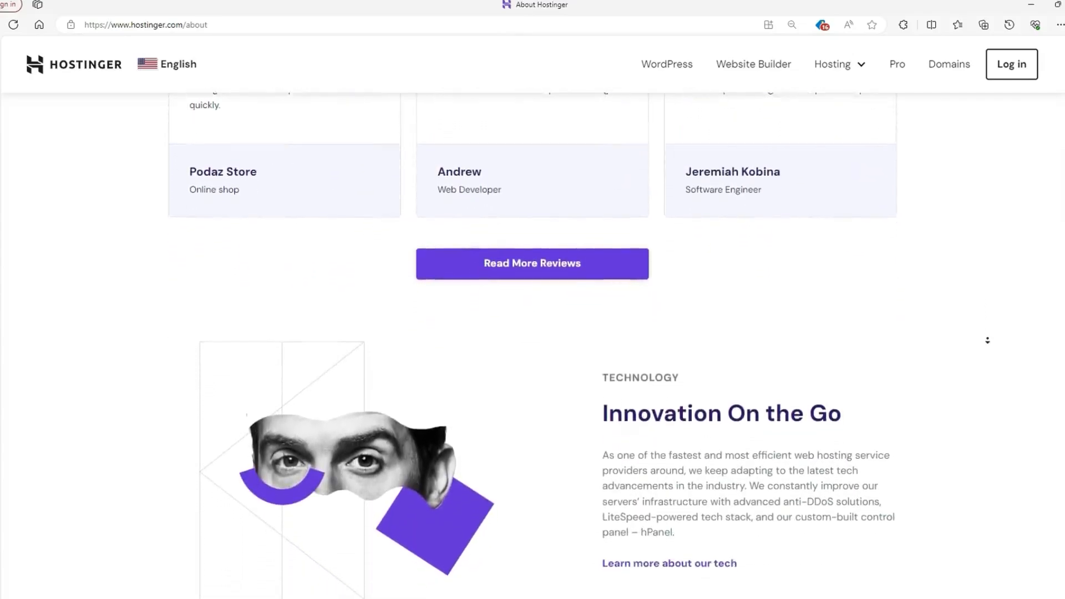
scroll("down", 3)
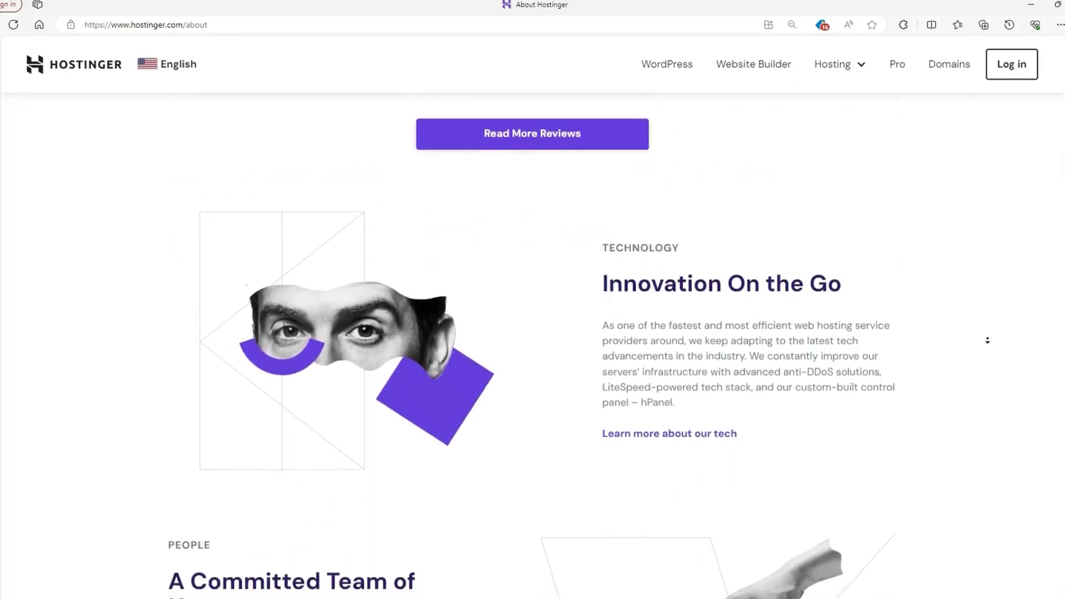
scroll("down", 3)
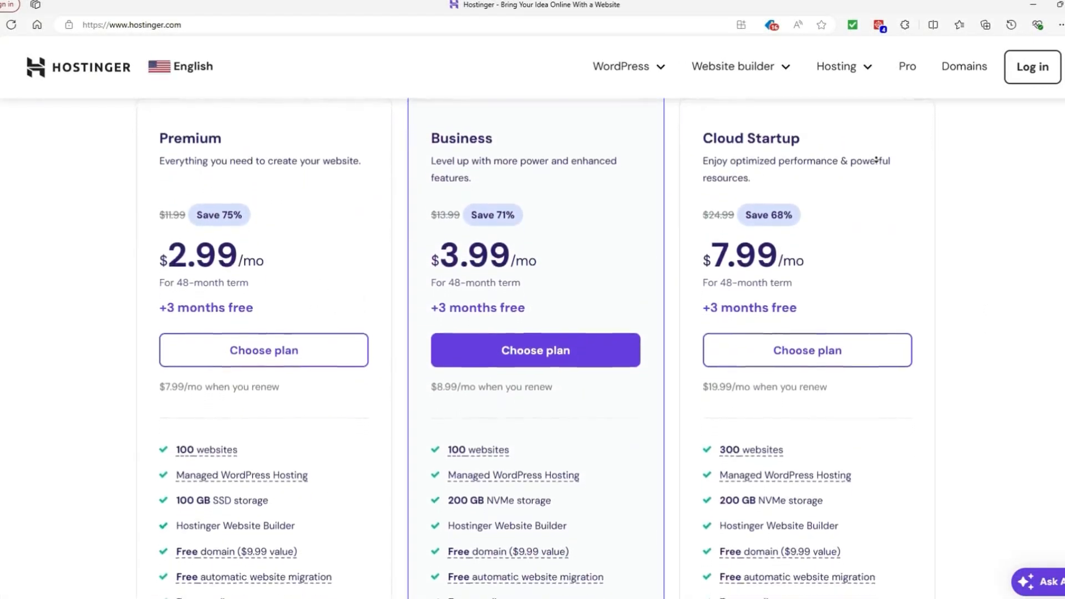
- Scroll from the homepage pricing cards to VPS hosting's 'Buy a VPS Hosting Plan' section
scroll("down", 3)
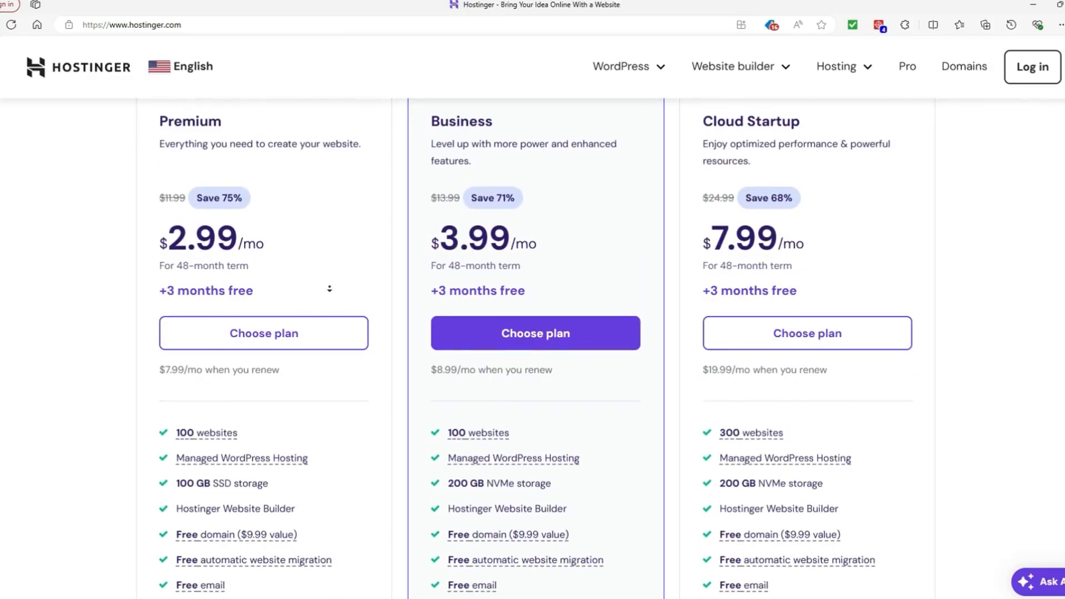
scroll("down", 3)
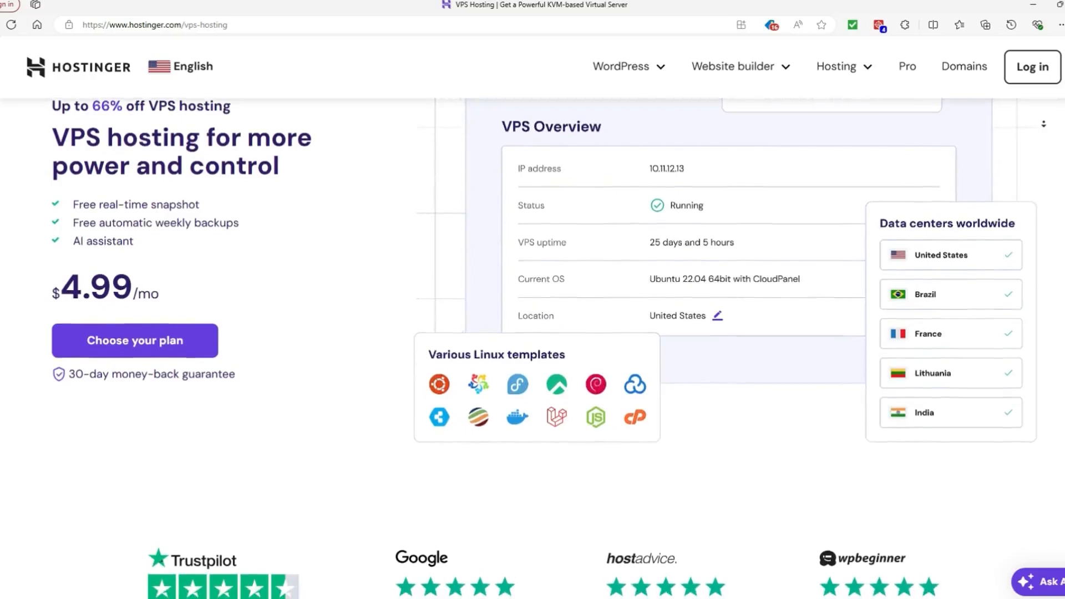
scroll("down", 3)
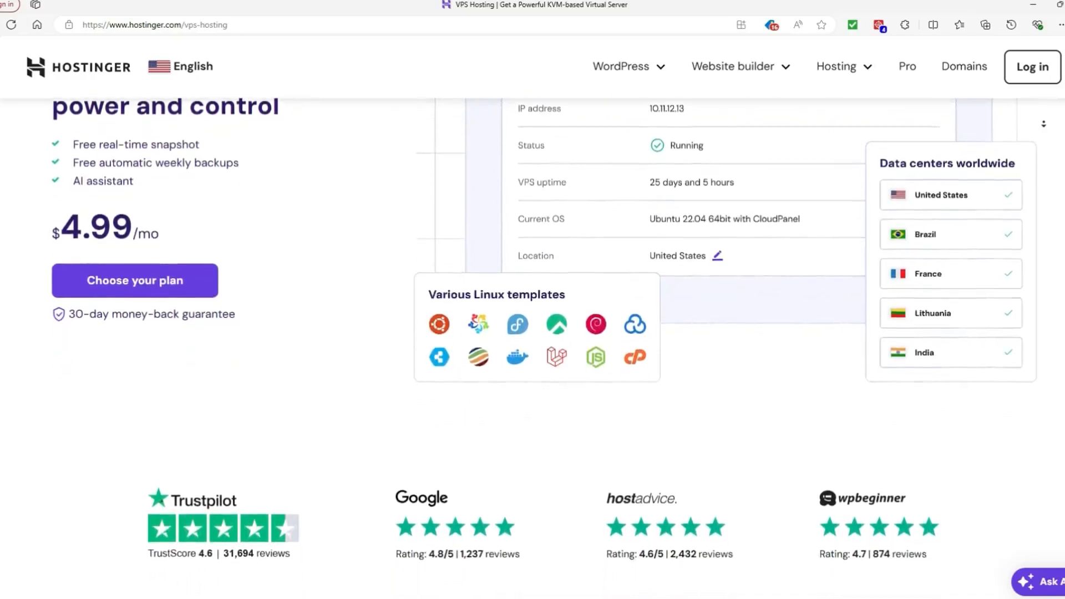
scroll("down", 3)
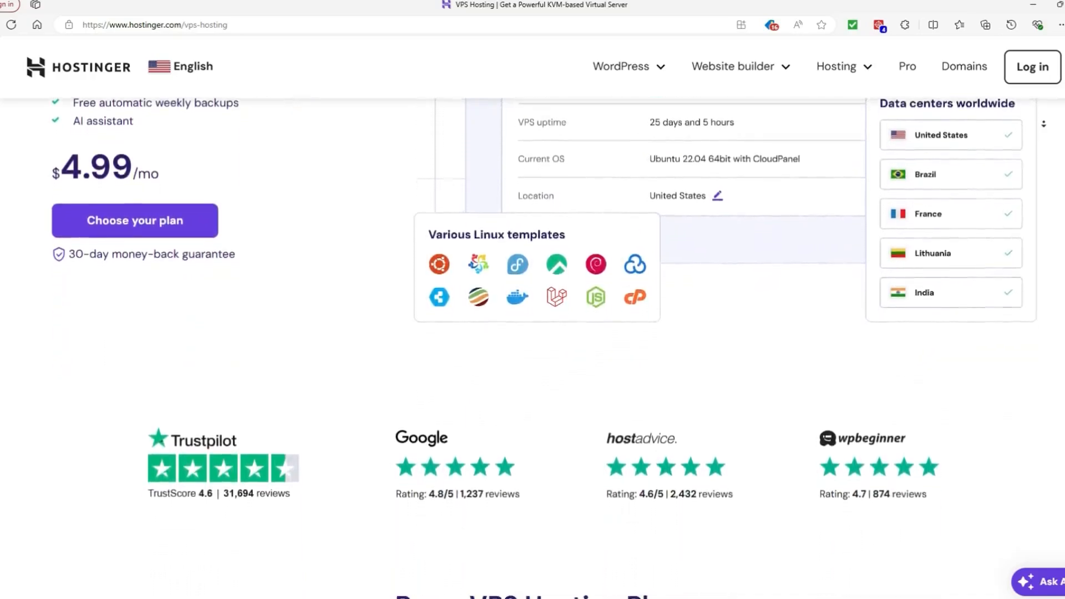
scroll("down", 3)
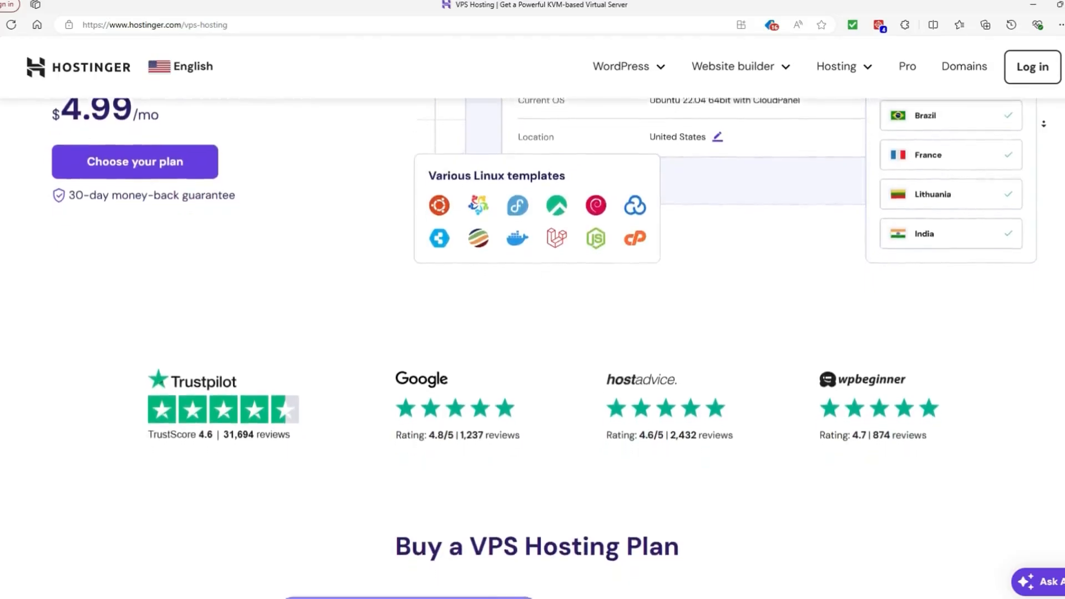
scroll("down", 3)
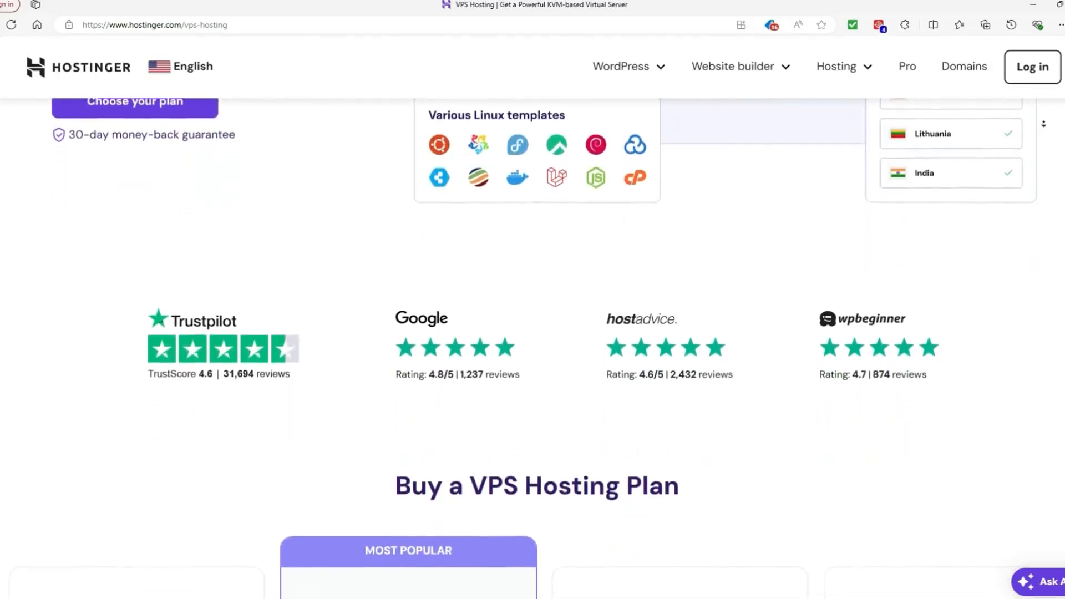
scroll("down", 3)
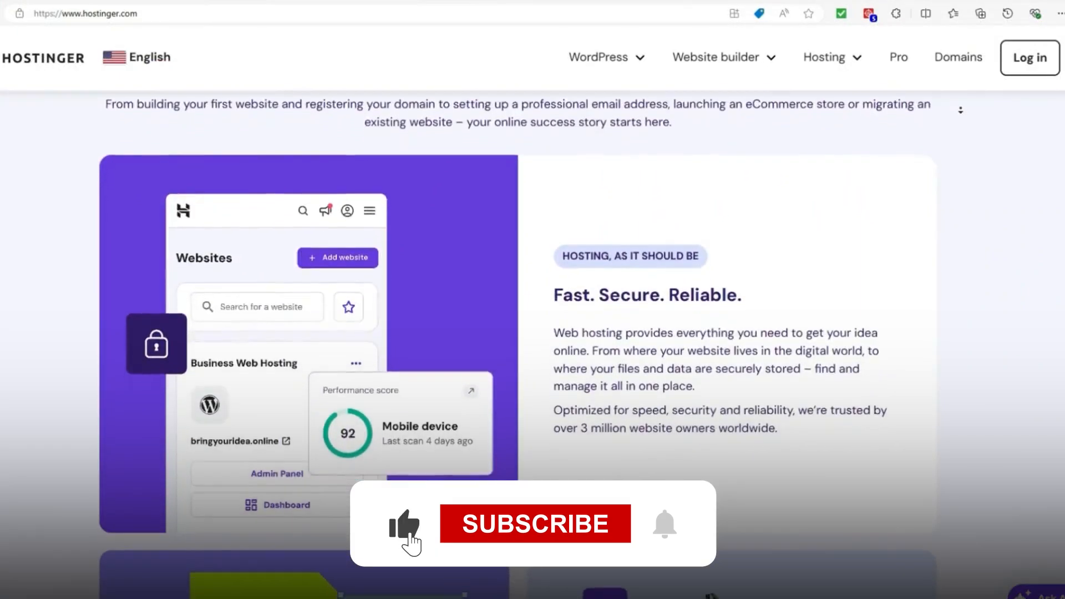
- Scroll the homepage past 'Website migration. Made simple.' to 'See everything. Control everything.'
scroll("down", 3)
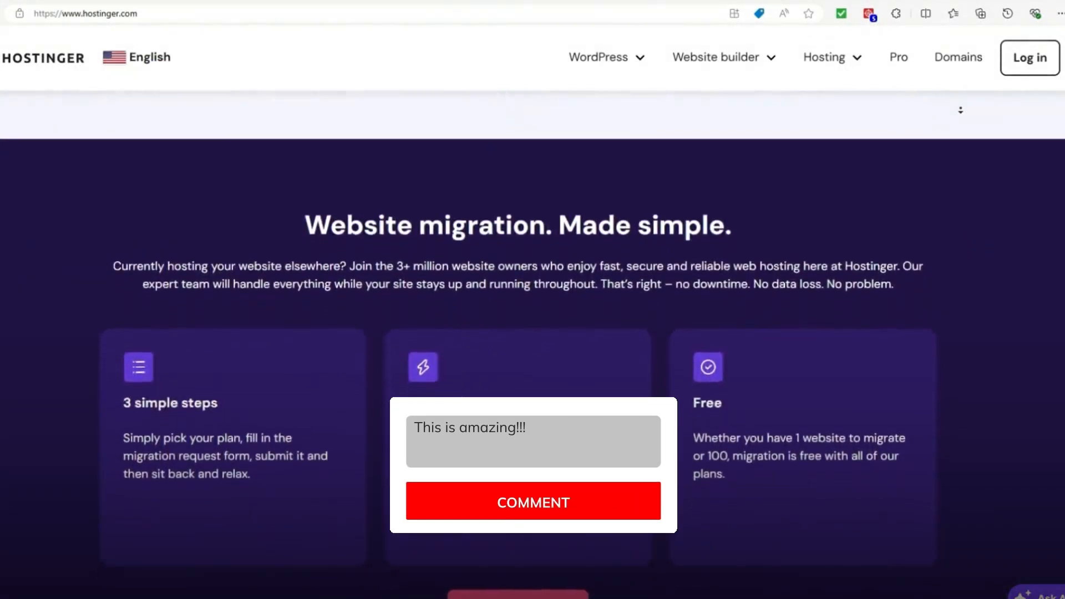
type("!!!!!!!")
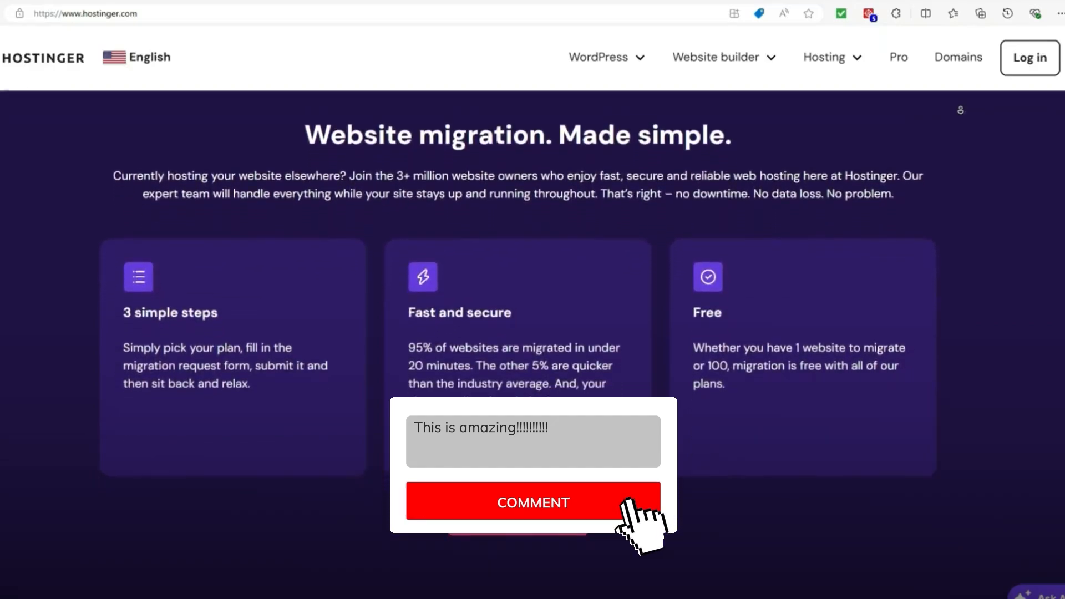
left_click(532, 502)
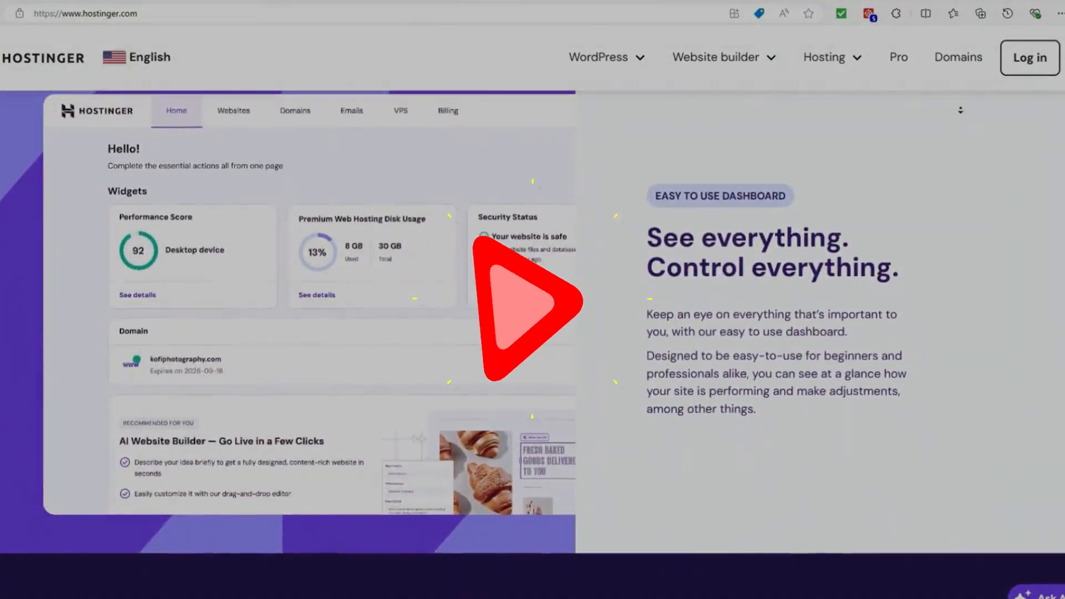